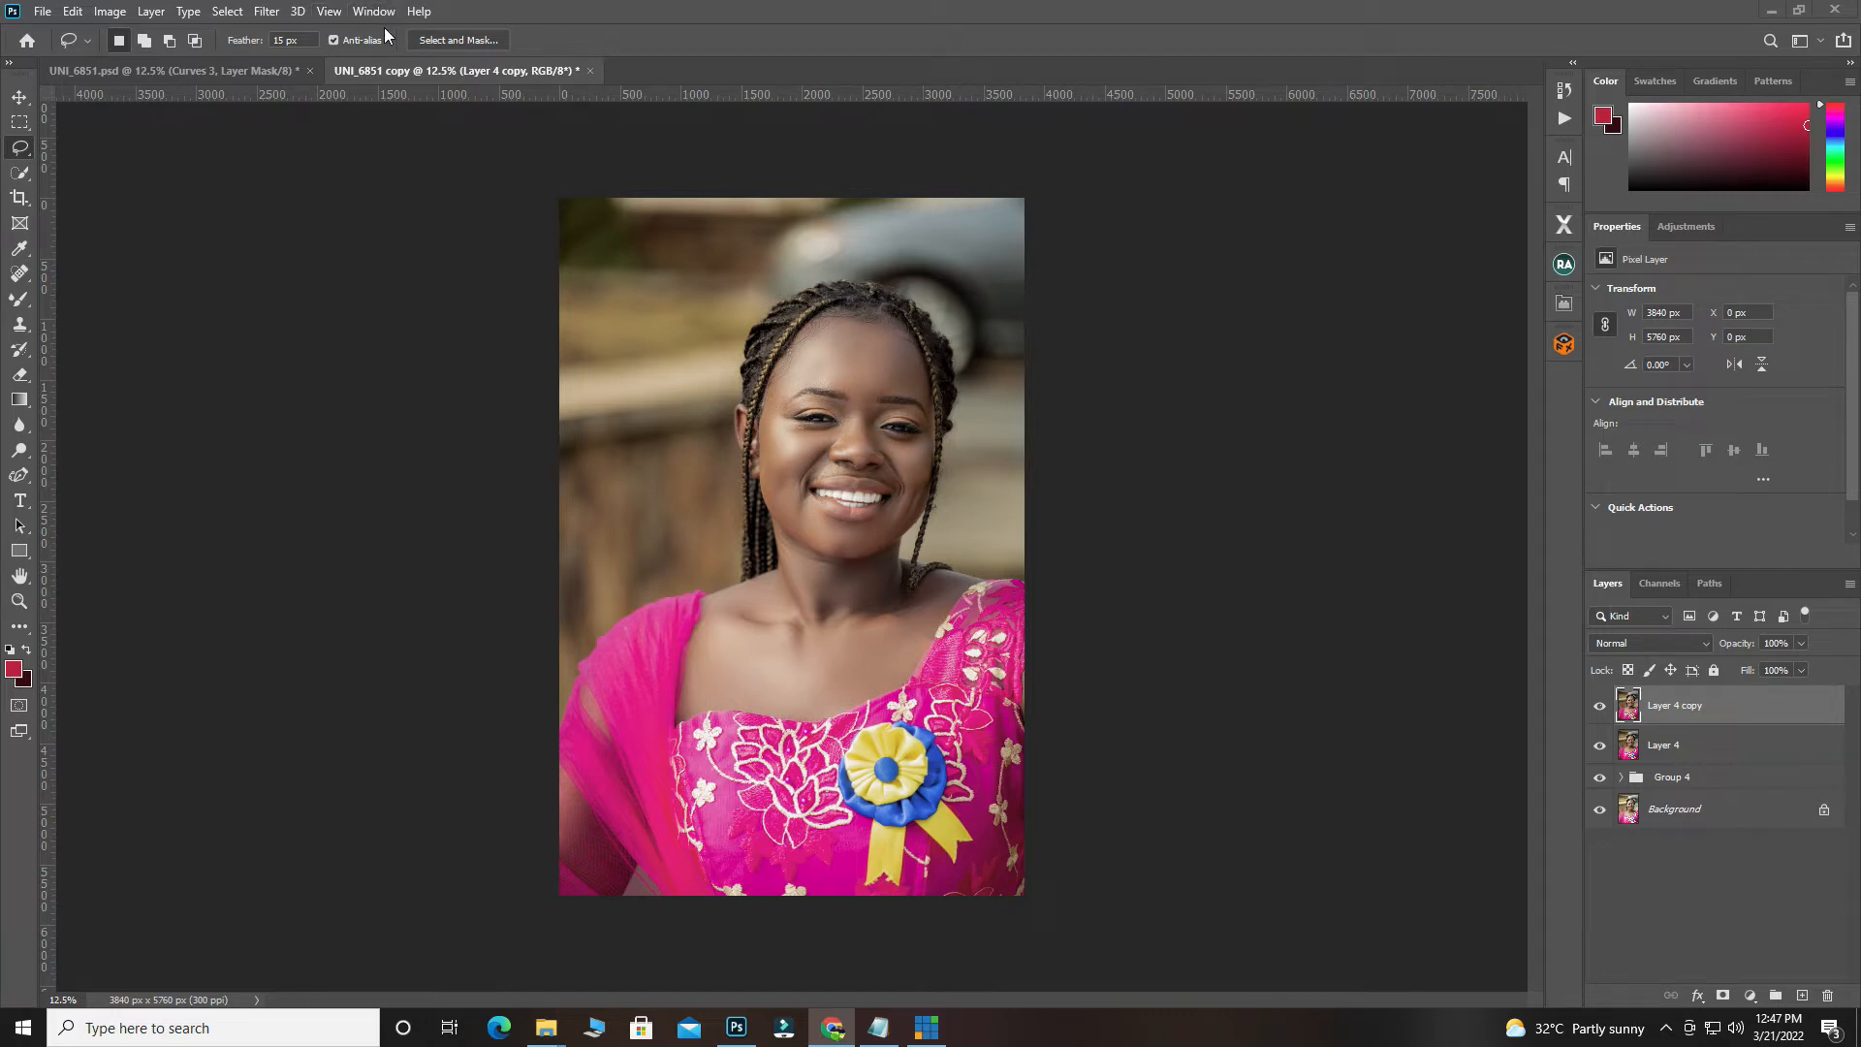
# Launch the FX Box extension from the Window menu, hitting the unsigned-extension error.
pyautogui.click(375, 11)
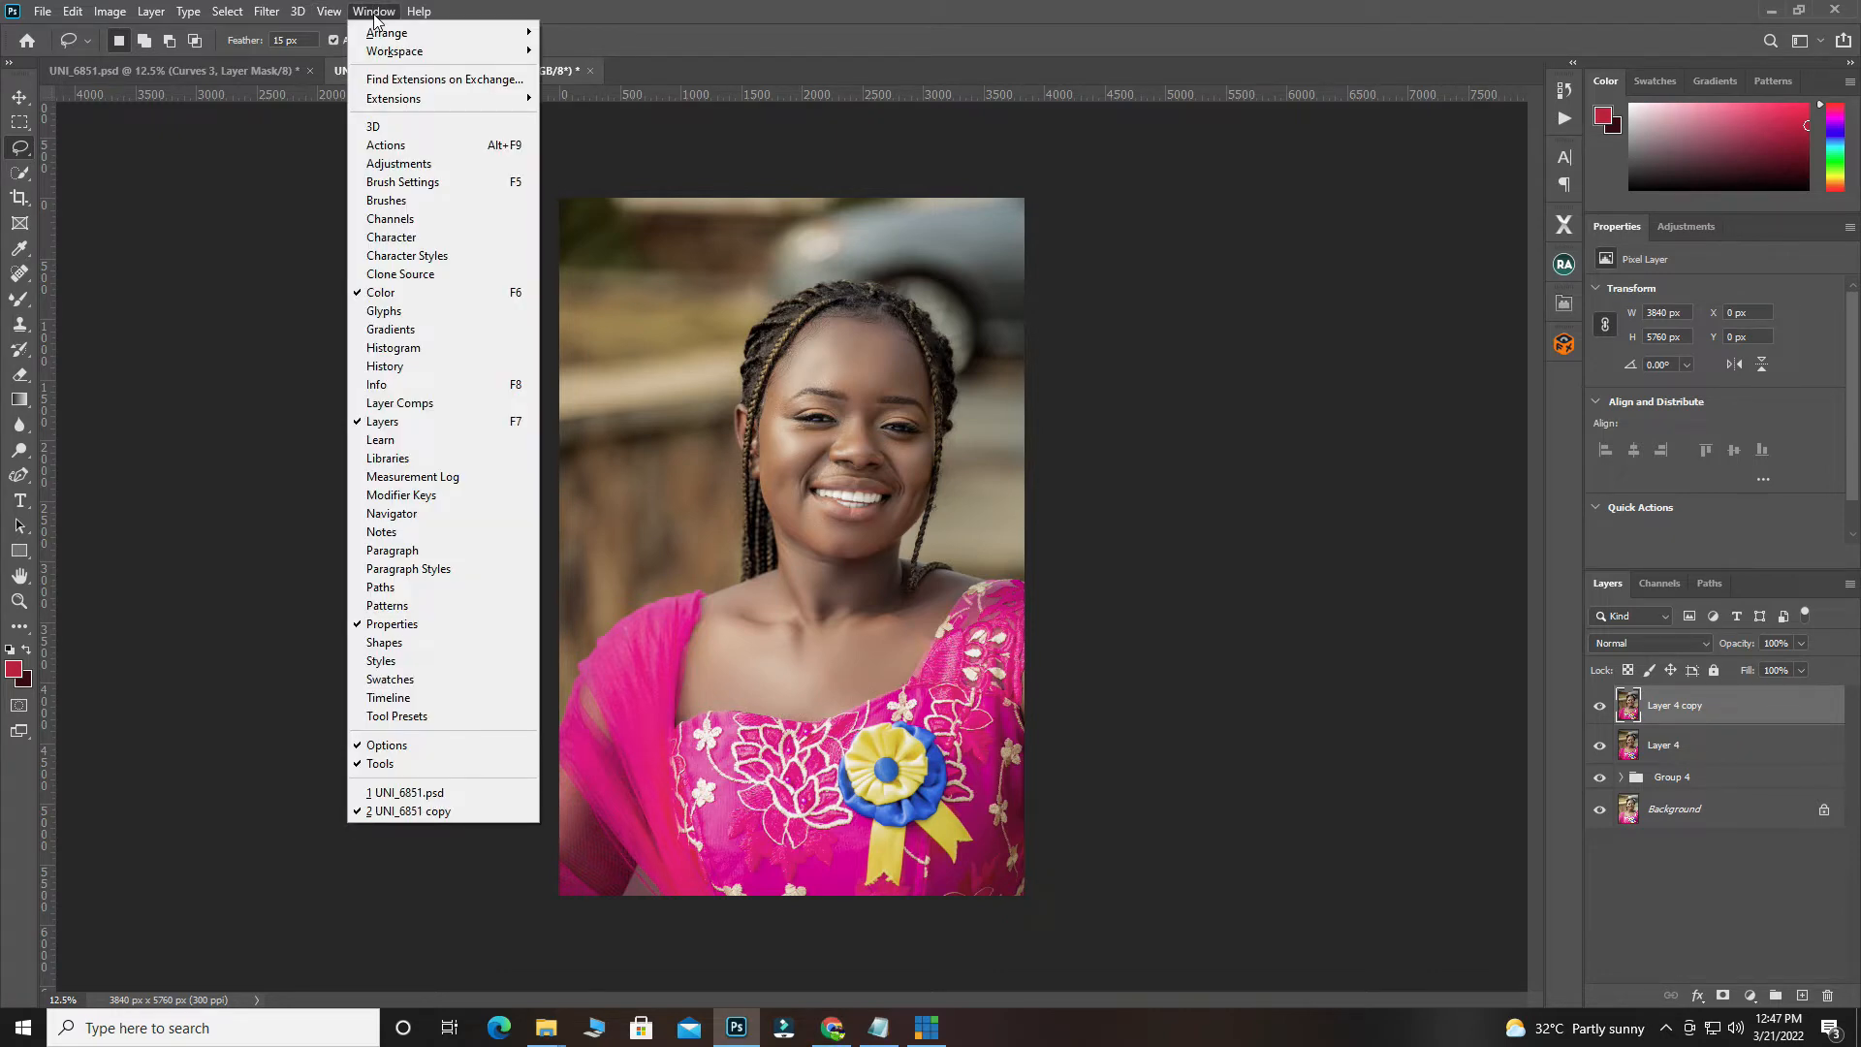
pyautogui.moveTo(392, 99)
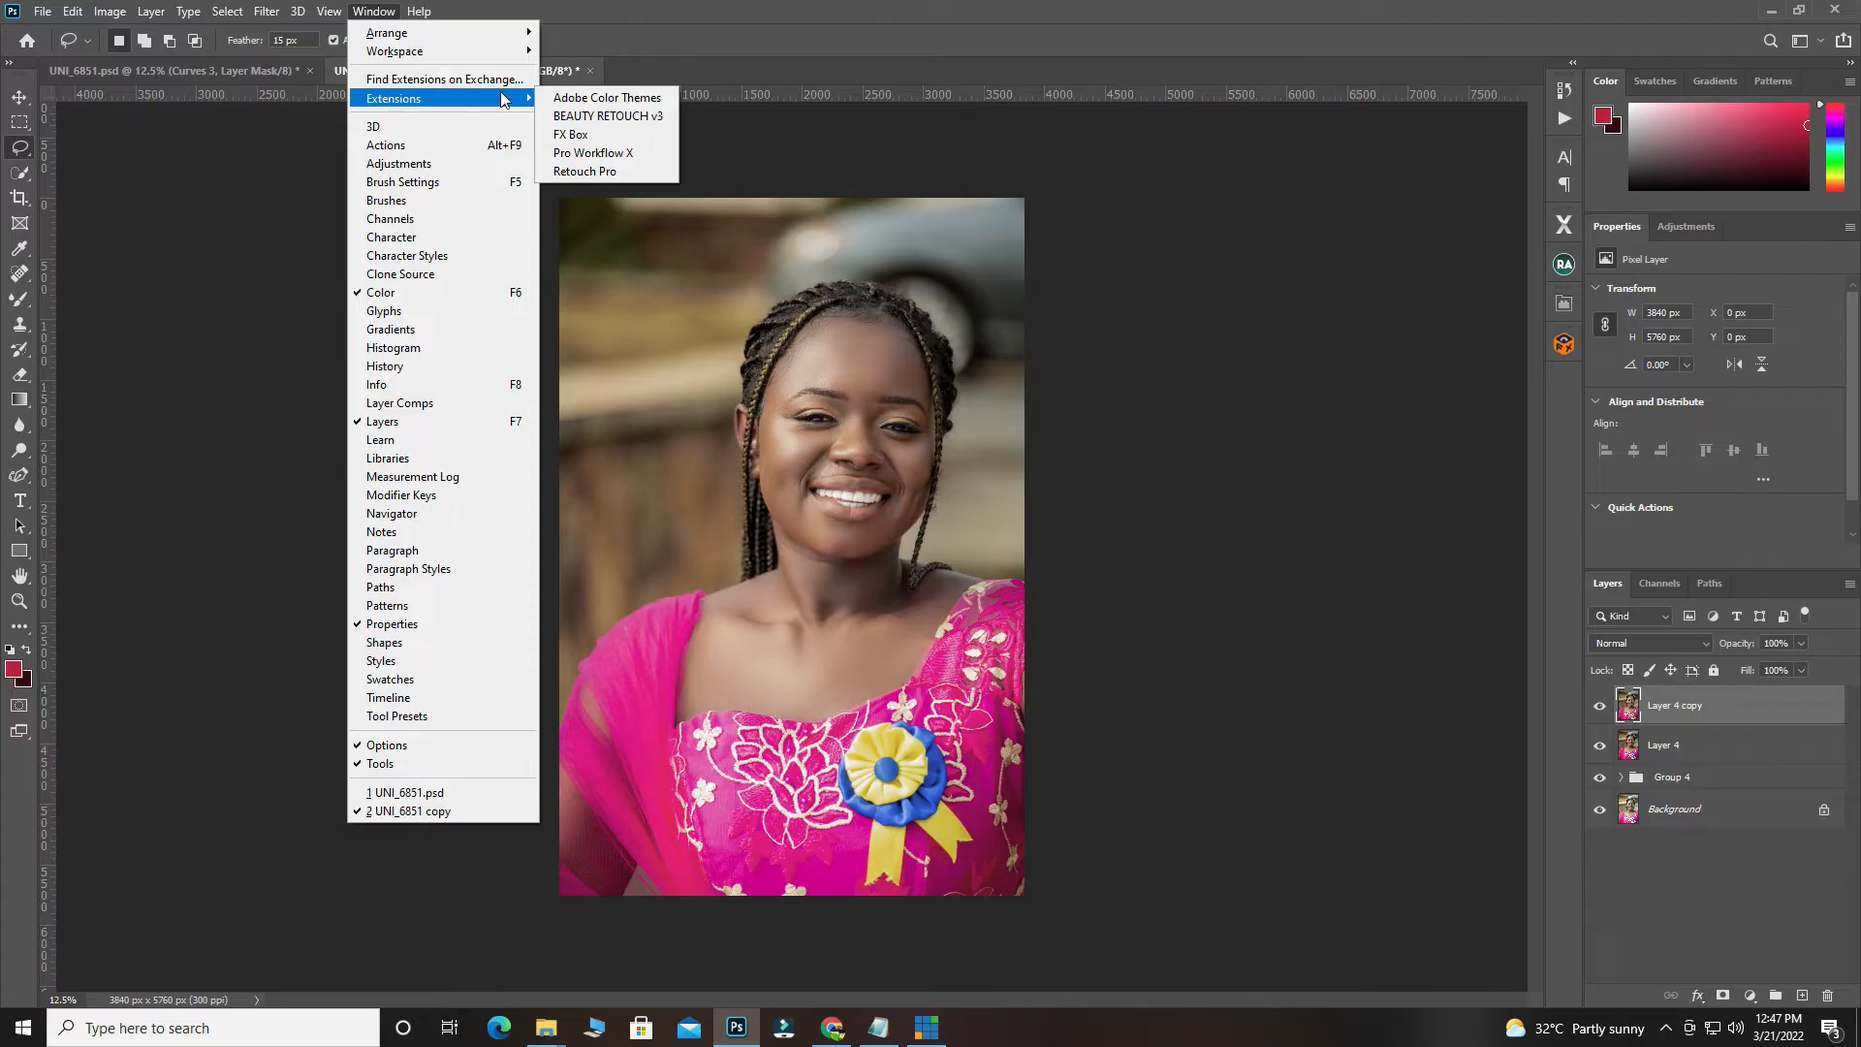
pyautogui.moveTo(571, 134)
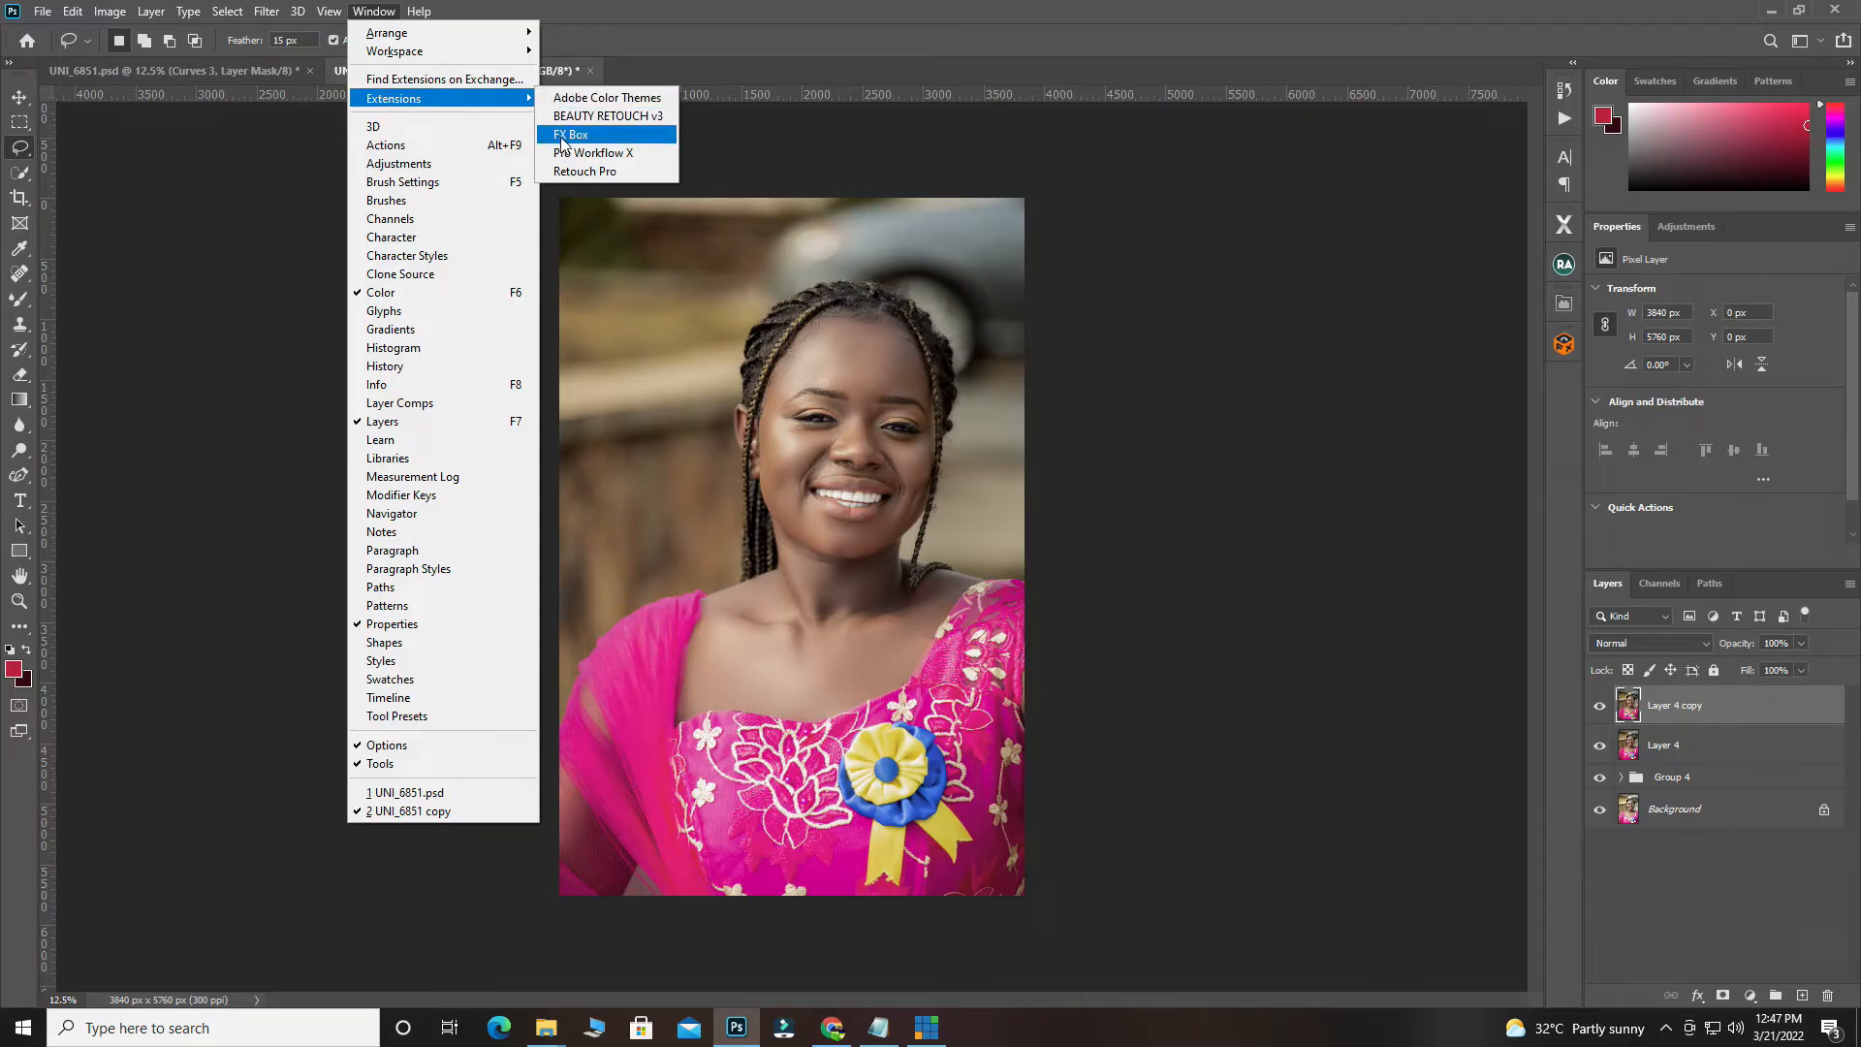
pyautogui.click(573, 134)
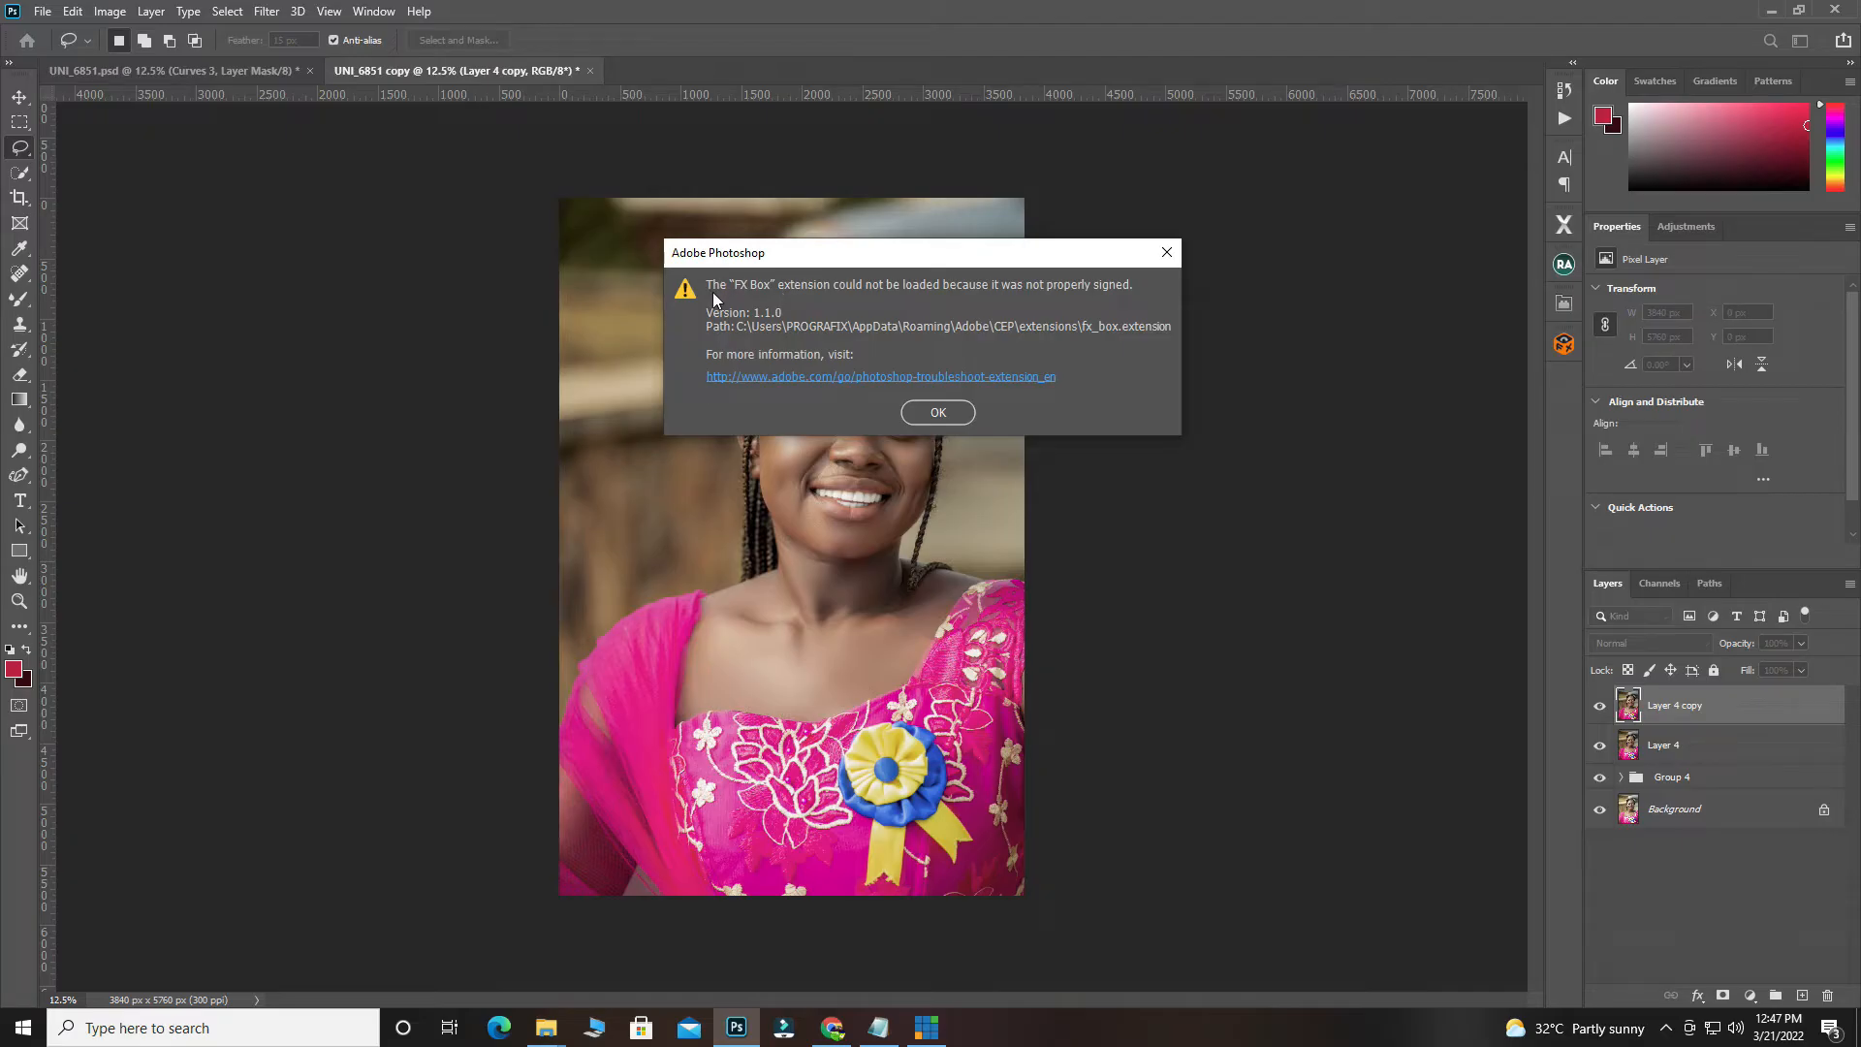
pyautogui.moveTo(802, 296)
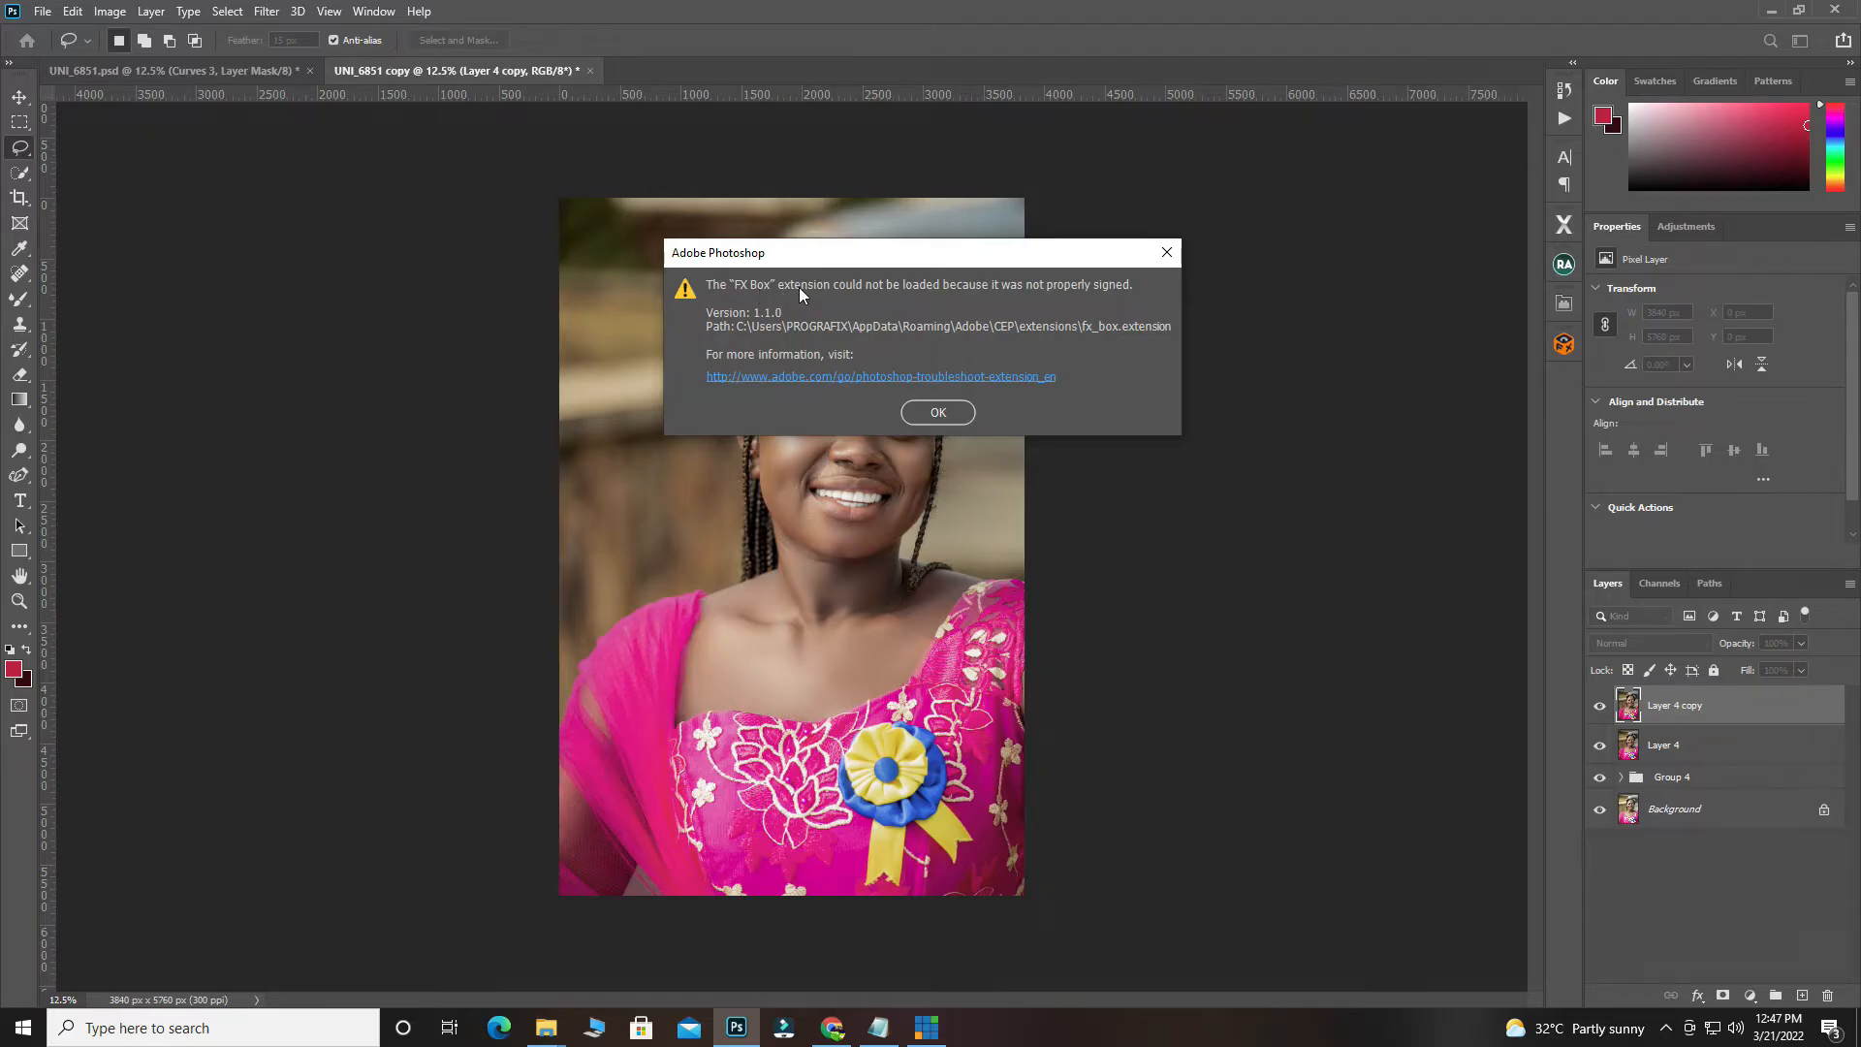
pyautogui.moveTo(1021, 305)
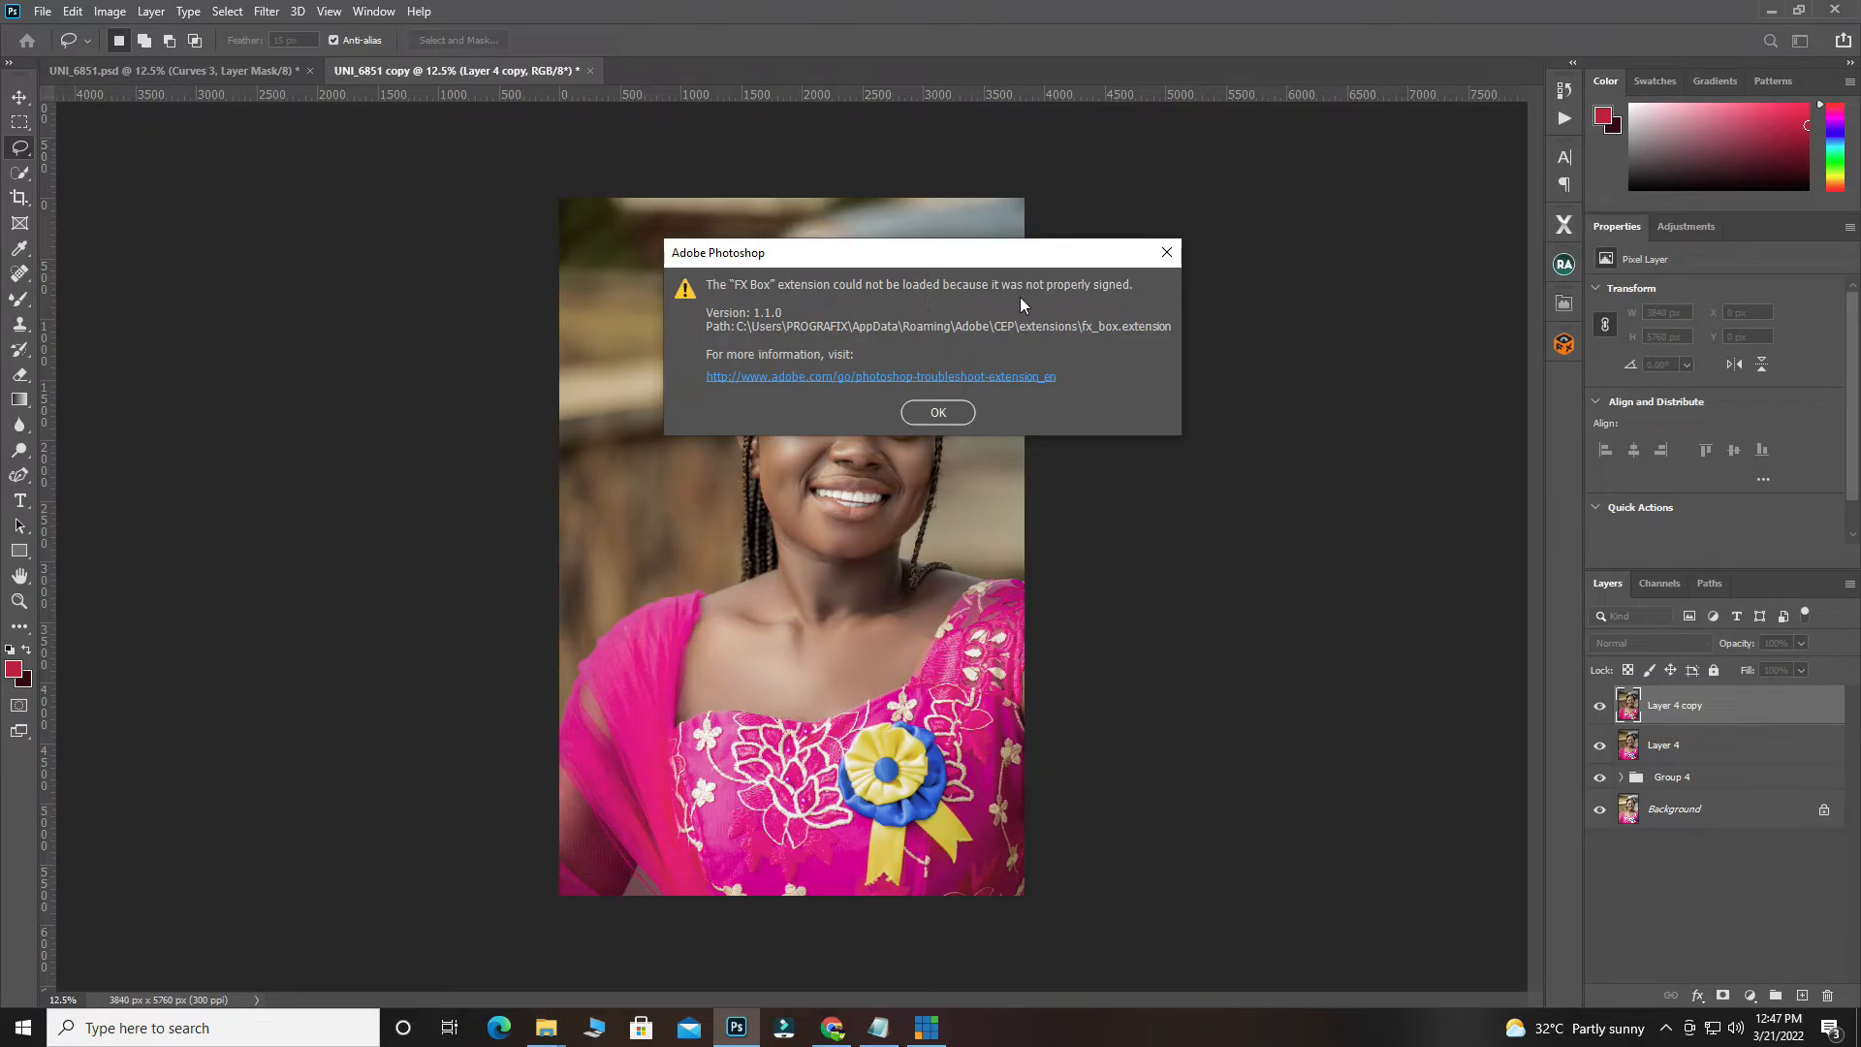
pyautogui.moveTo(740, 320)
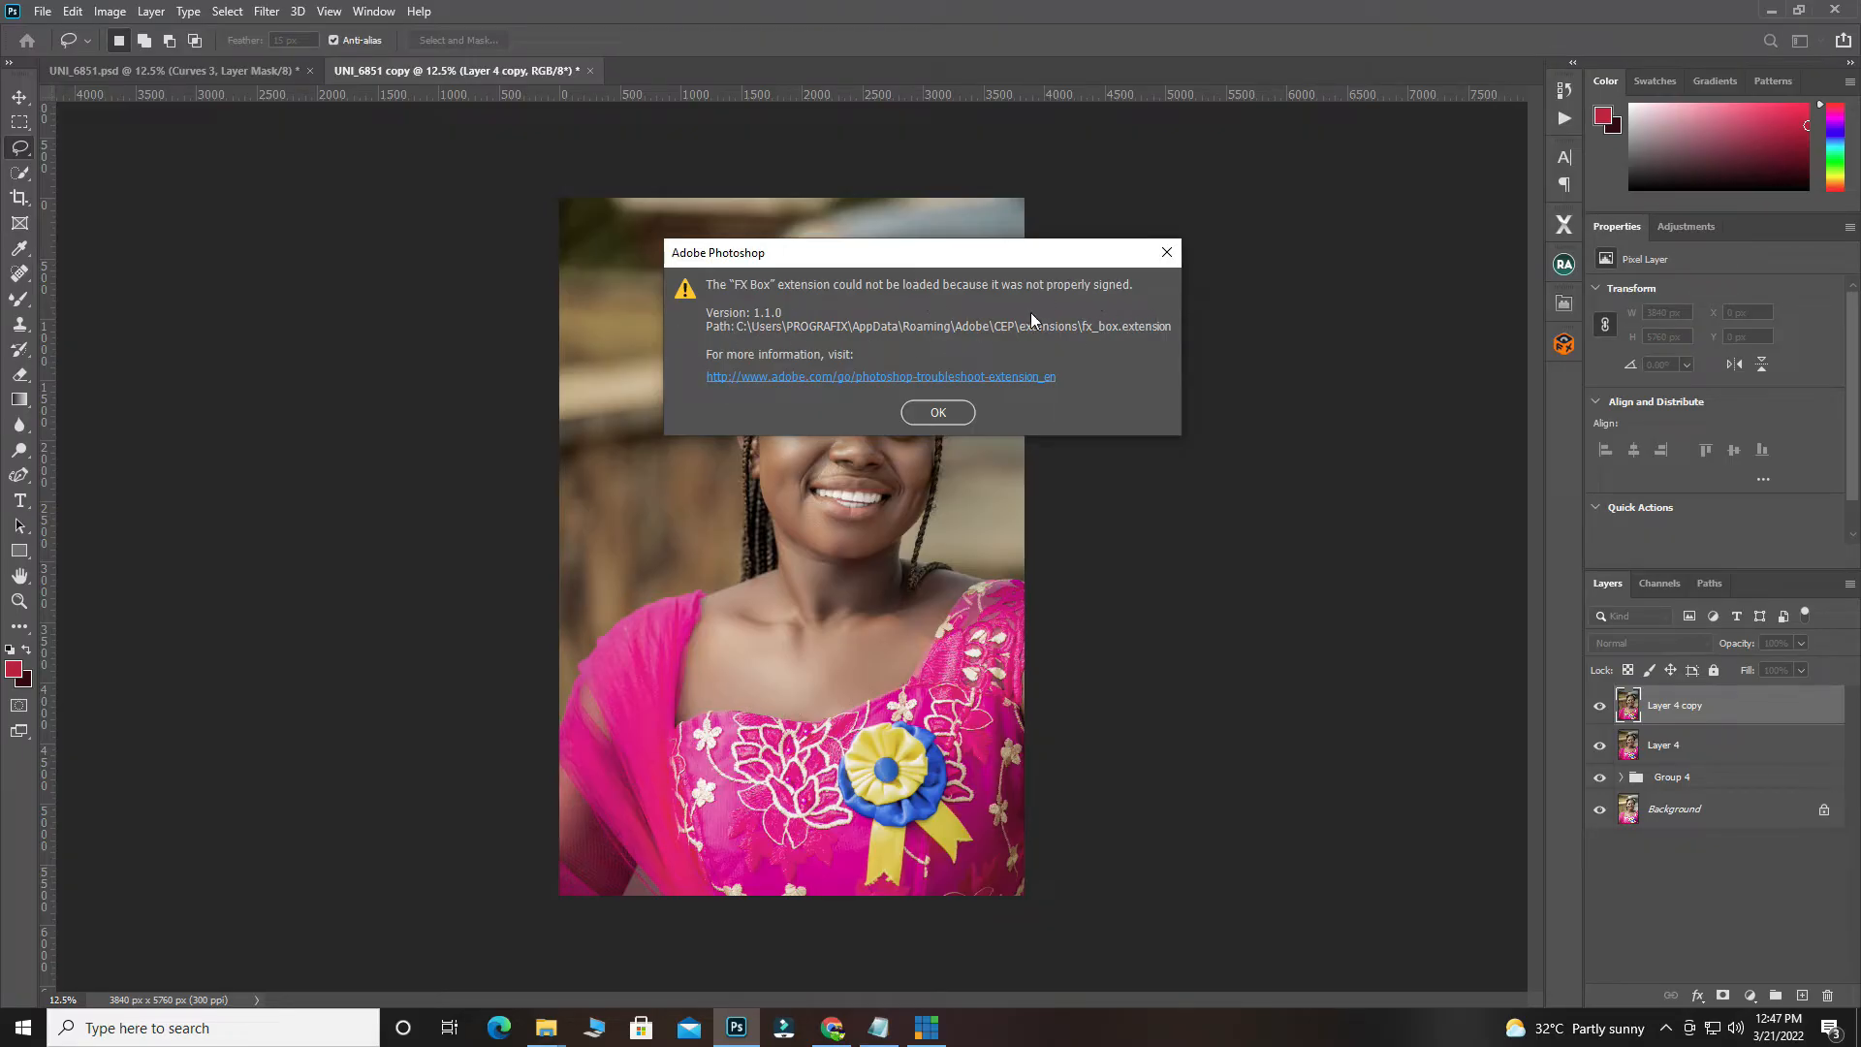
pyautogui.moveTo(1165, 253)
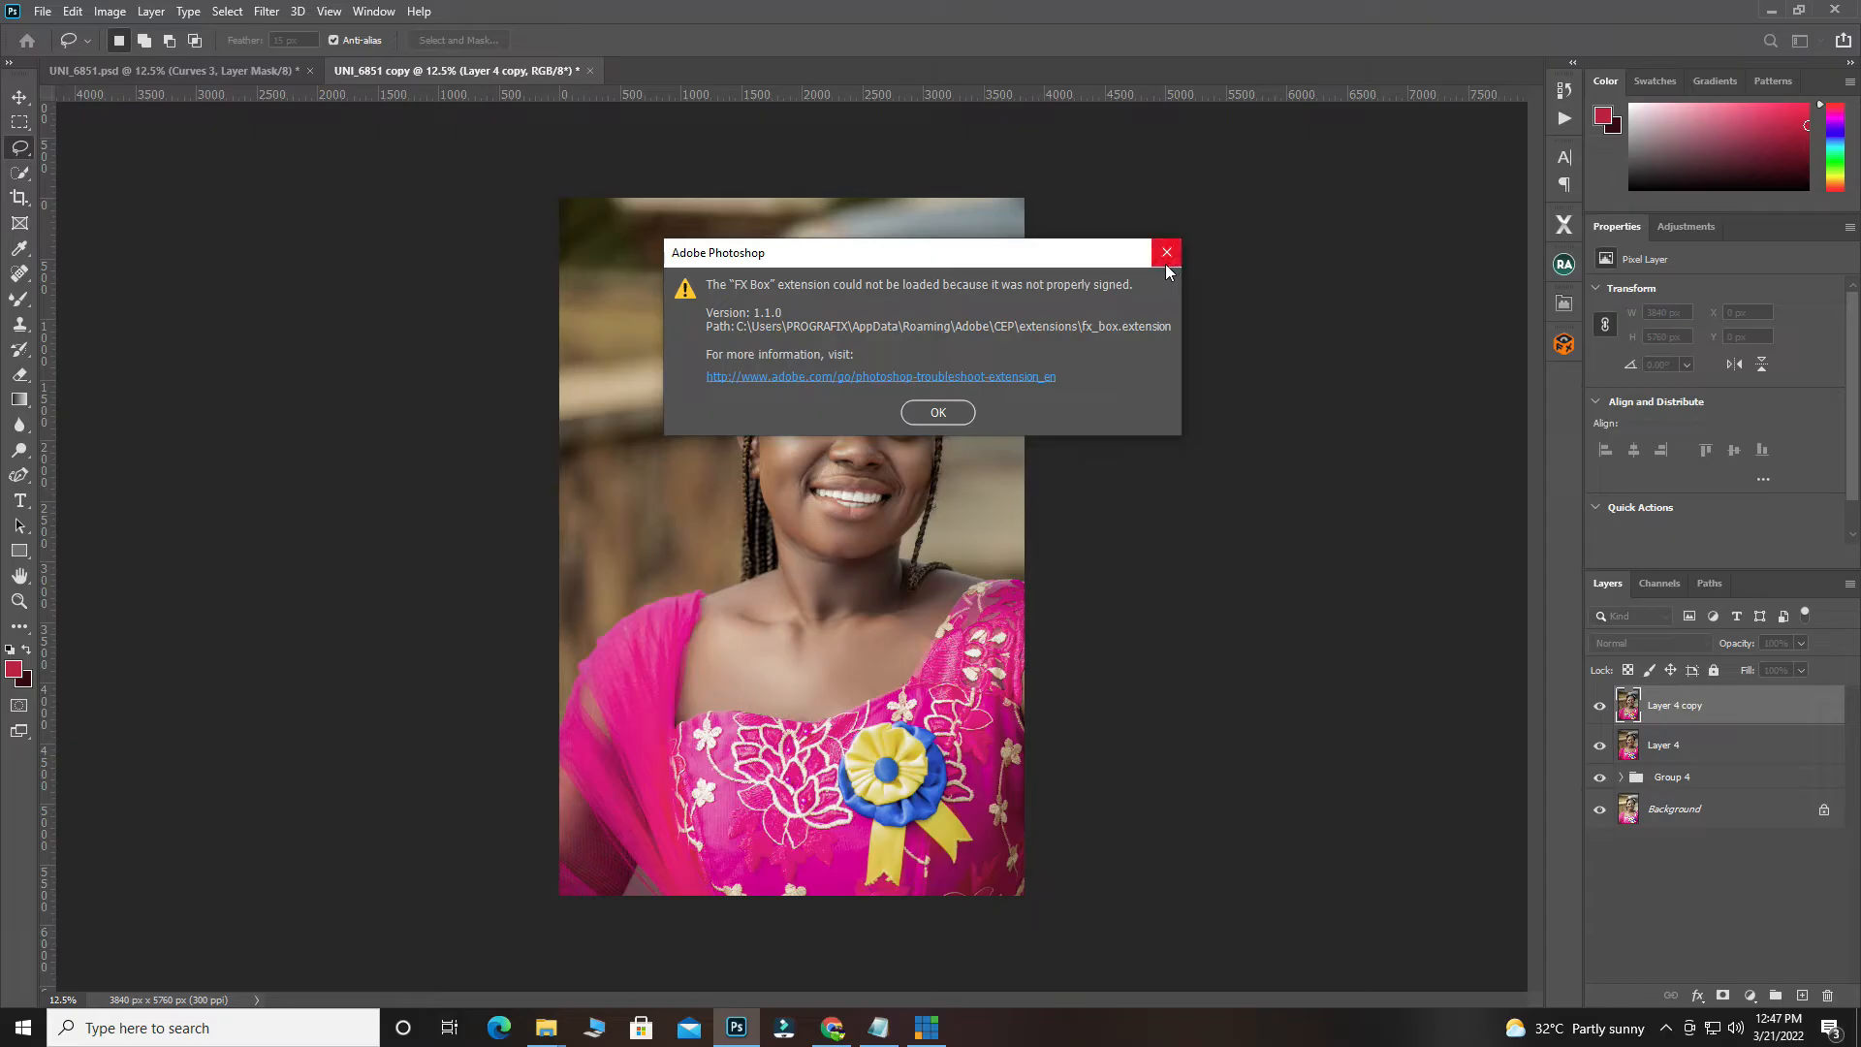
pyautogui.moveTo(1165, 253)
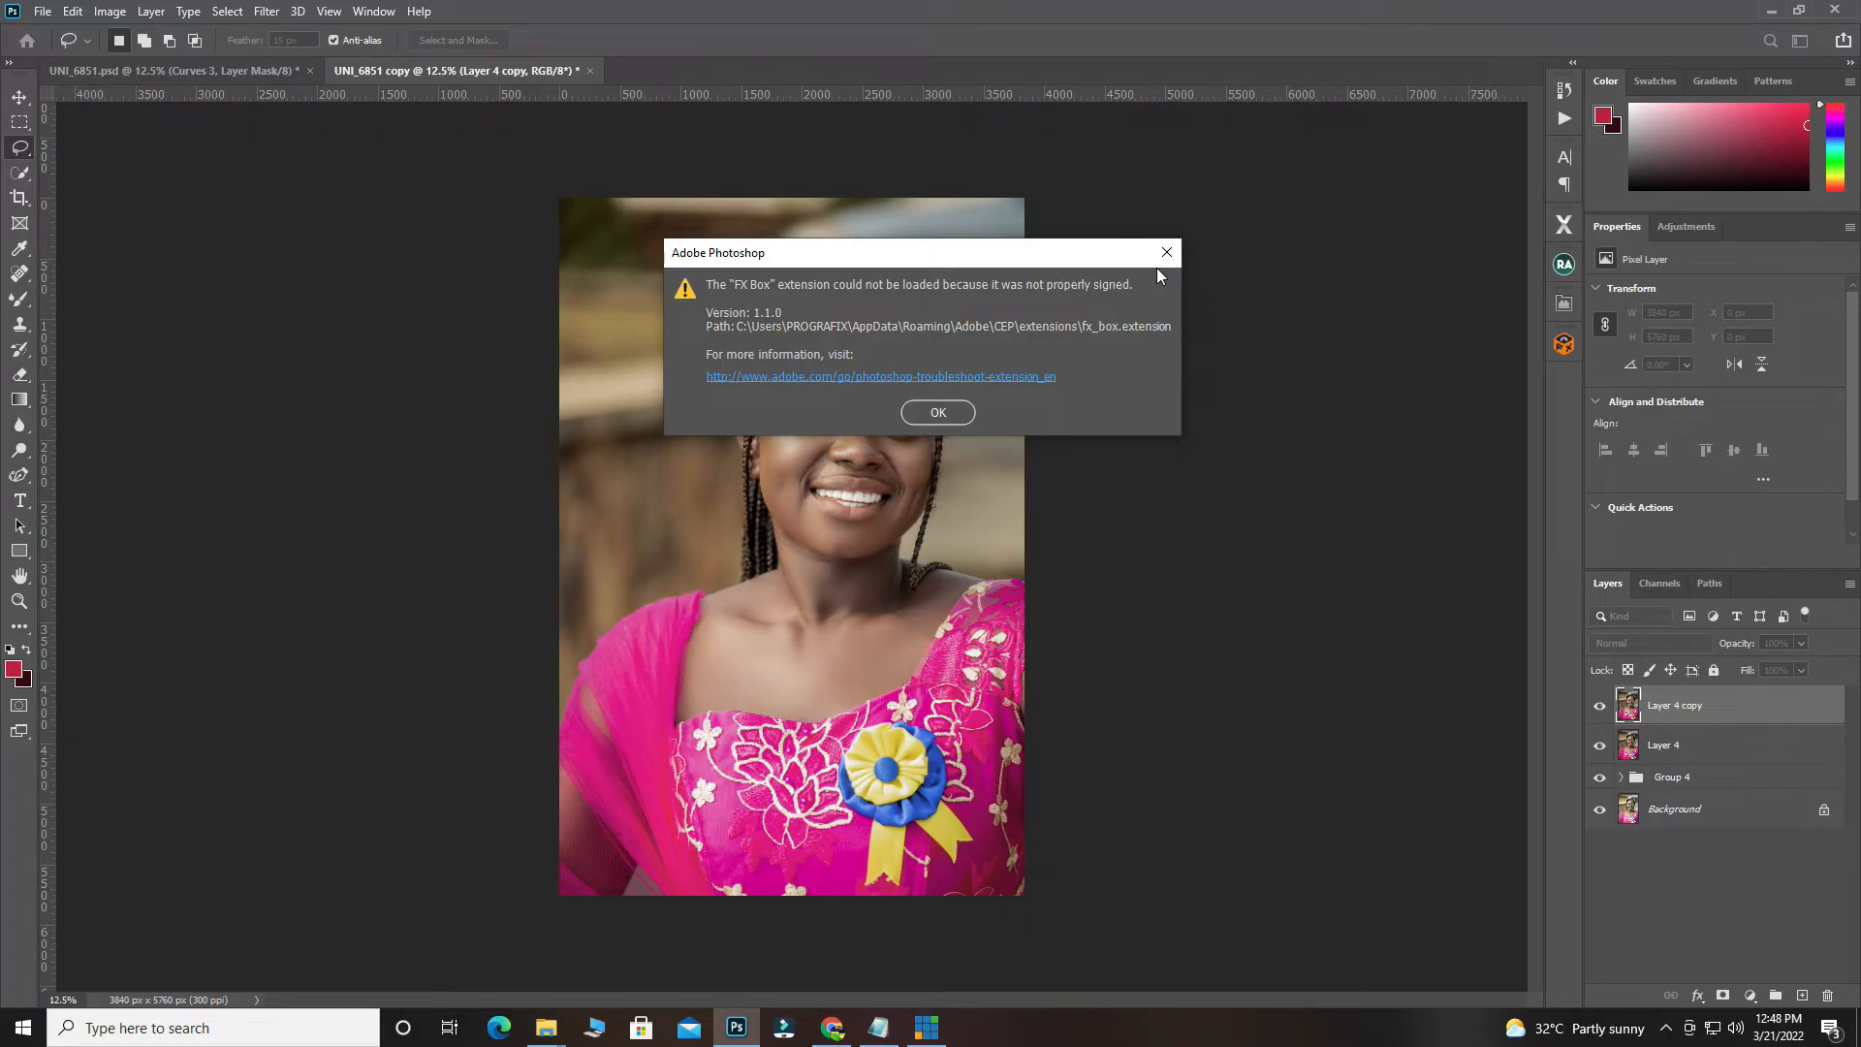
pyautogui.moveTo(1165, 254)
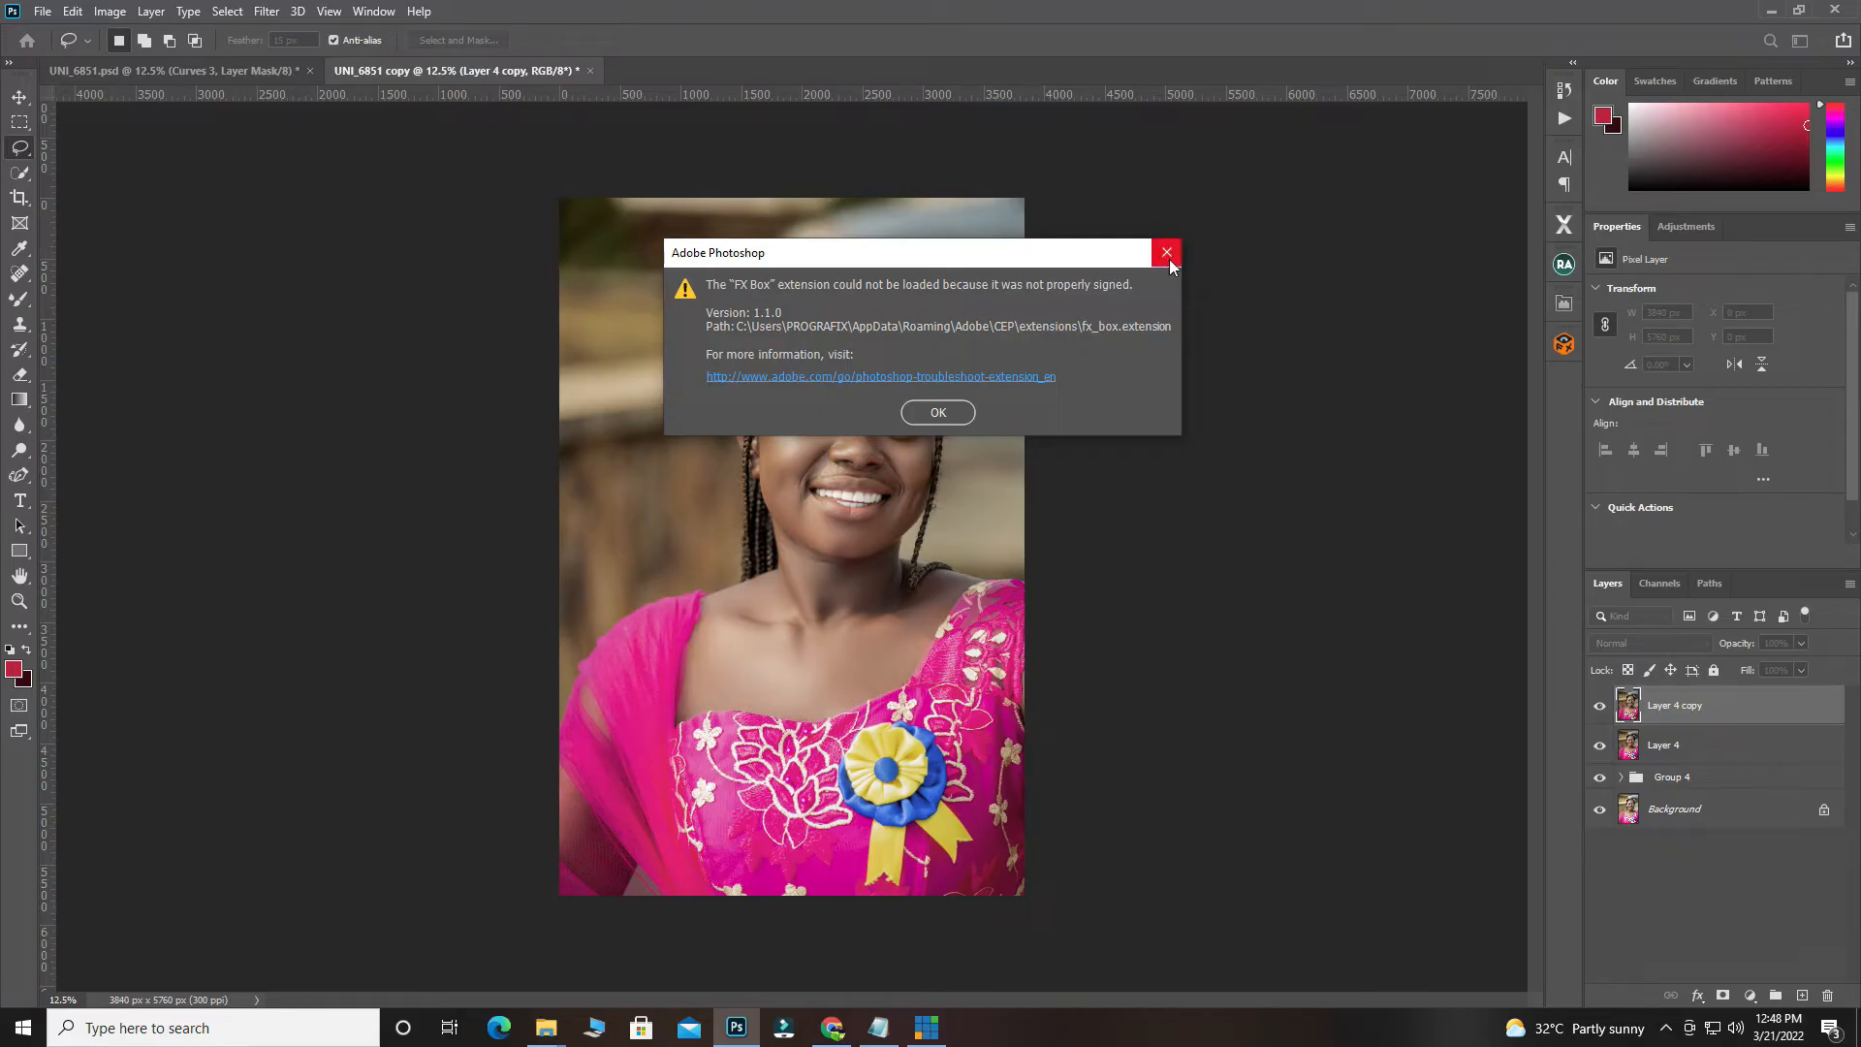
pyautogui.moveTo(1167, 253)
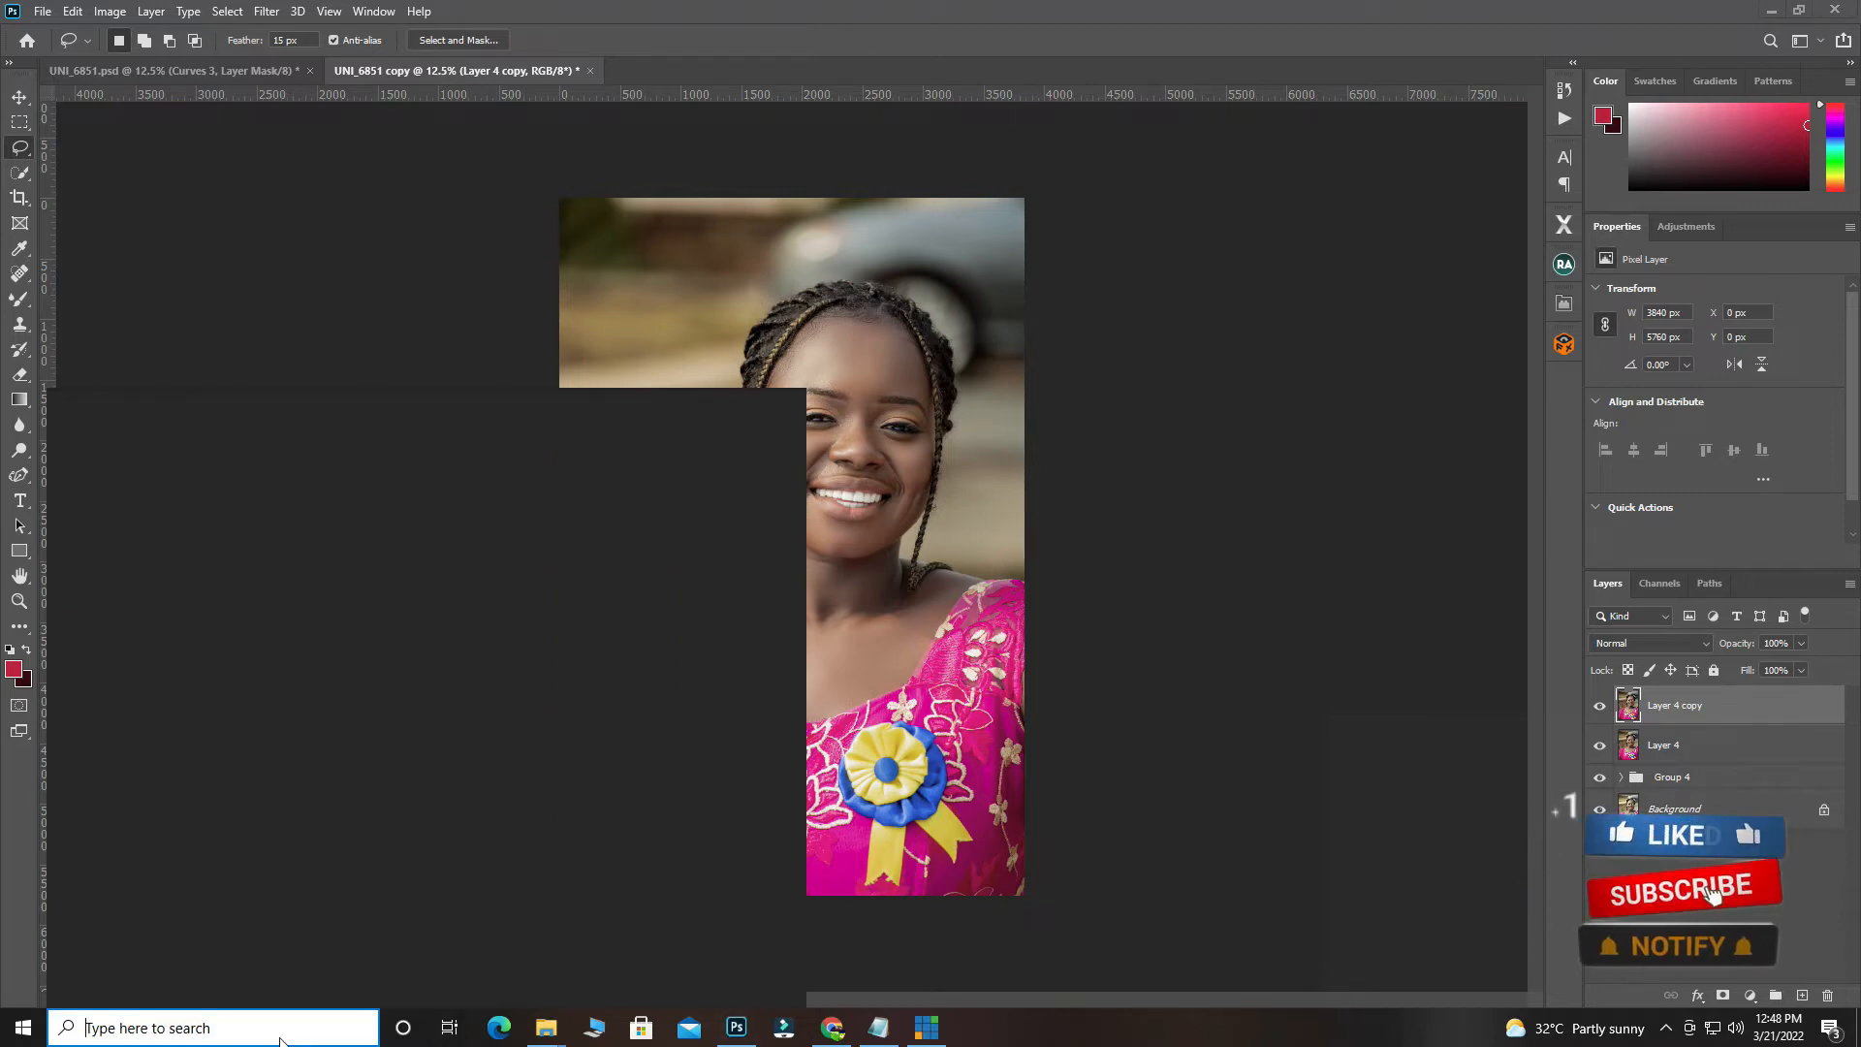
# Find Registry Editor through Windows Search and launch it.
pyautogui.click(213, 1026)
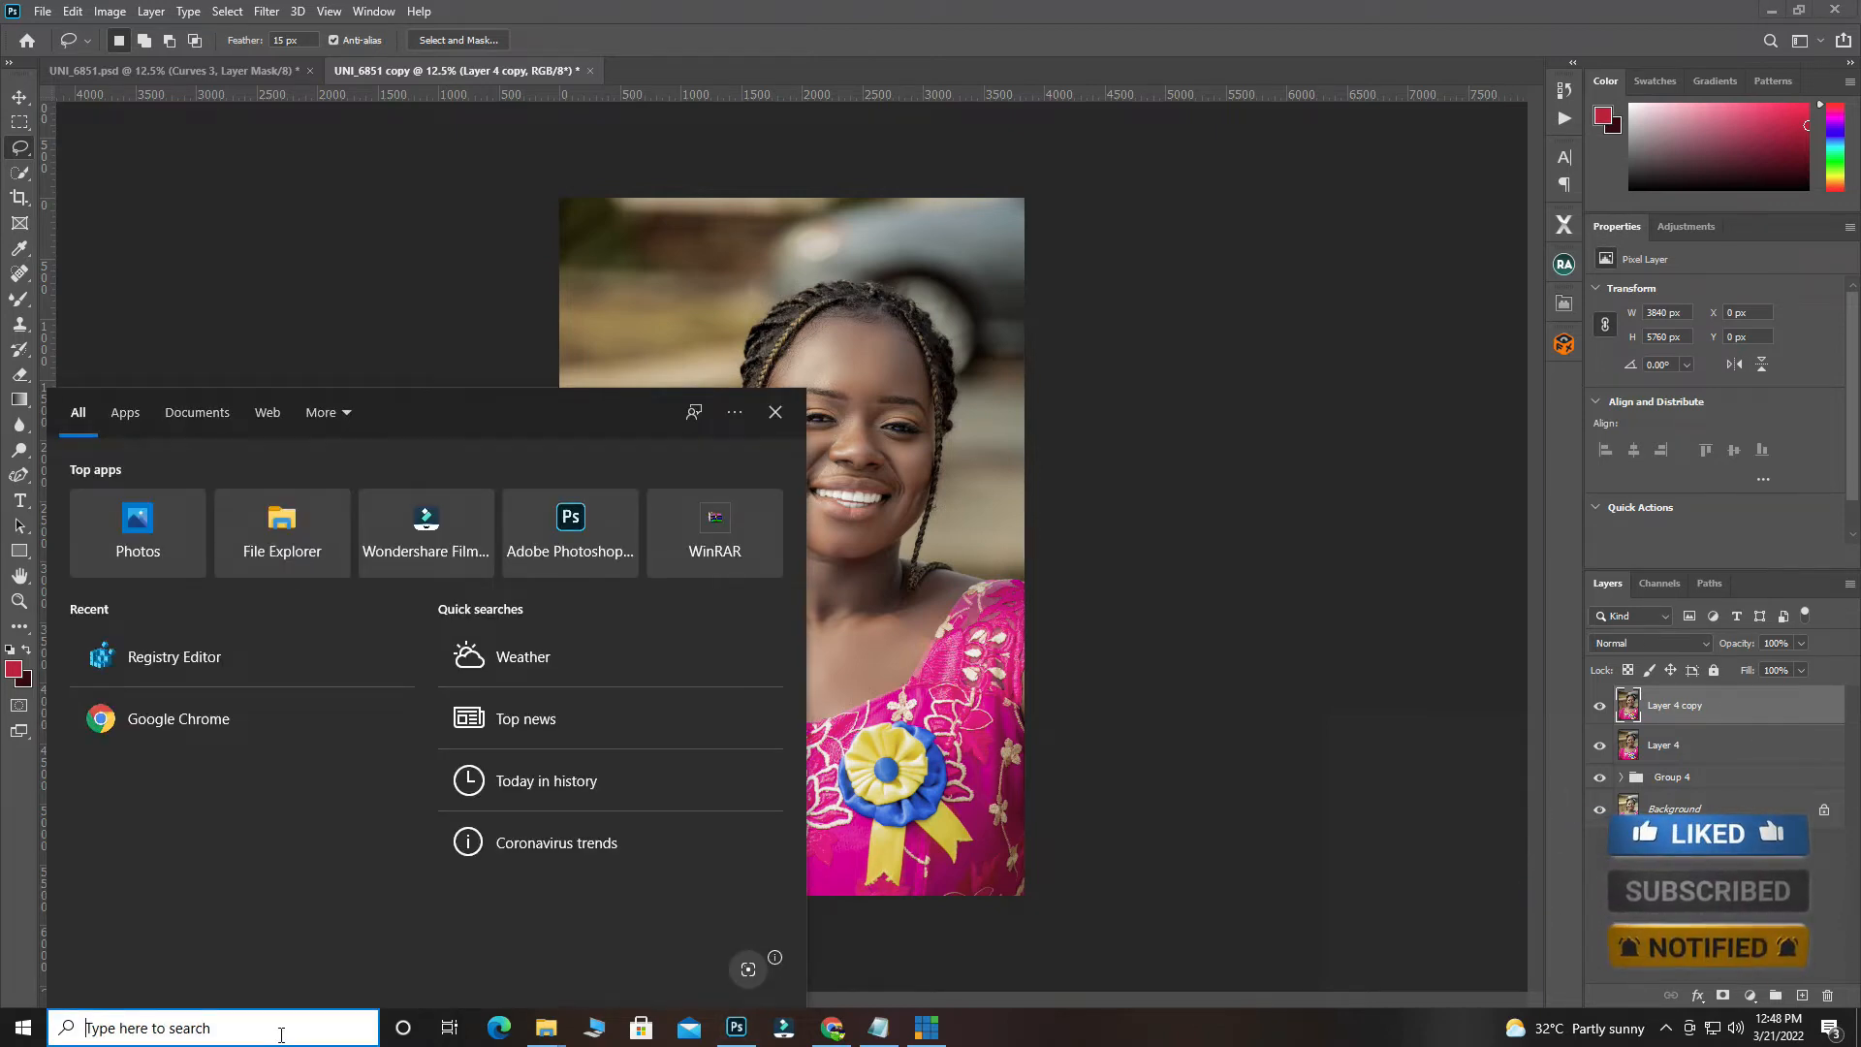
pyautogui.write('registr')
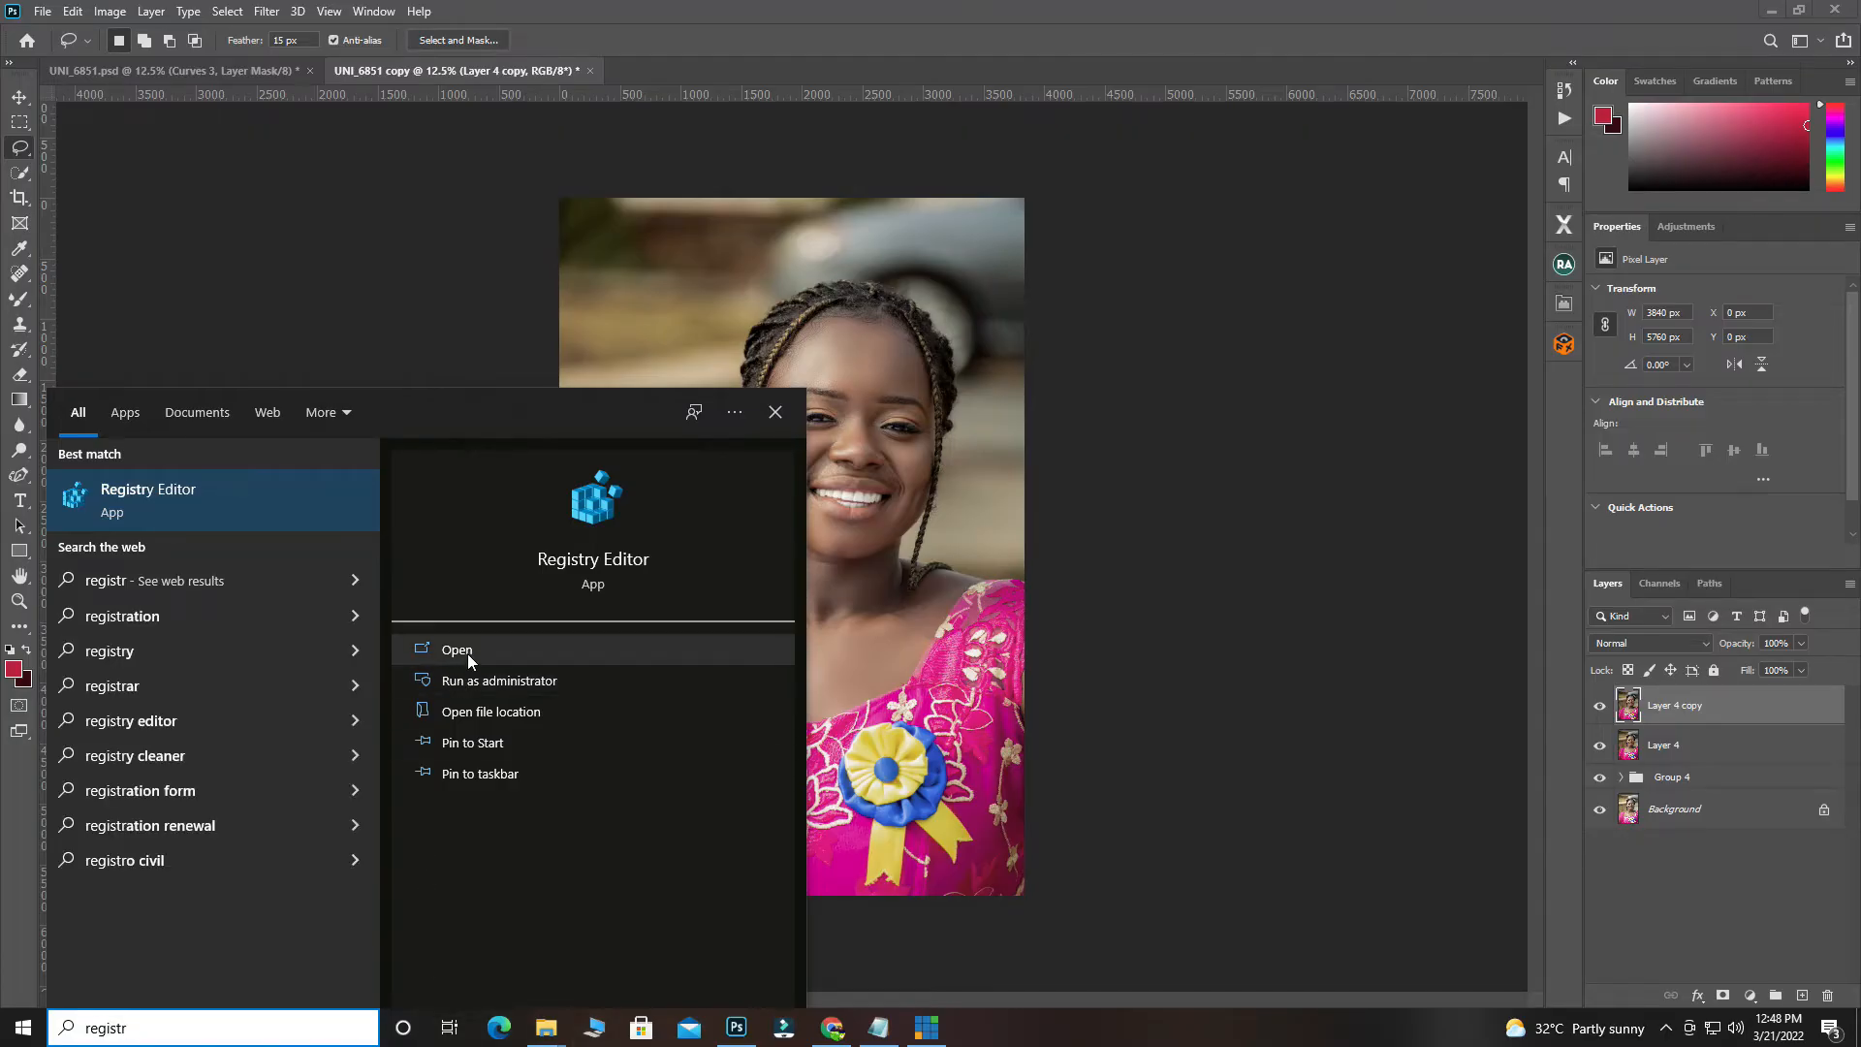
pyautogui.click(456, 649)
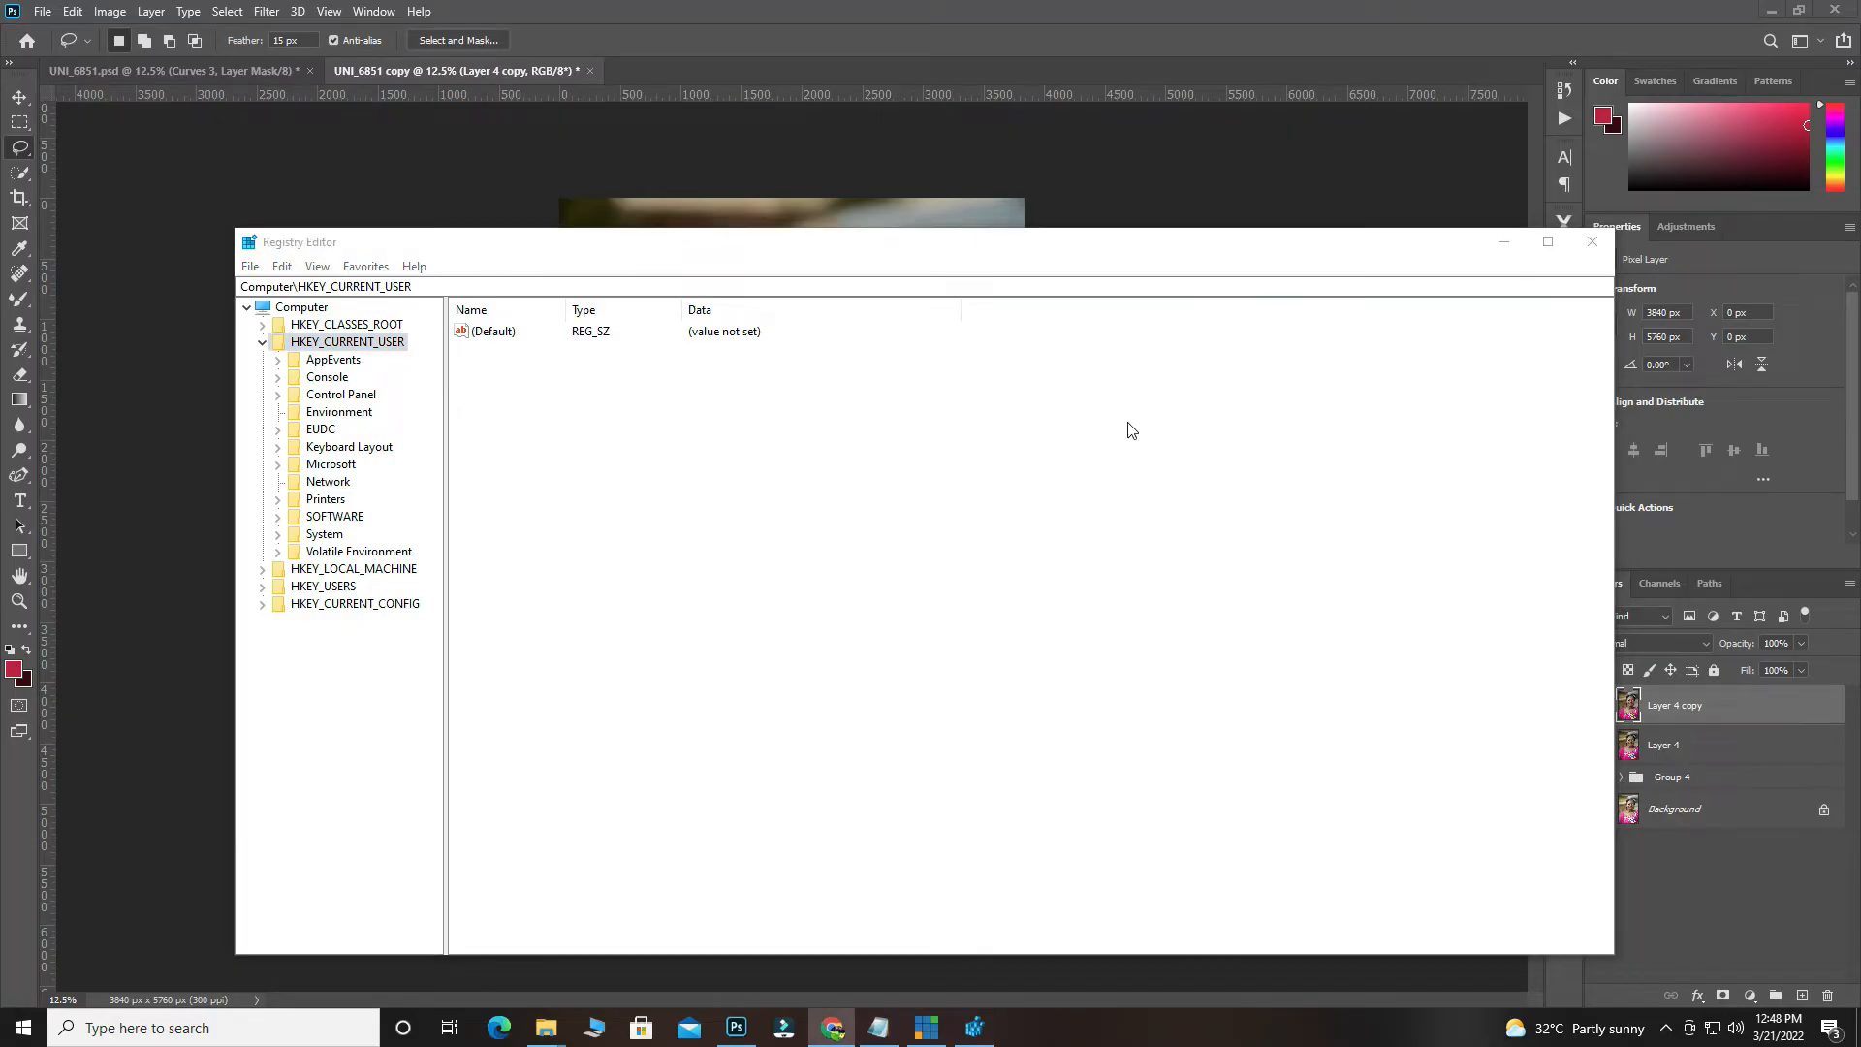
# Navigate to HKEY_CURRENT_USER\SOFTWARE\Adobe\CSXS.9 to show its LogLevel value.
pyautogui.click(260, 342)
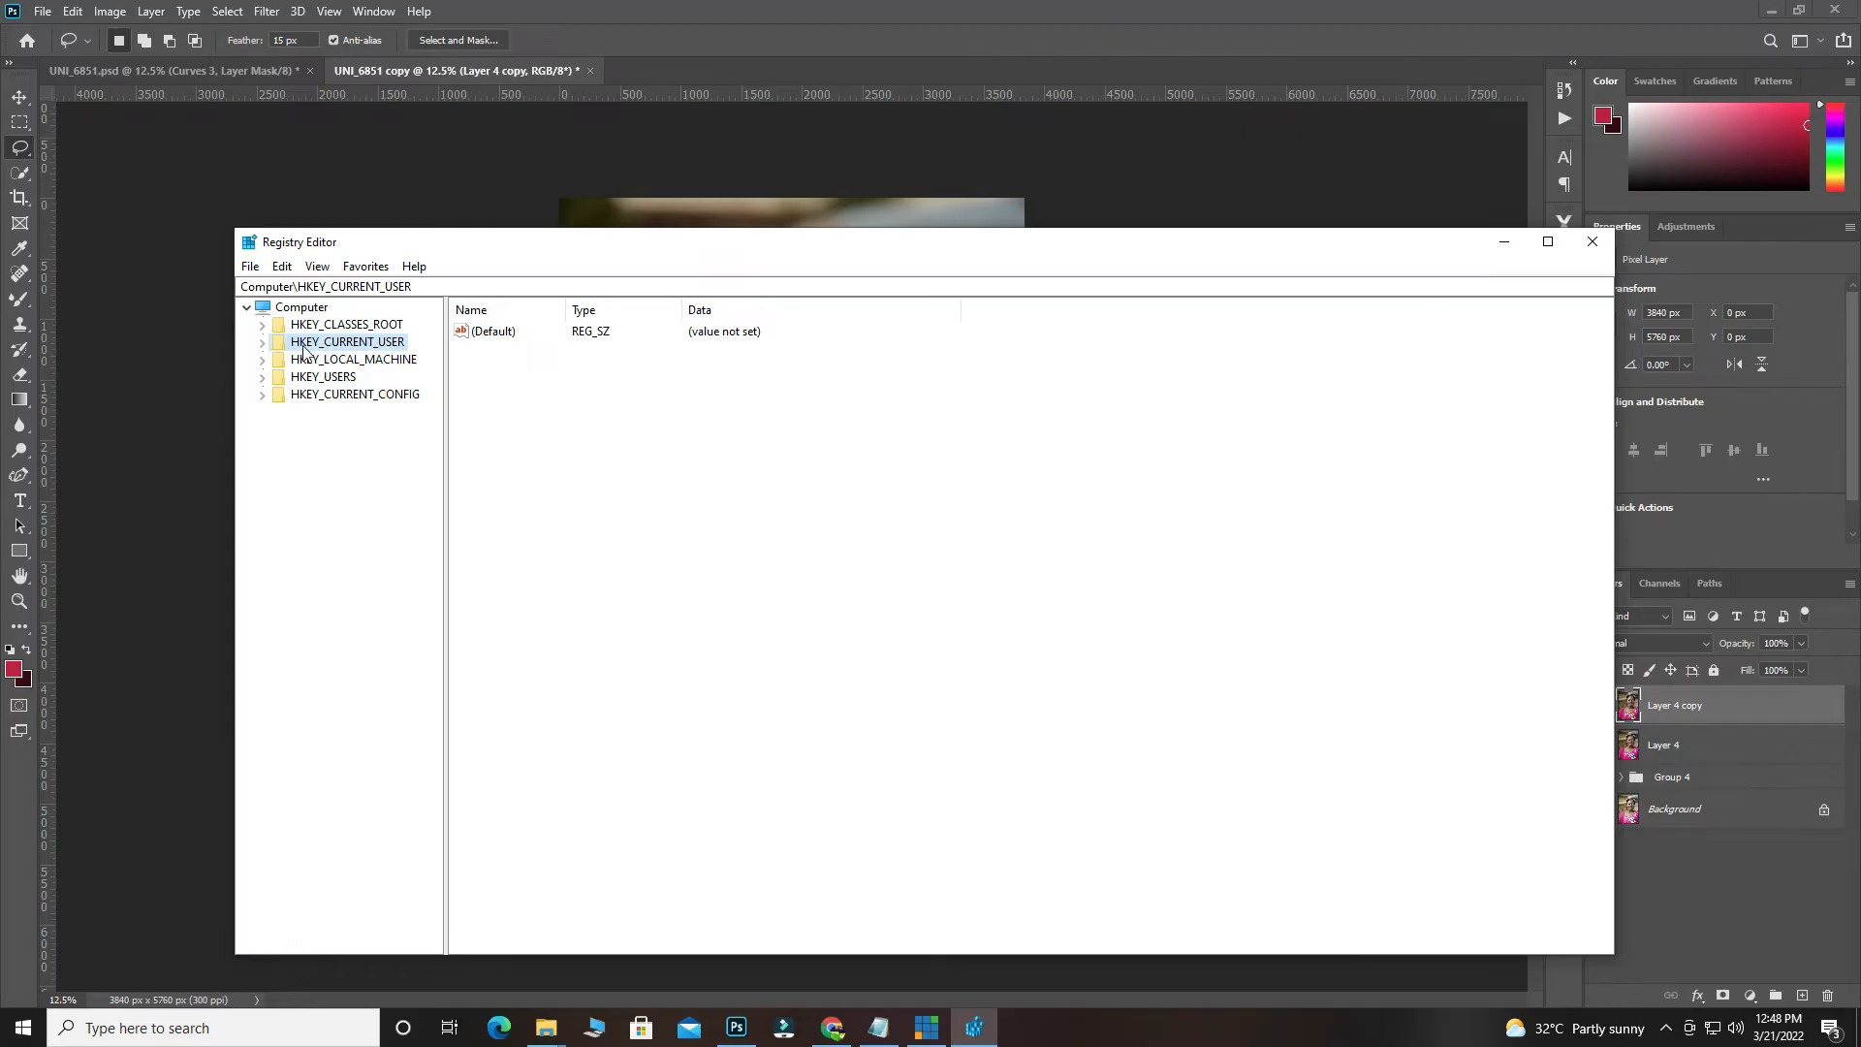
pyautogui.moveTo(350, 354)
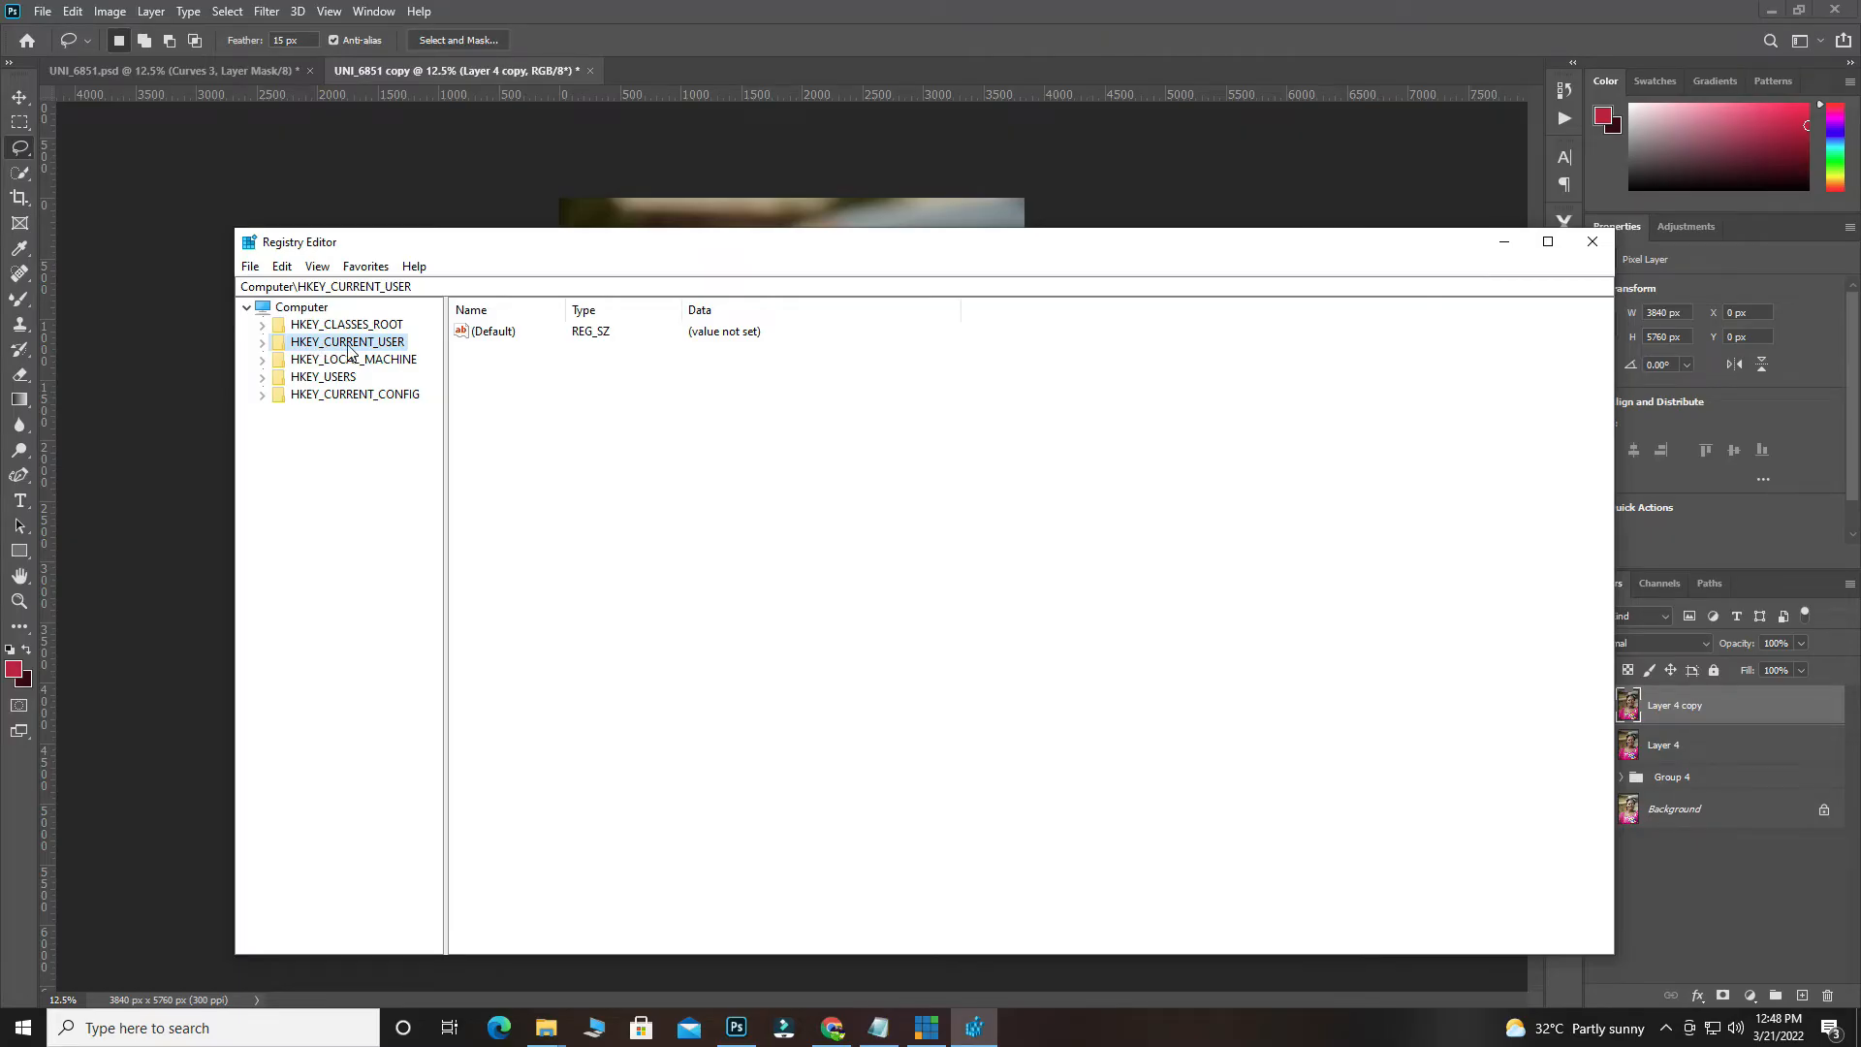
pyautogui.click(261, 342)
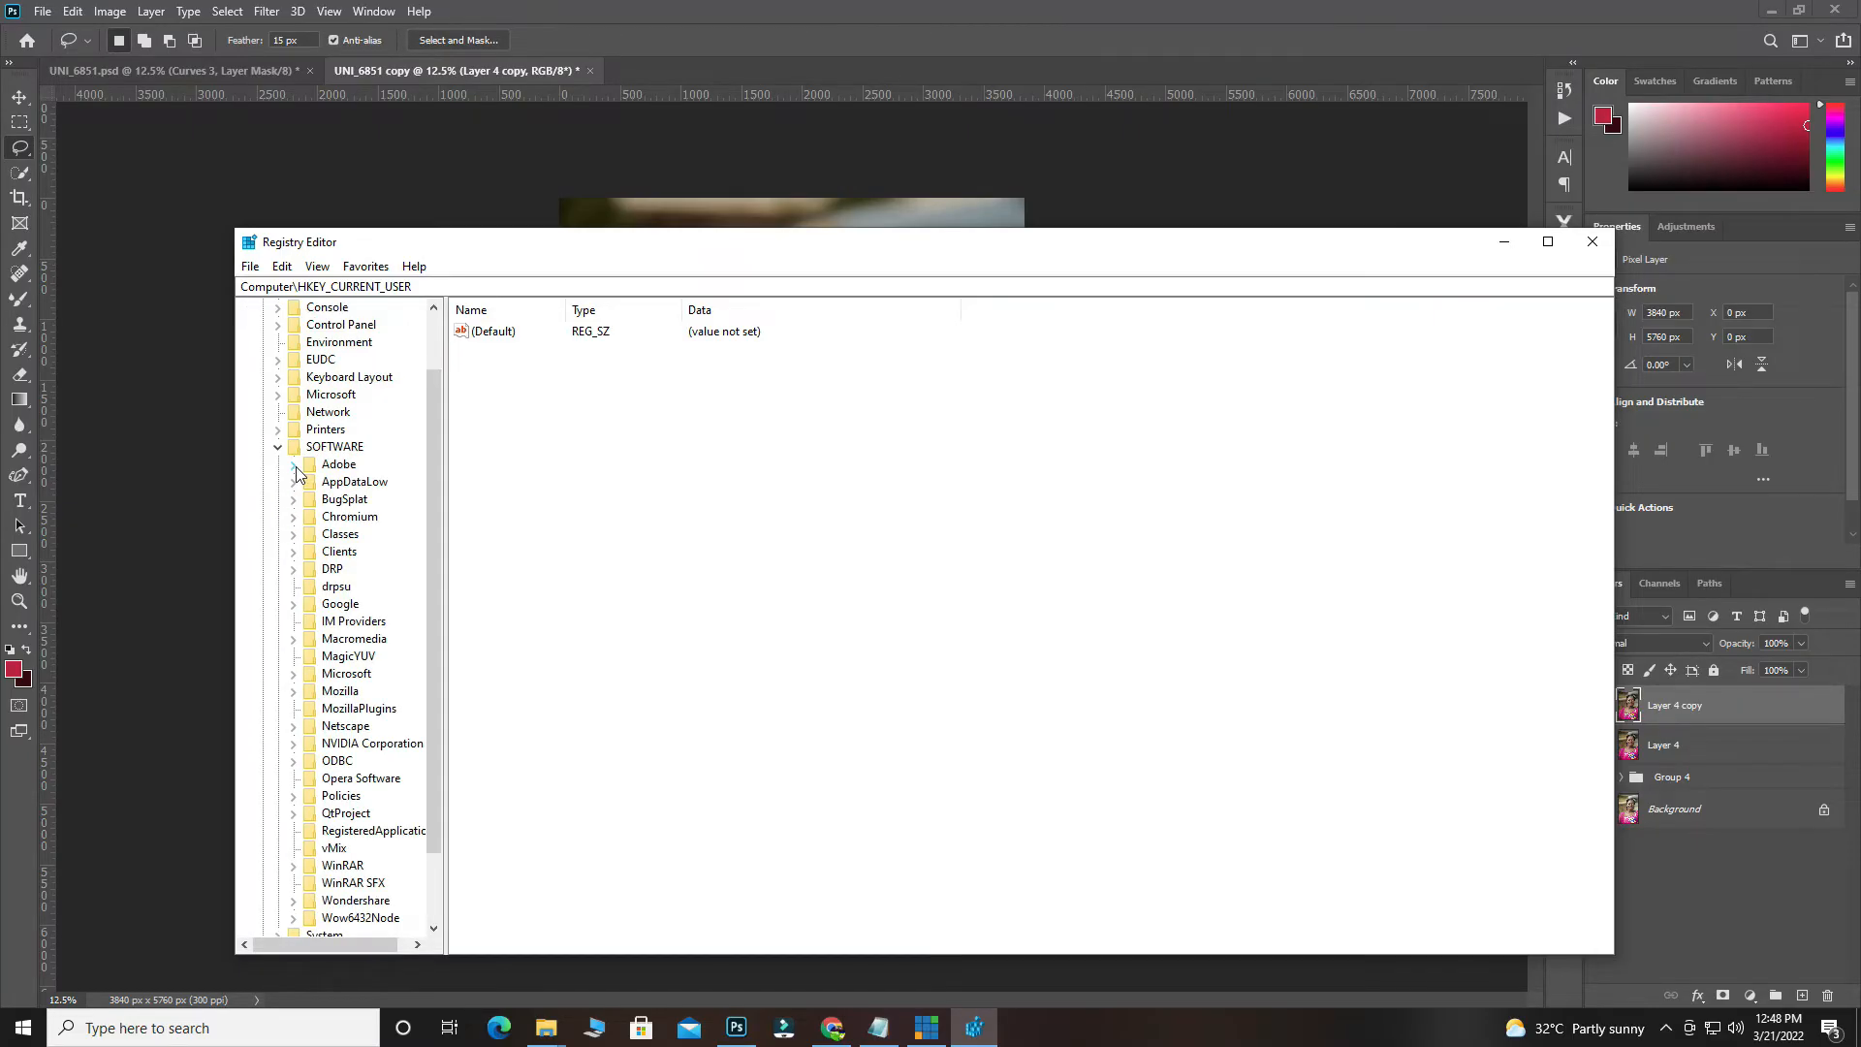
pyautogui.click(293, 465)
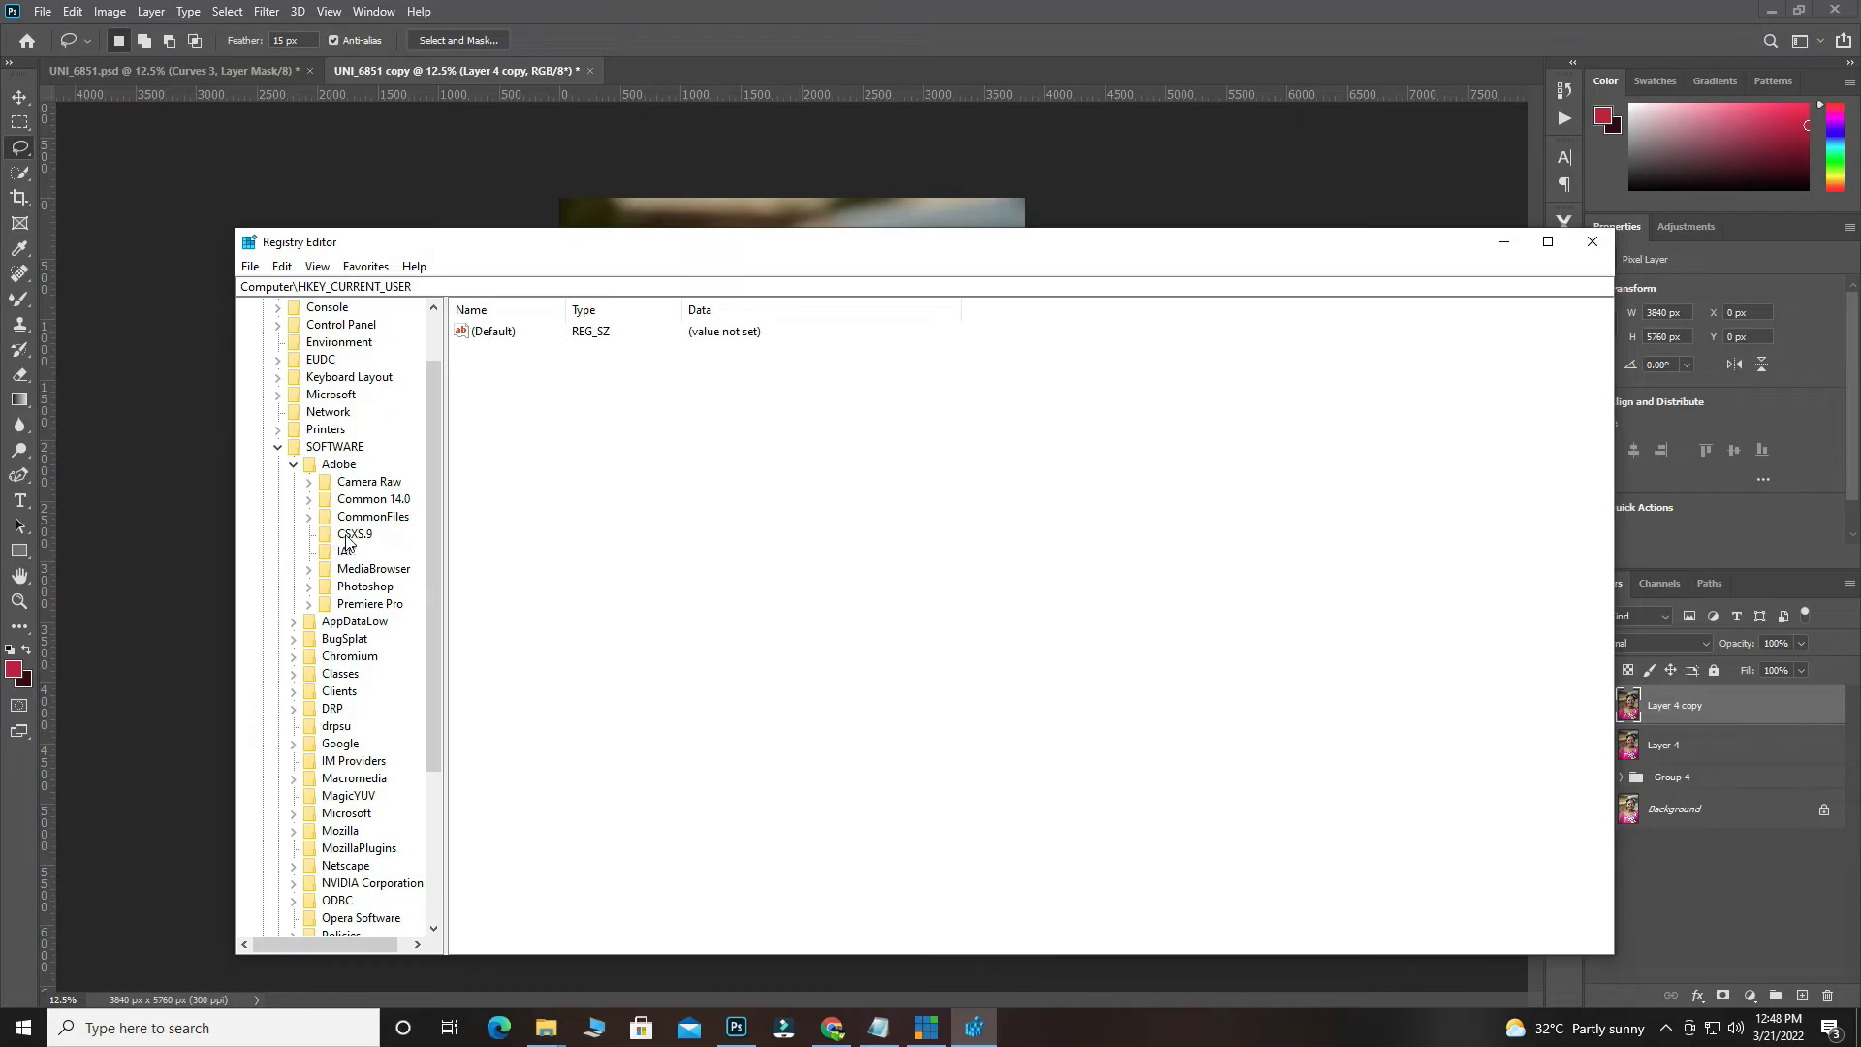
pyautogui.moveTo(362, 544)
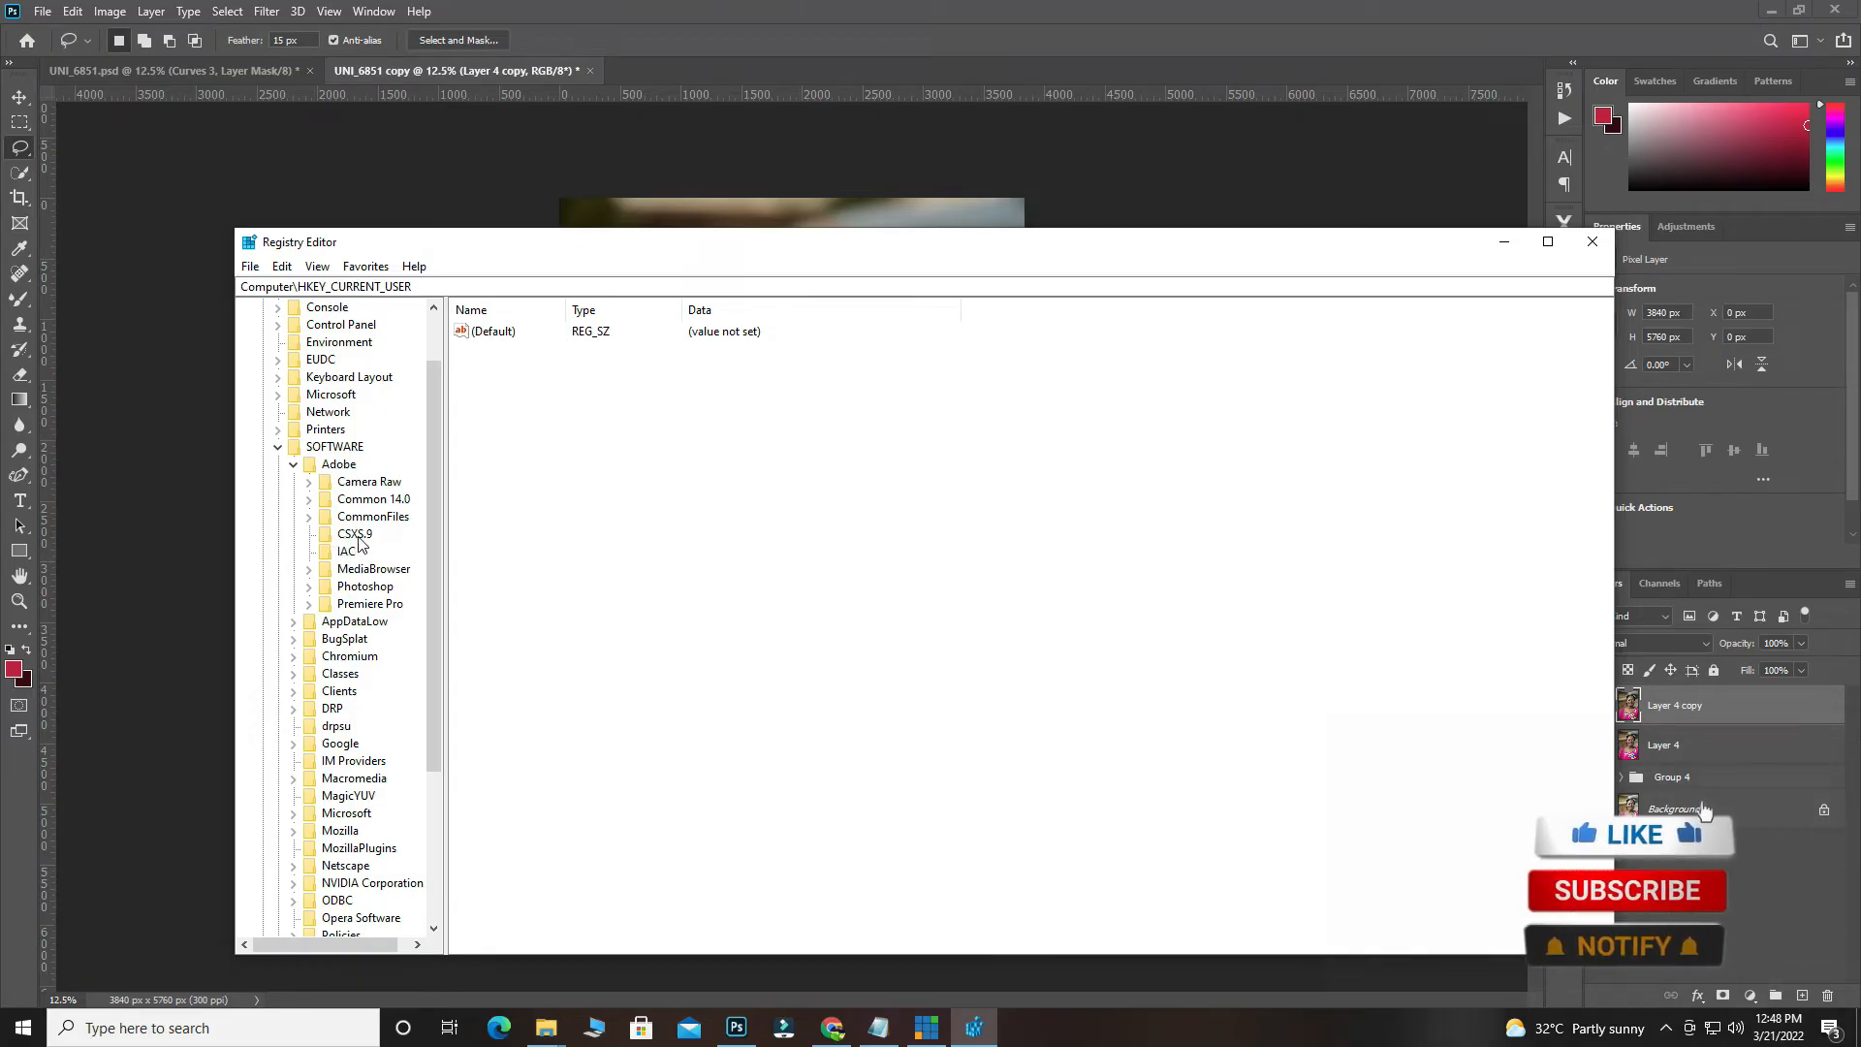
pyautogui.click(355, 534)
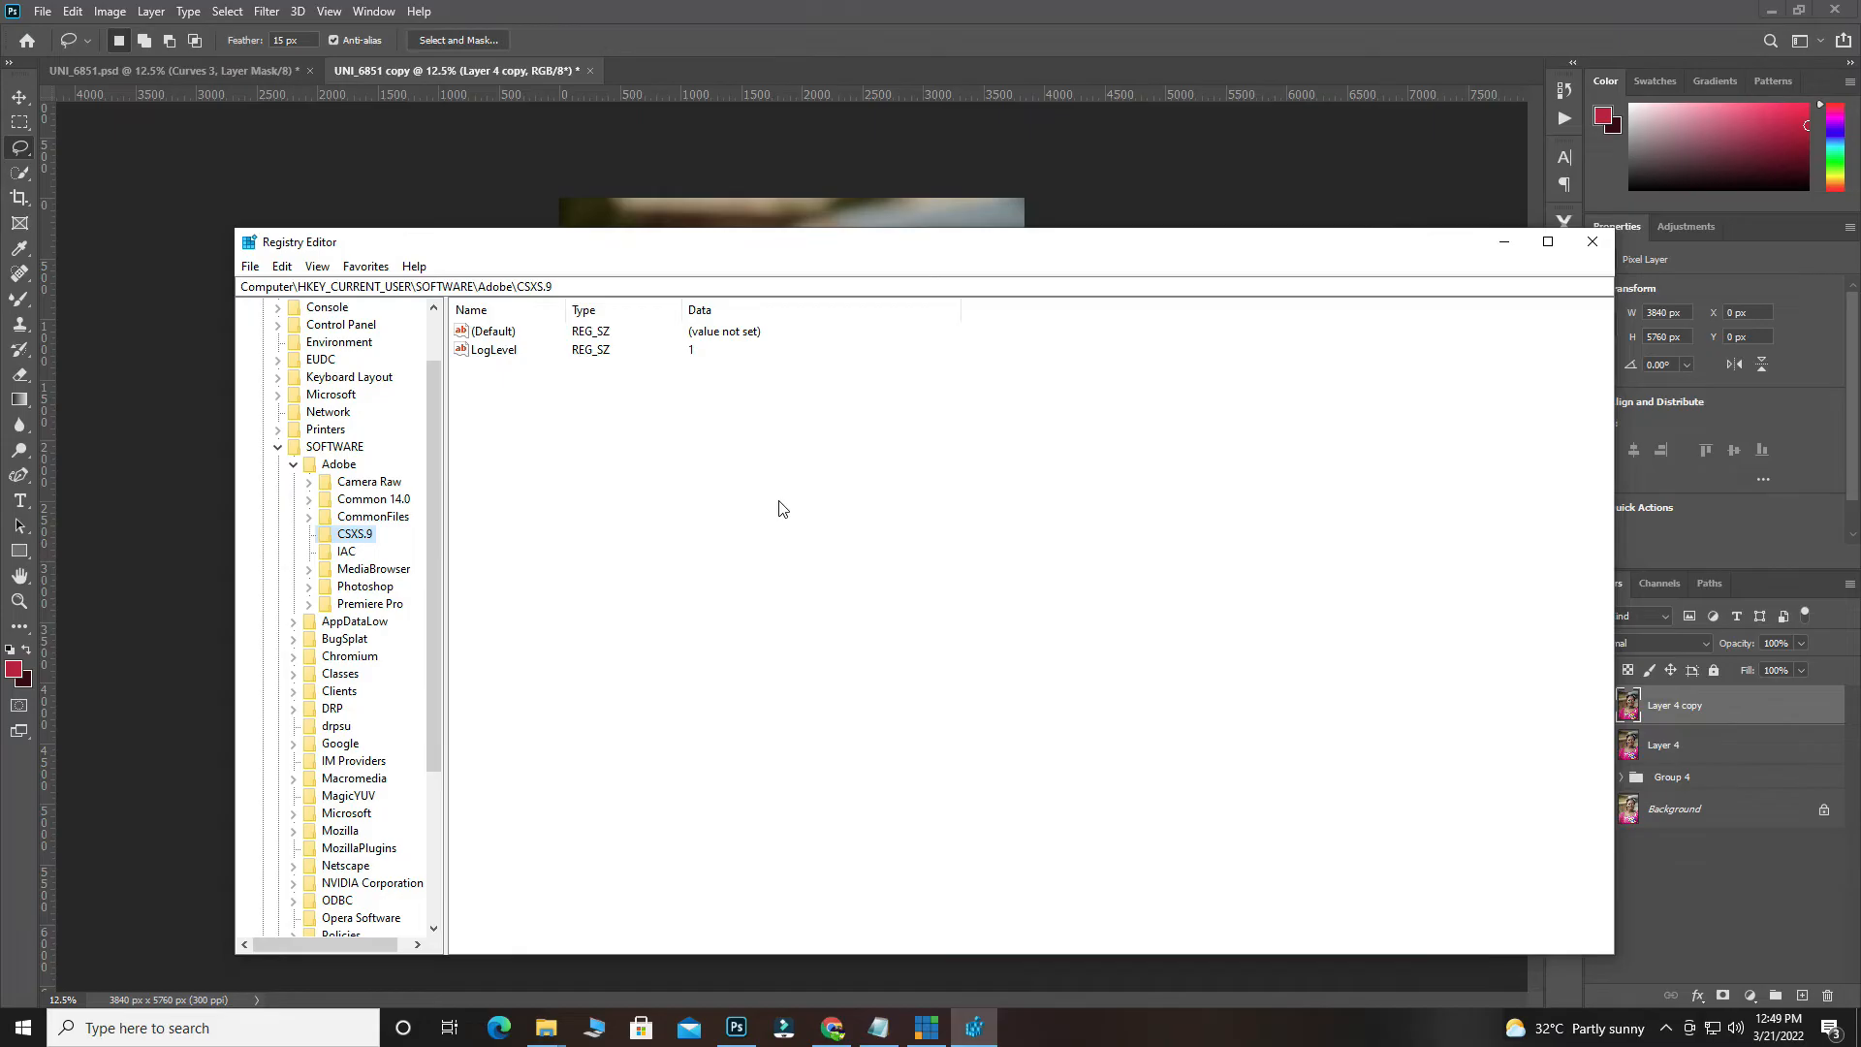
pyautogui.moveTo(394, 541)
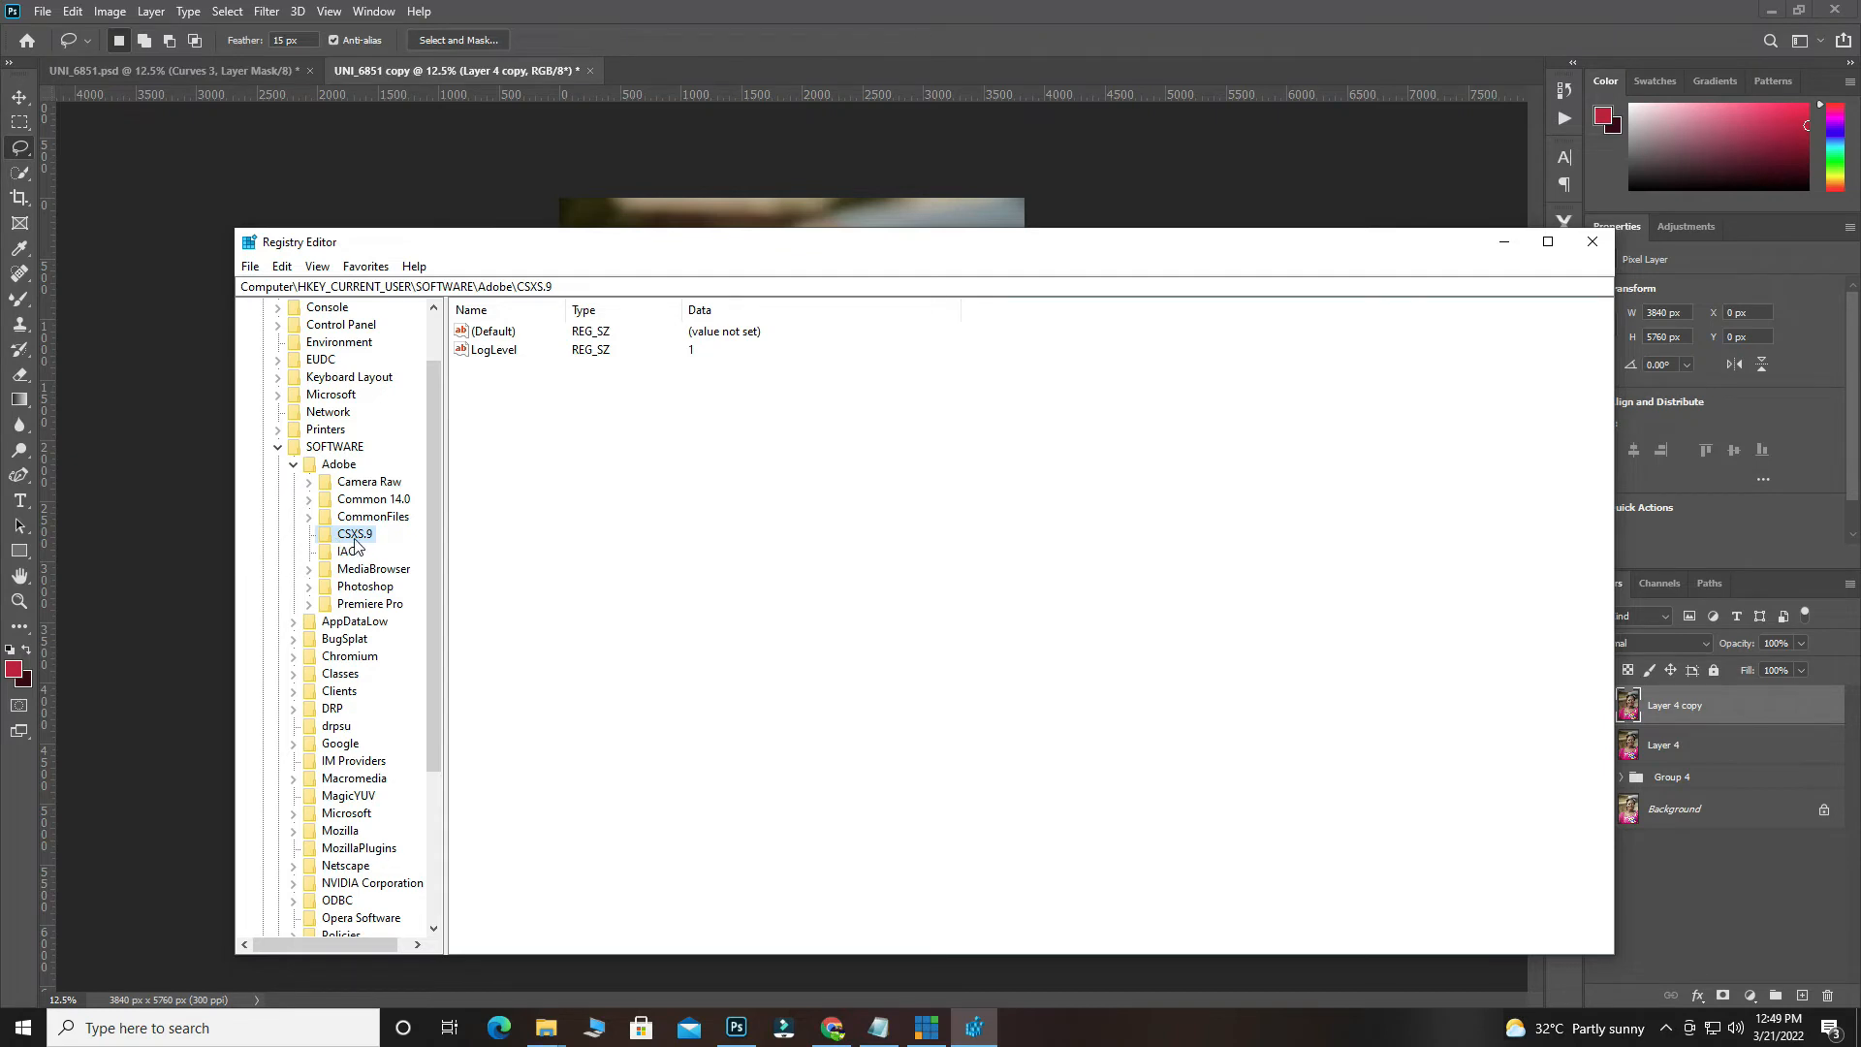
pyautogui.moveTo(377, 546)
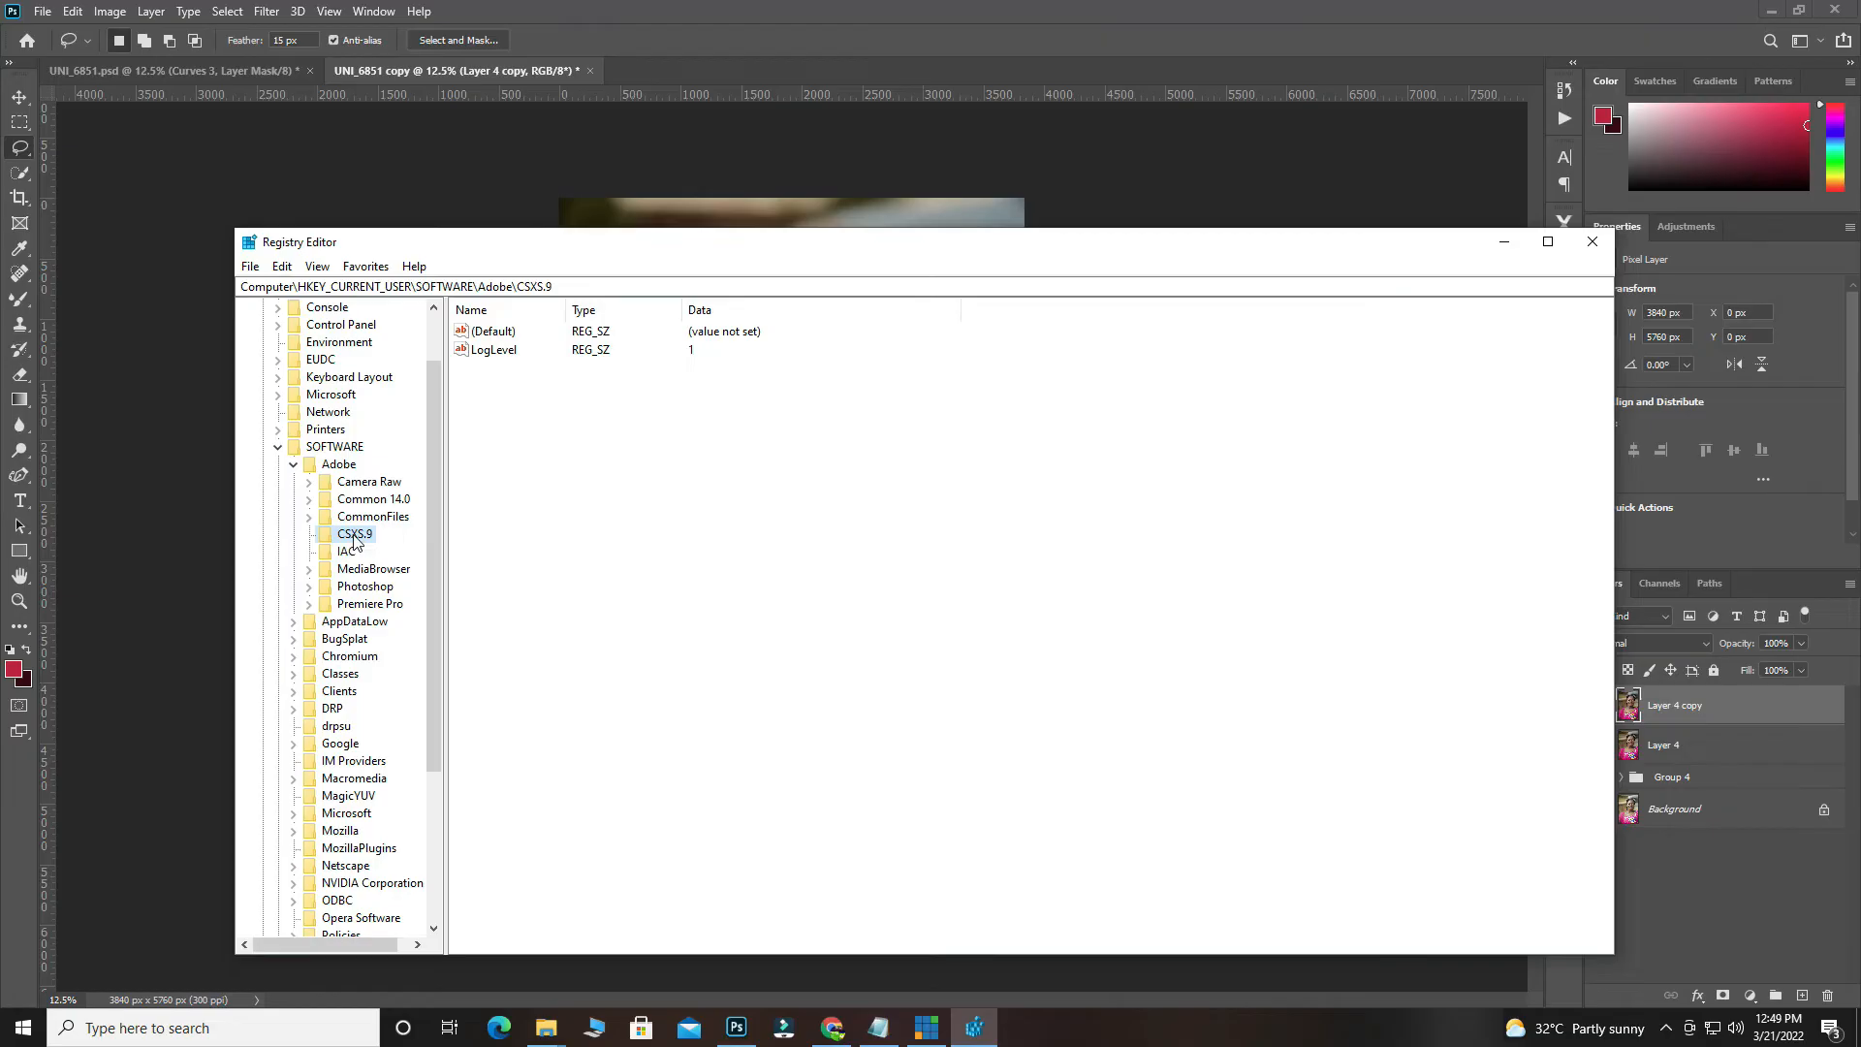
pyautogui.moveTo(365, 545)
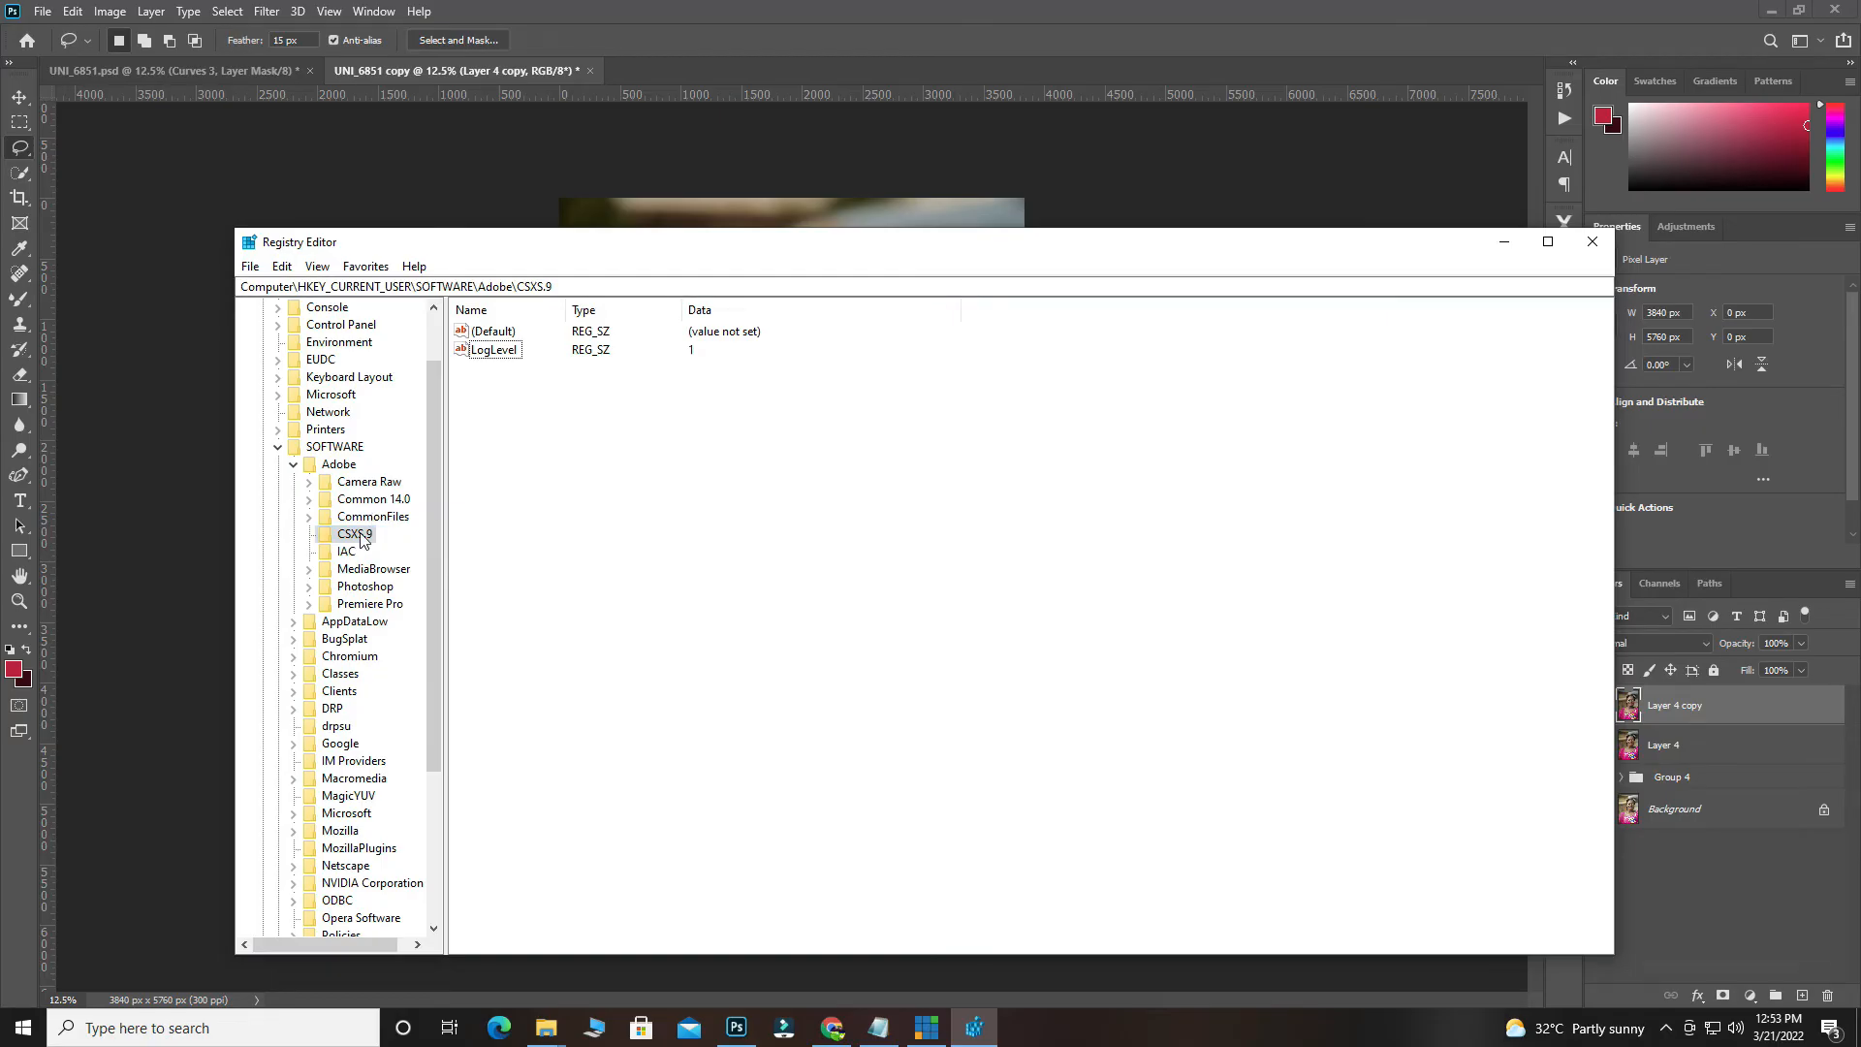
# Reselect the CSXS.9 key to prepare adding a new value inside it.
pyautogui.click(356, 535)
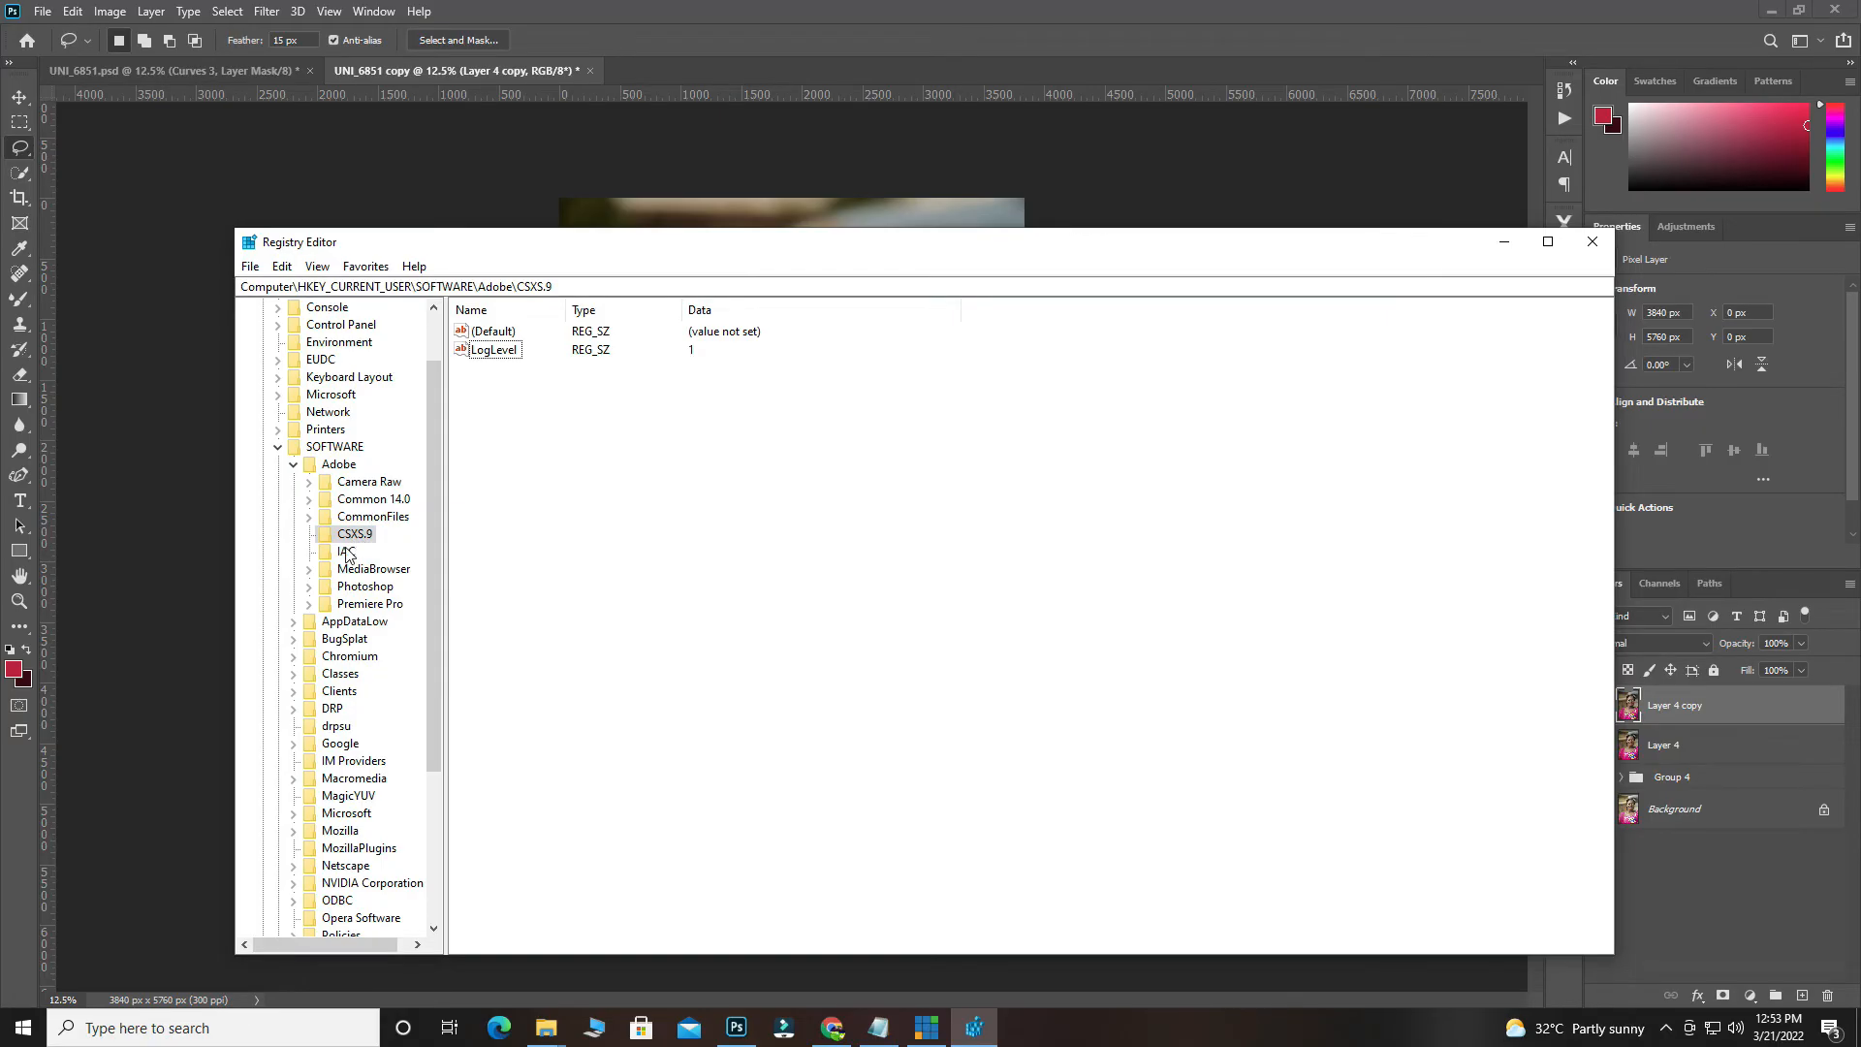
pyautogui.moveTo(380, 554)
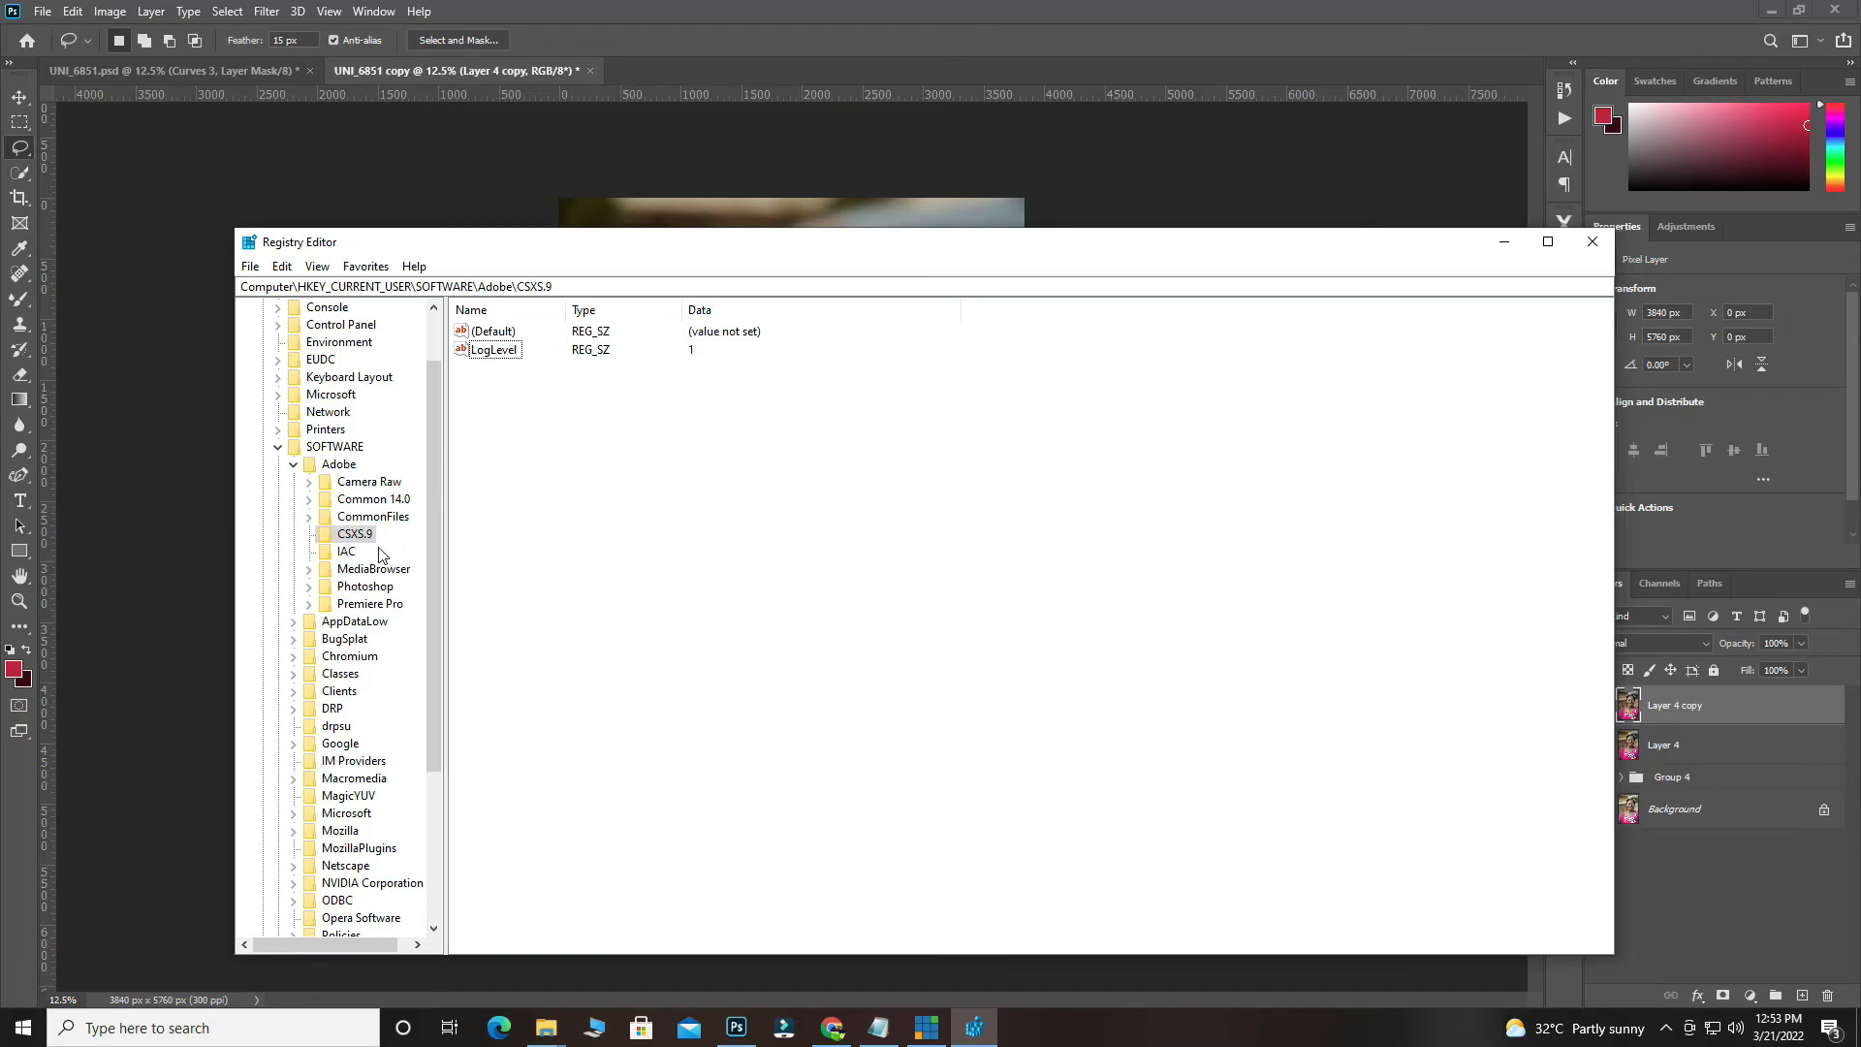
pyautogui.moveTo(382, 553)
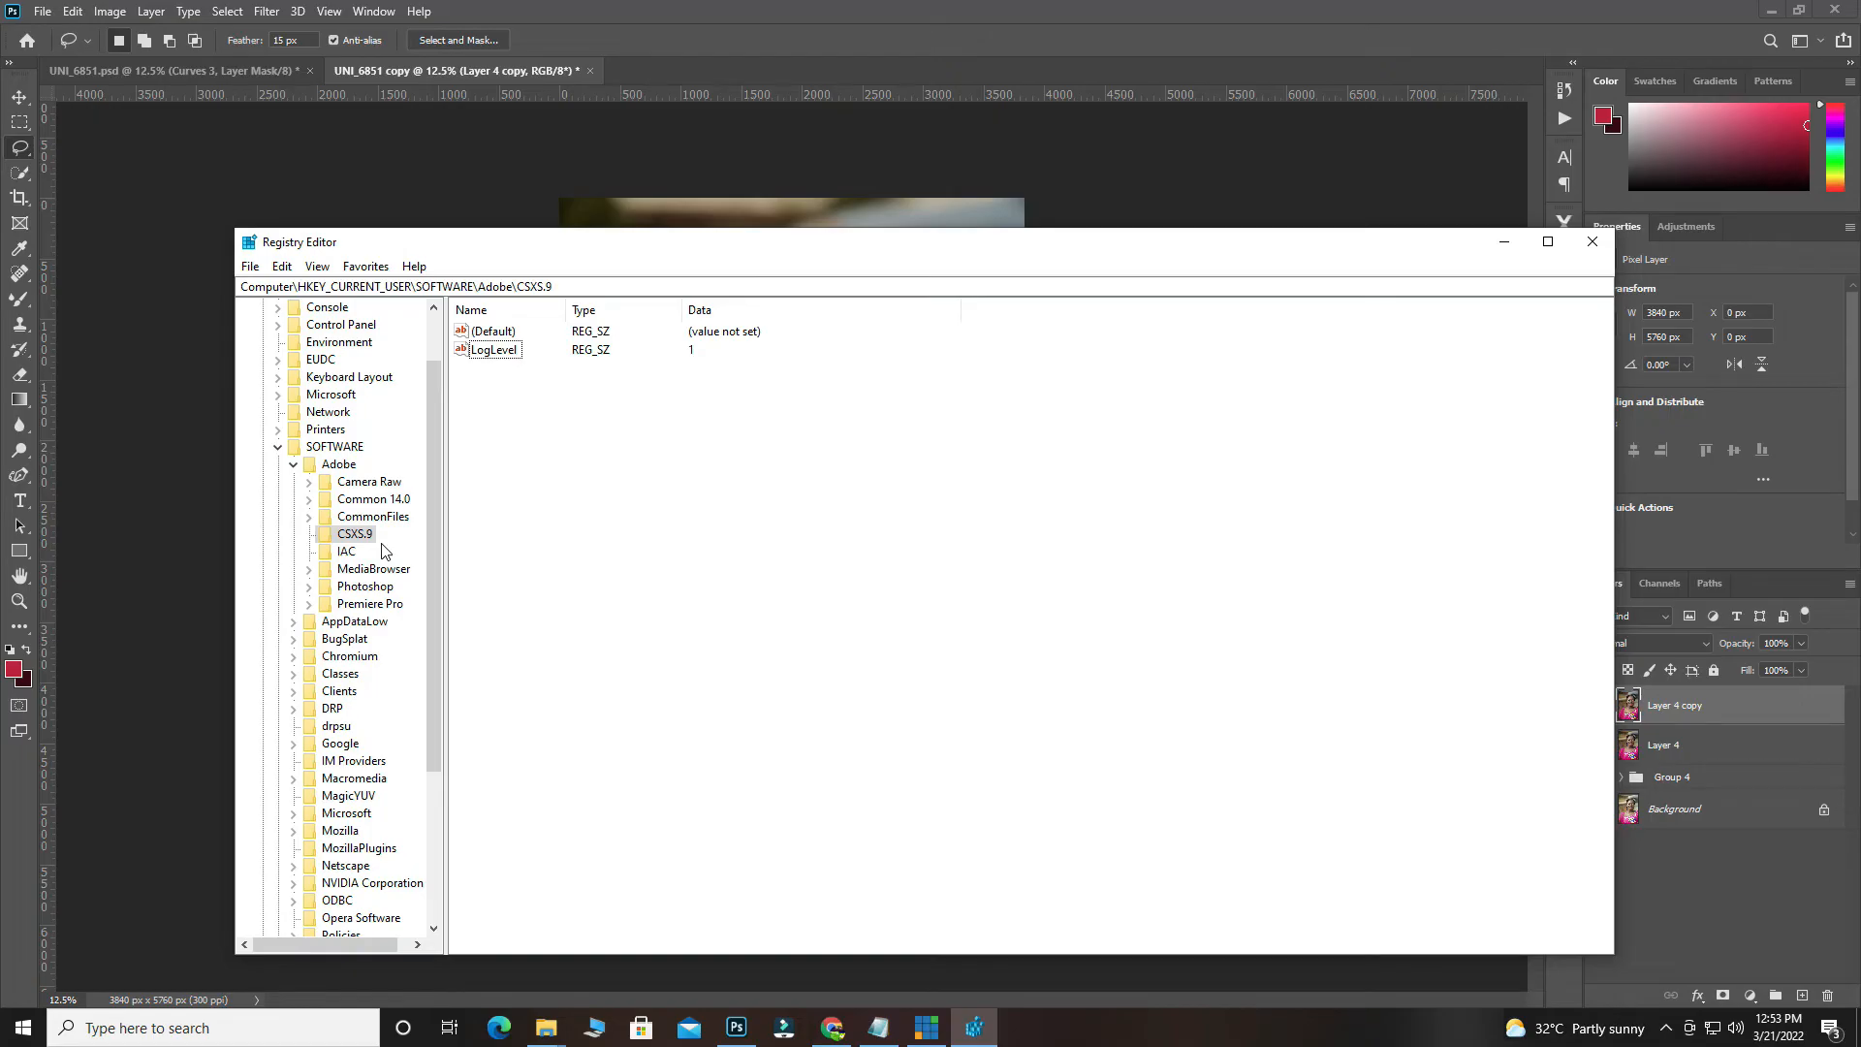
pyautogui.moveTo(385, 549)
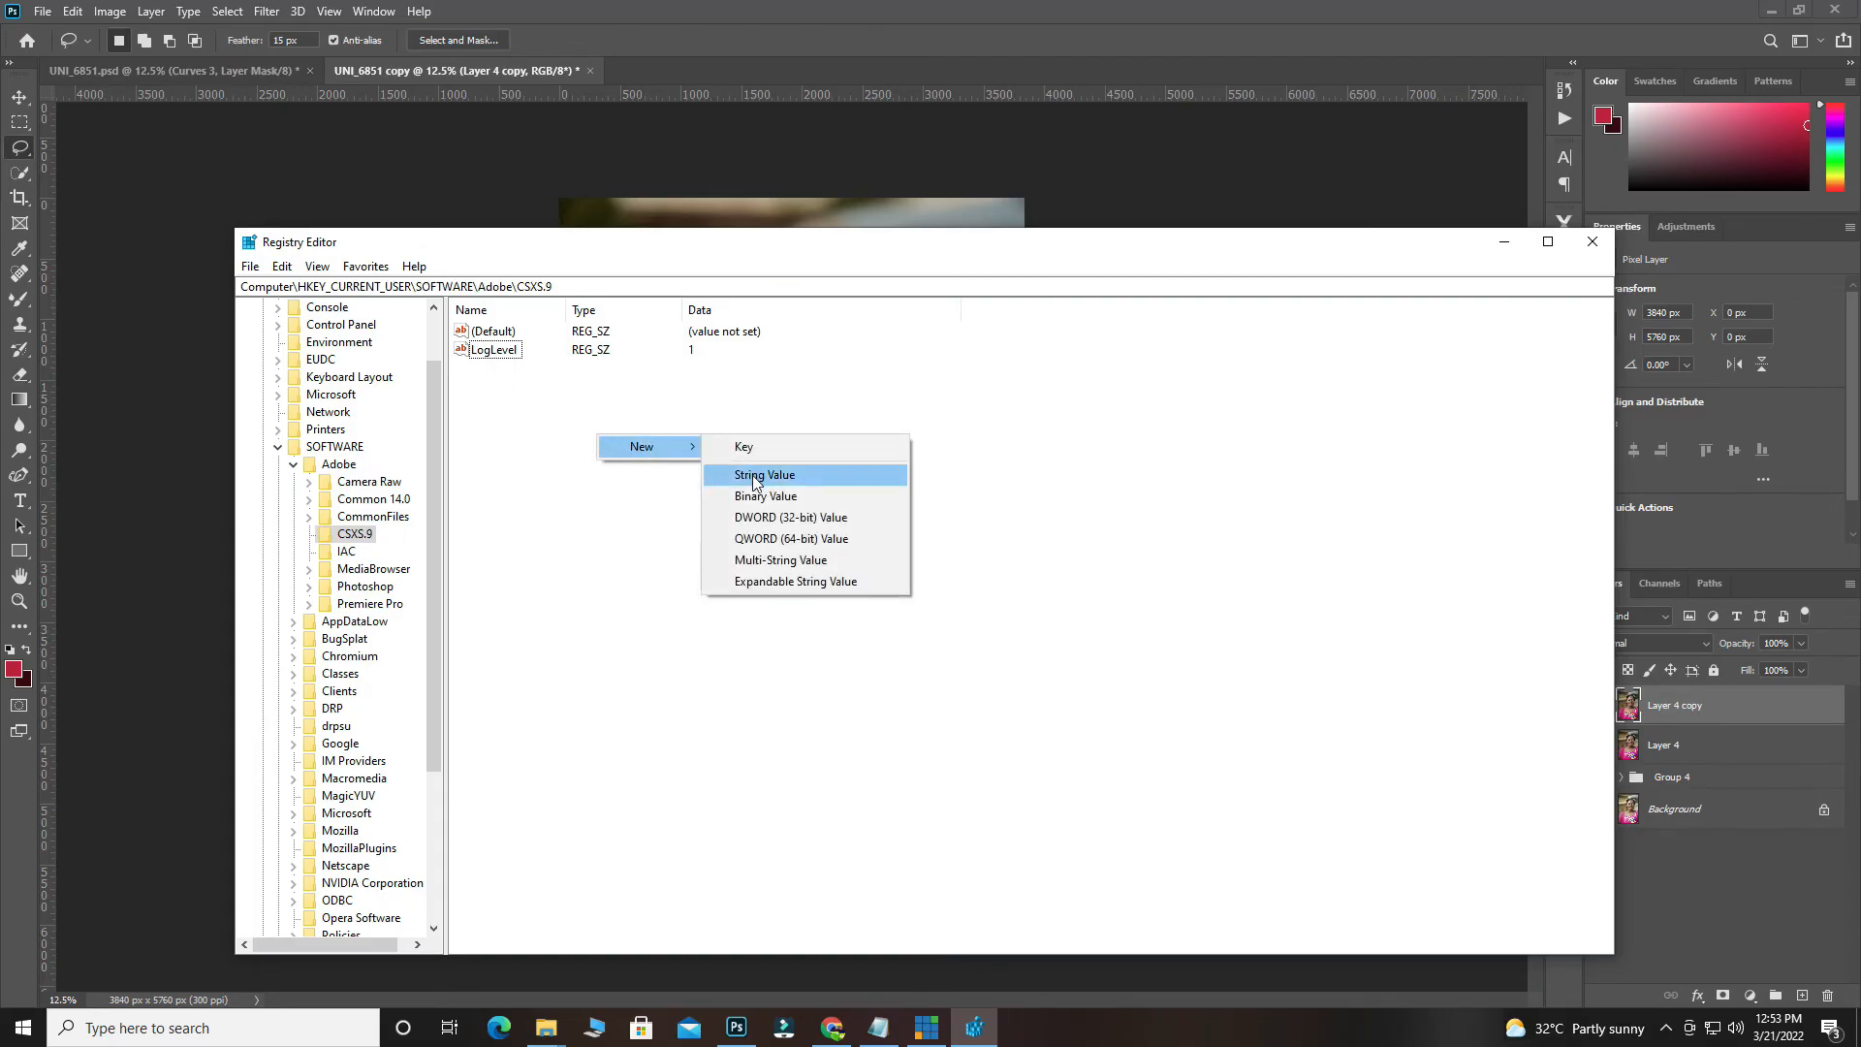
# Create a new string value under CSXS.9 named PlayerDebugMode.
pyautogui.click(763, 474)
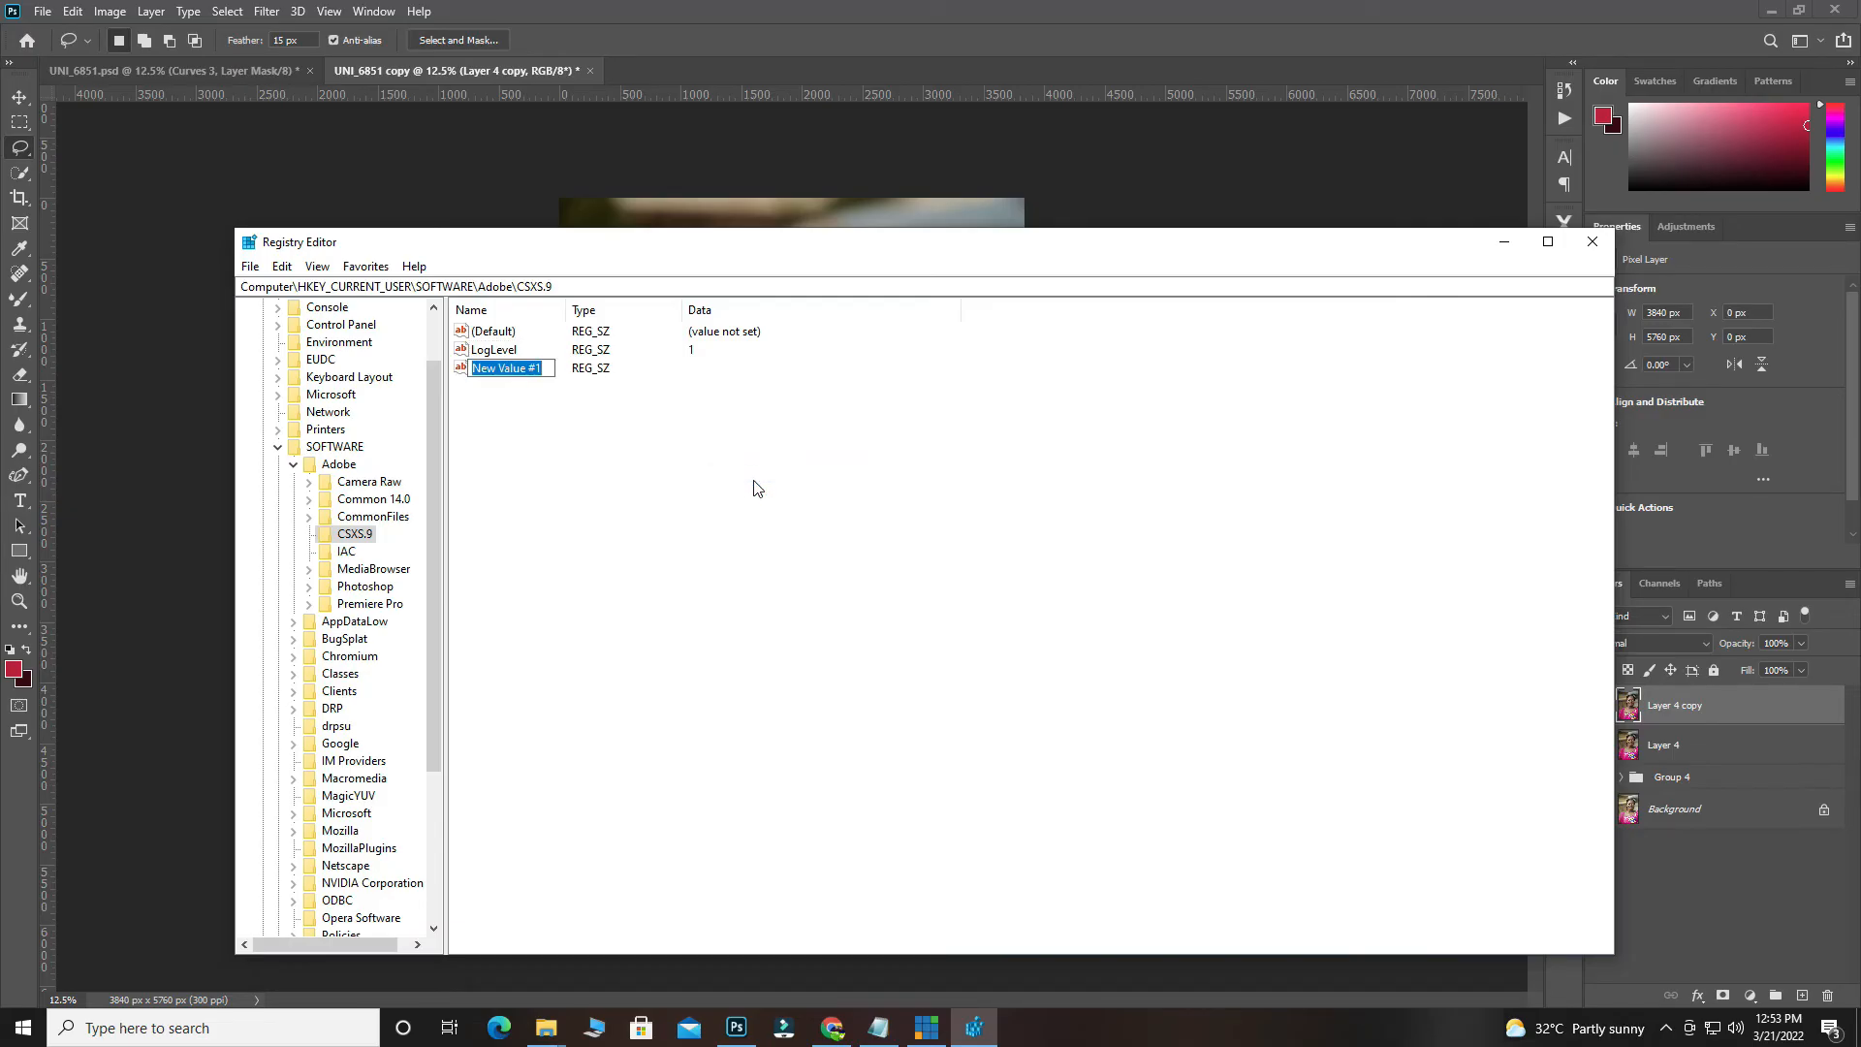
pyautogui.write('Player')
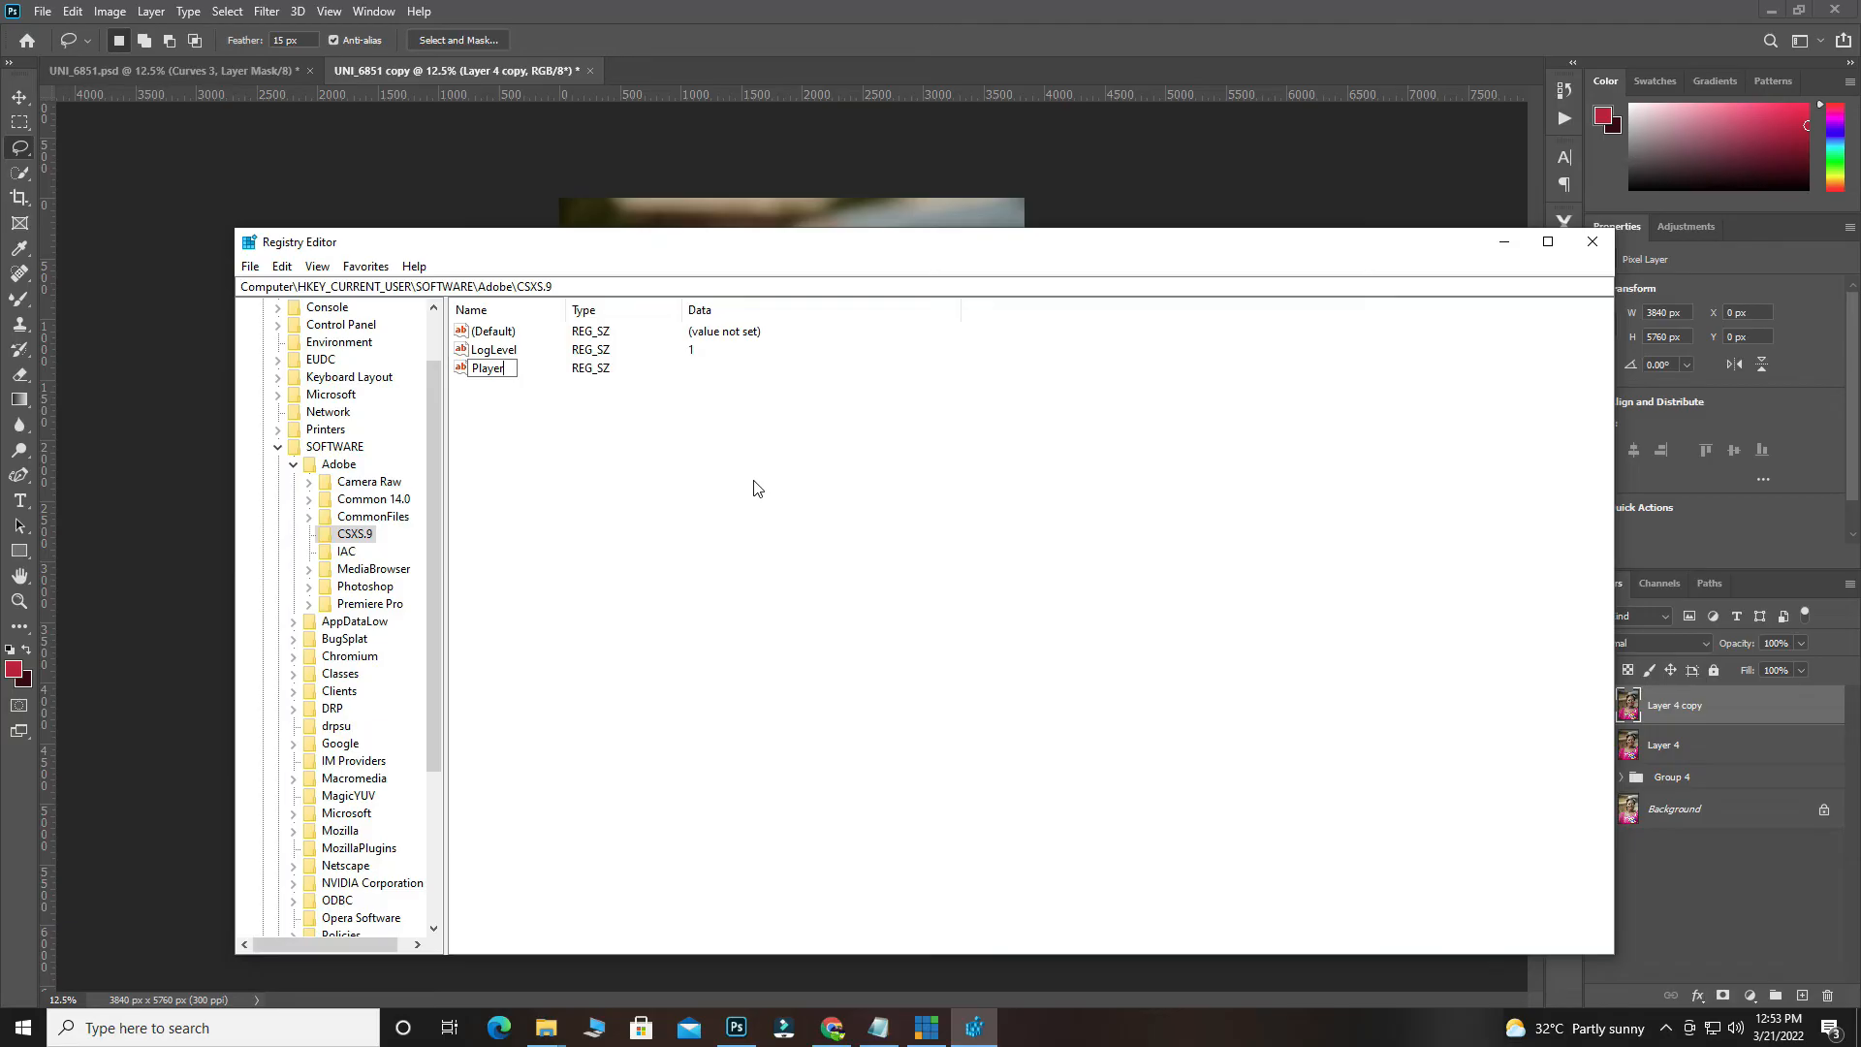
pyautogui.write('De')
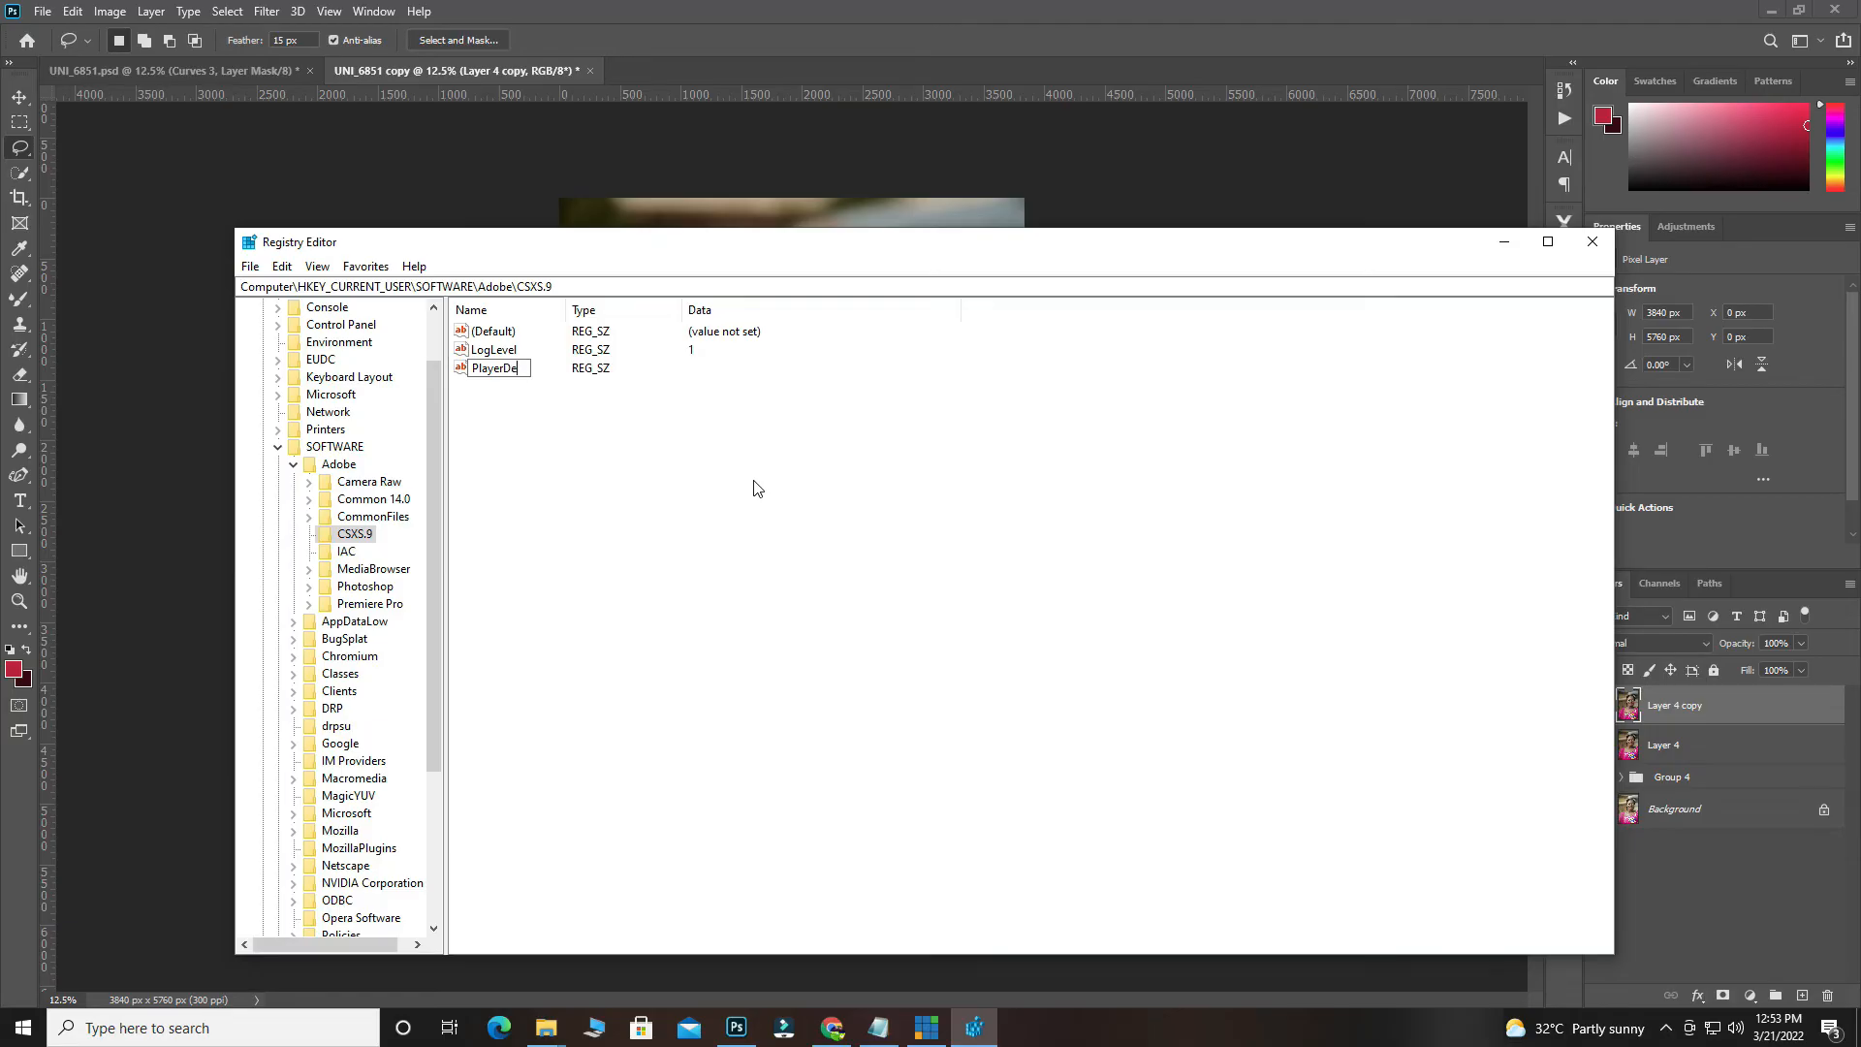
pyautogui.write('bug')
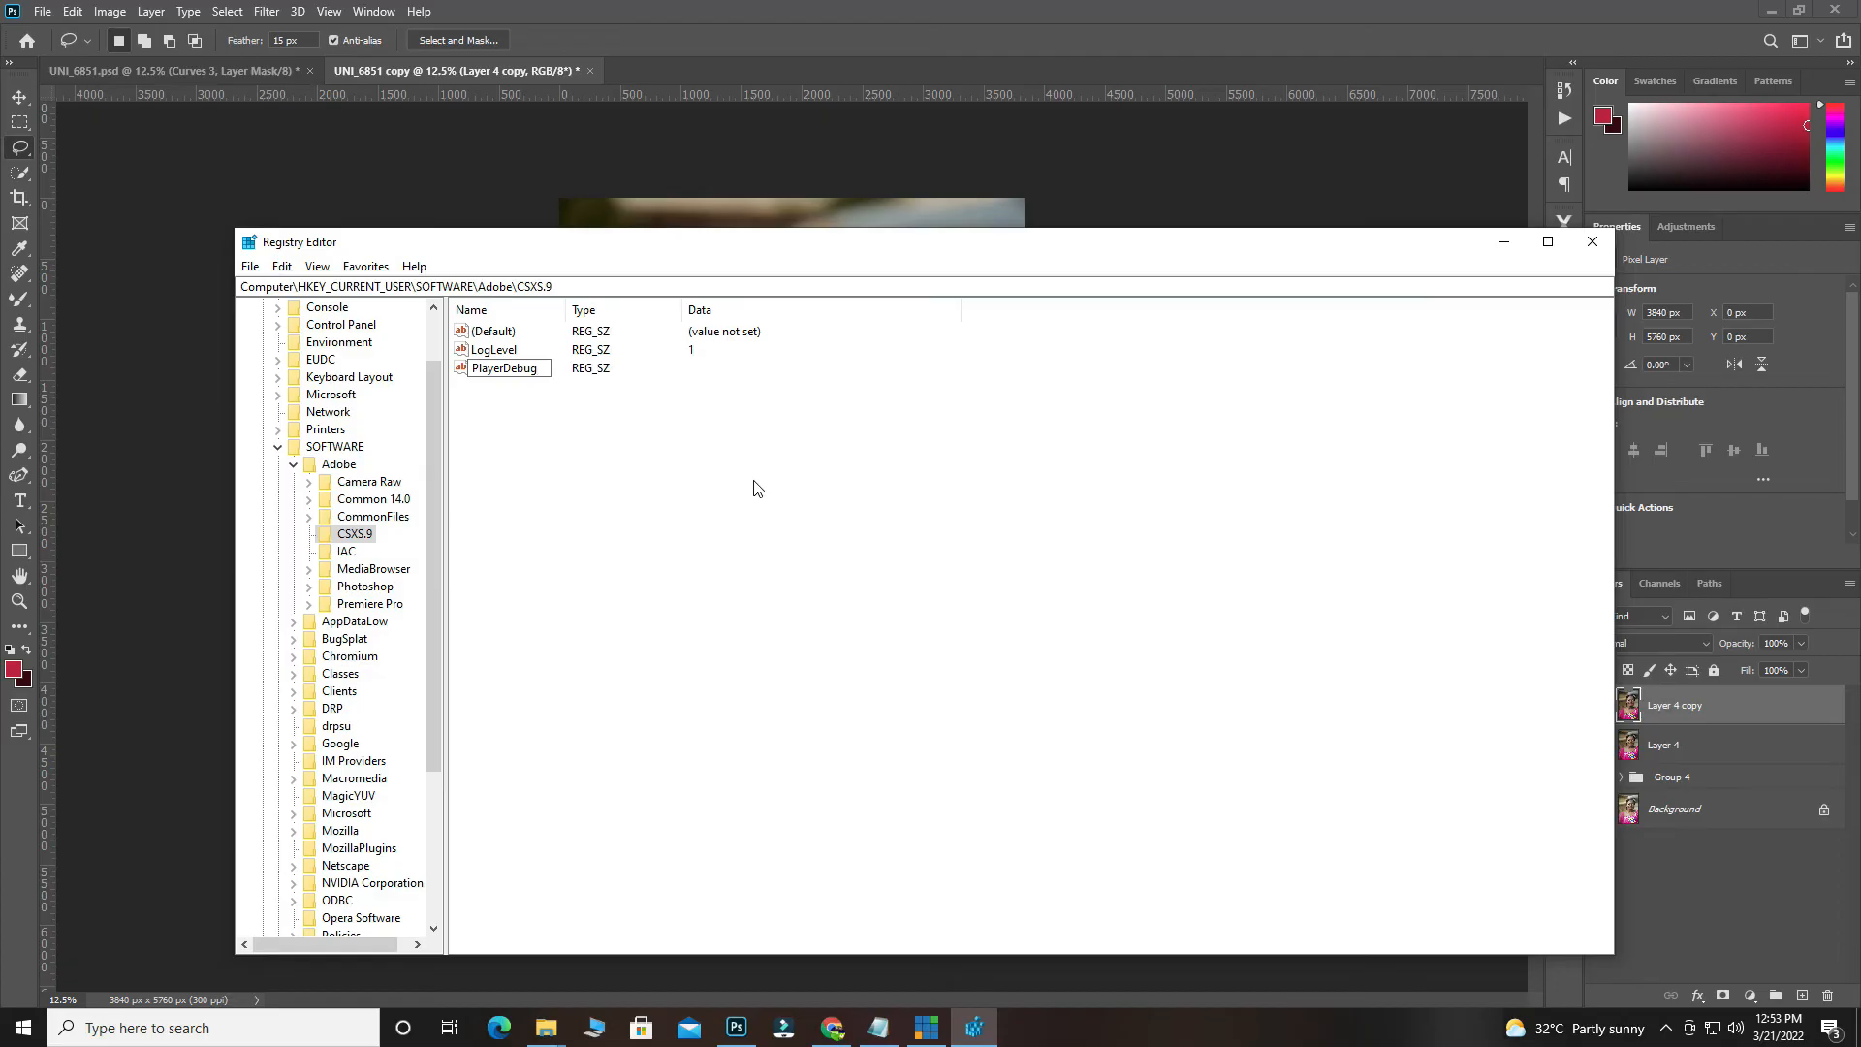
pyautogui.write('N')
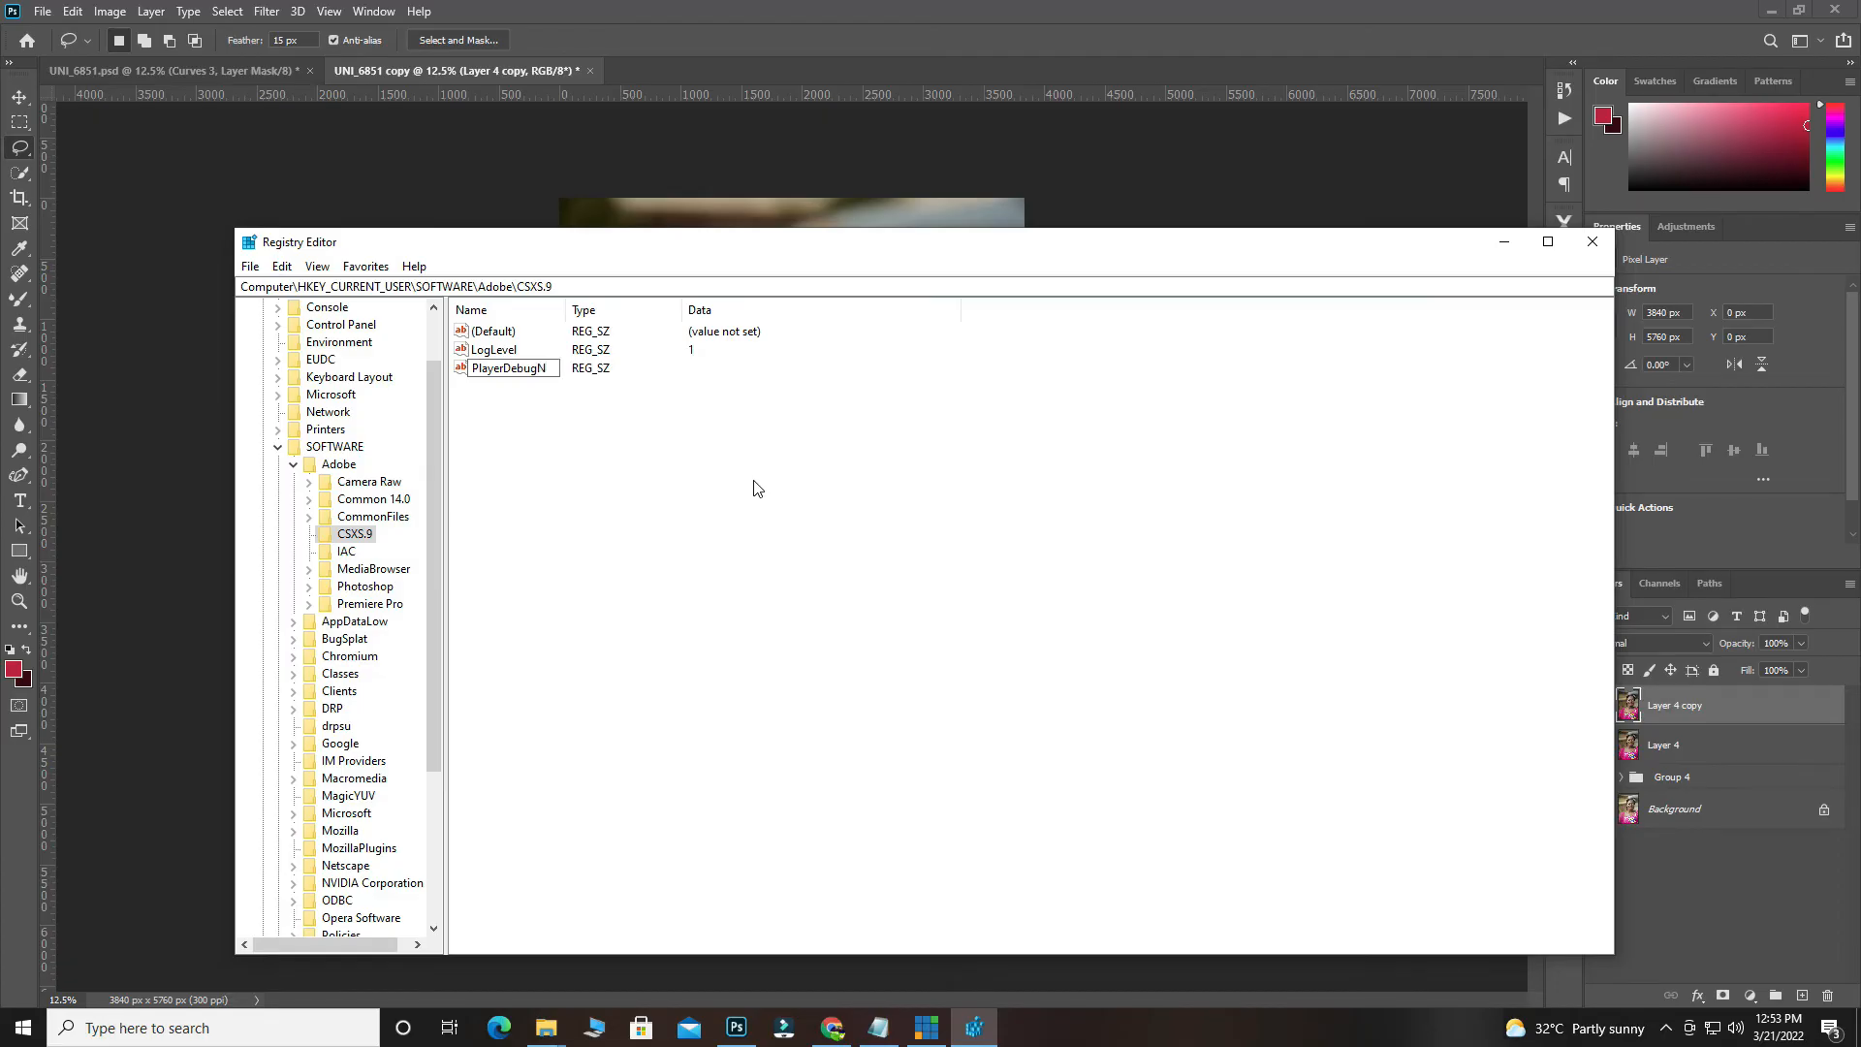
pyautogui.write('Mode')
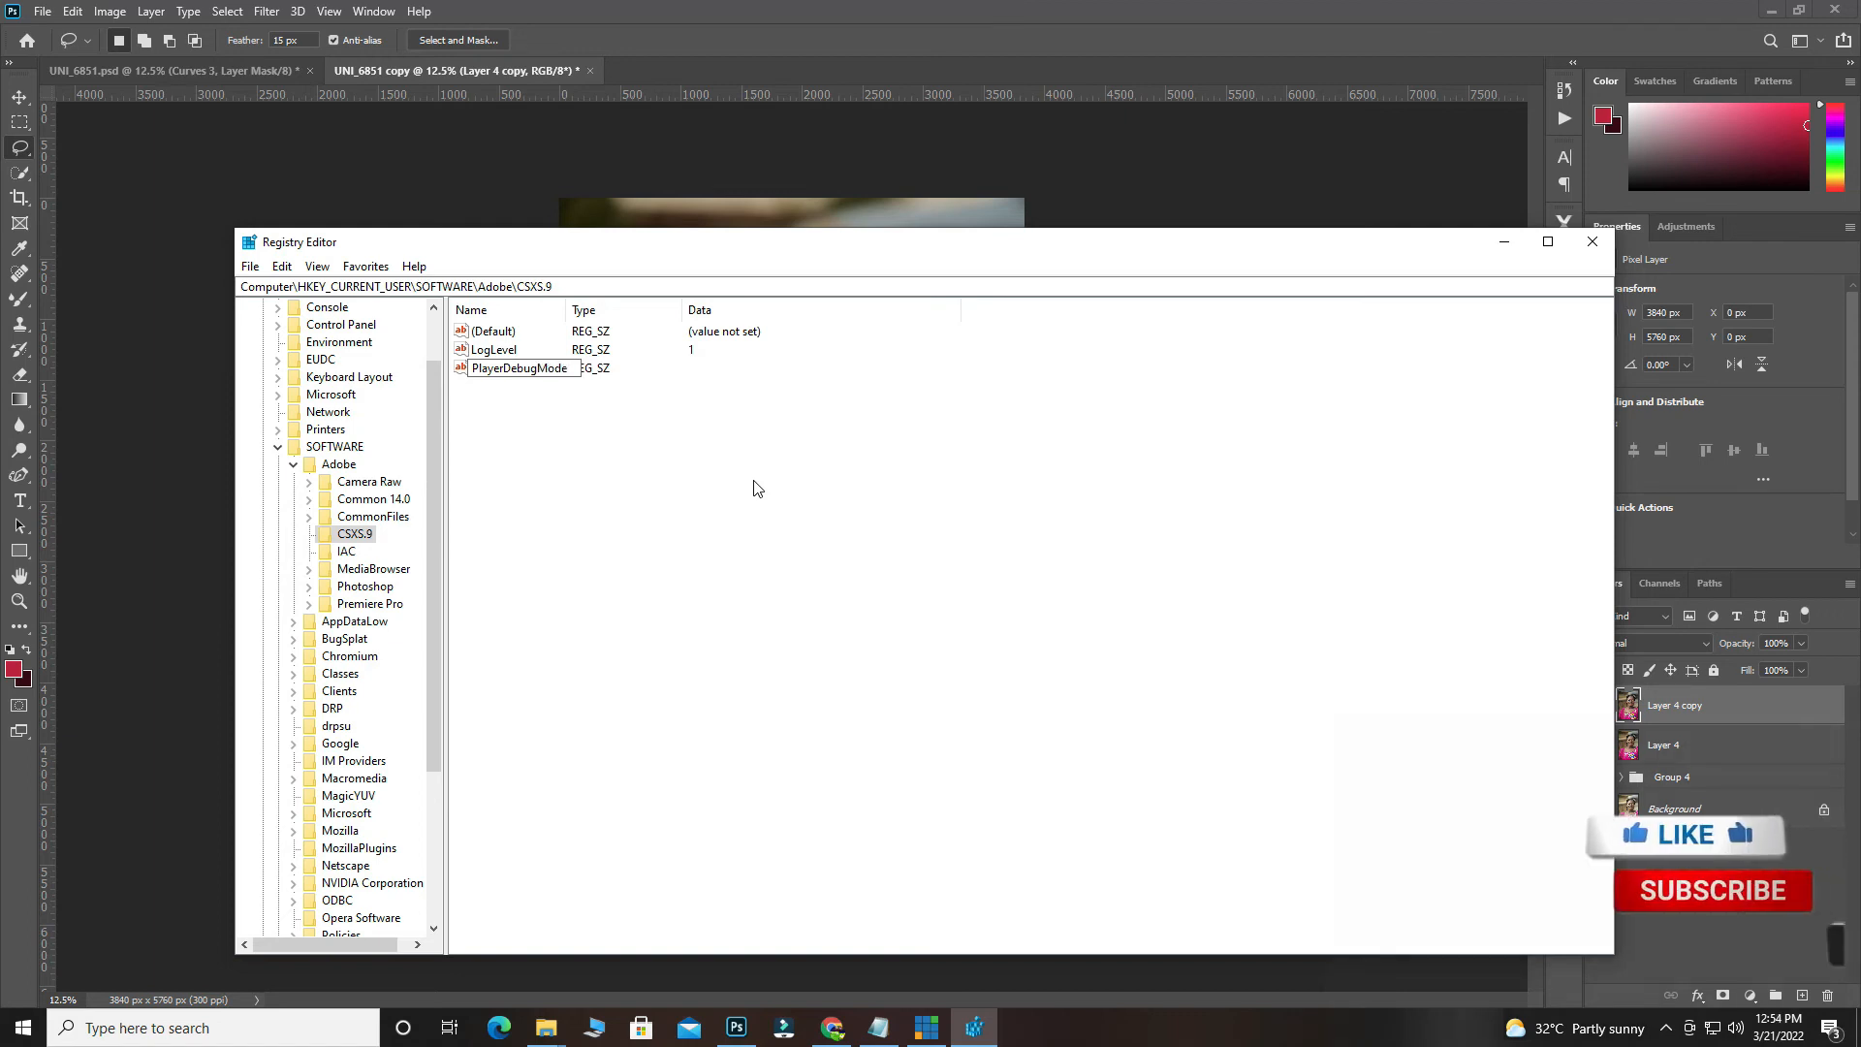
# Set the PlayerDebugMode value data to 1 and confirm.
pyautogui.rightClick(519, 369)
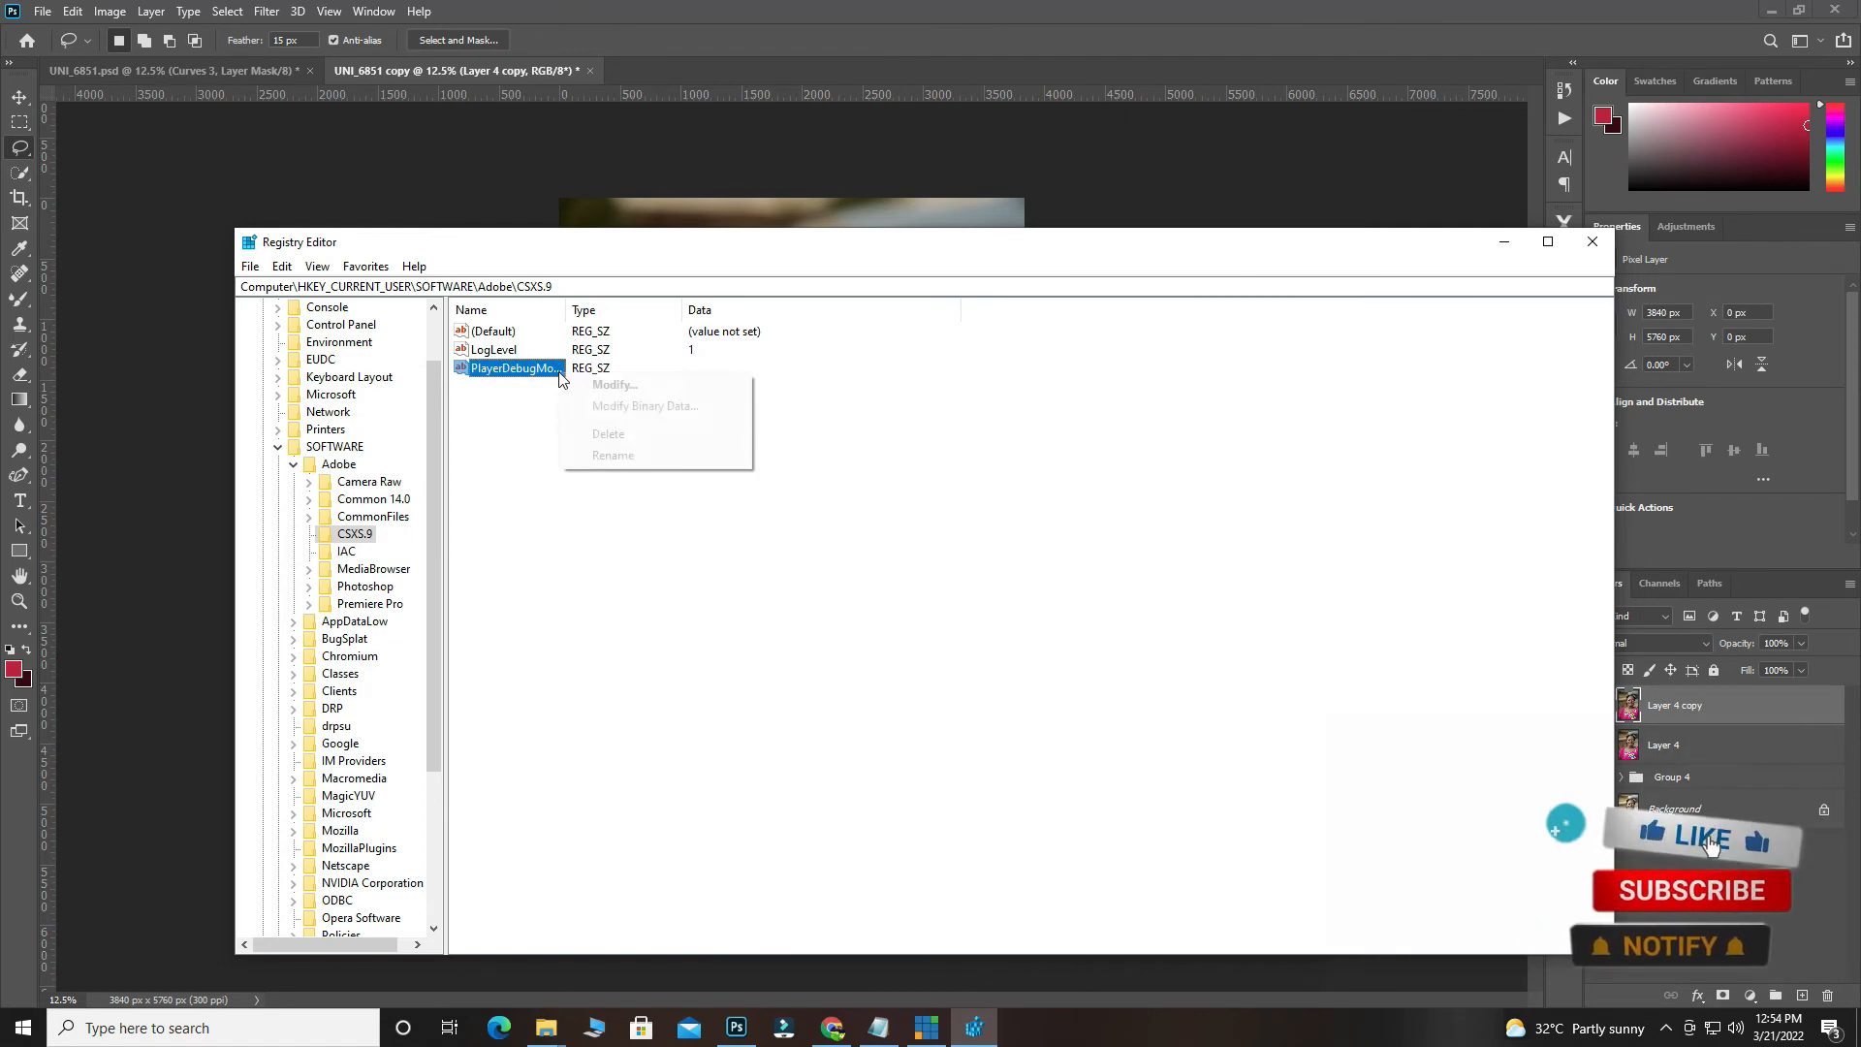
pyautogui.click(613, 385)
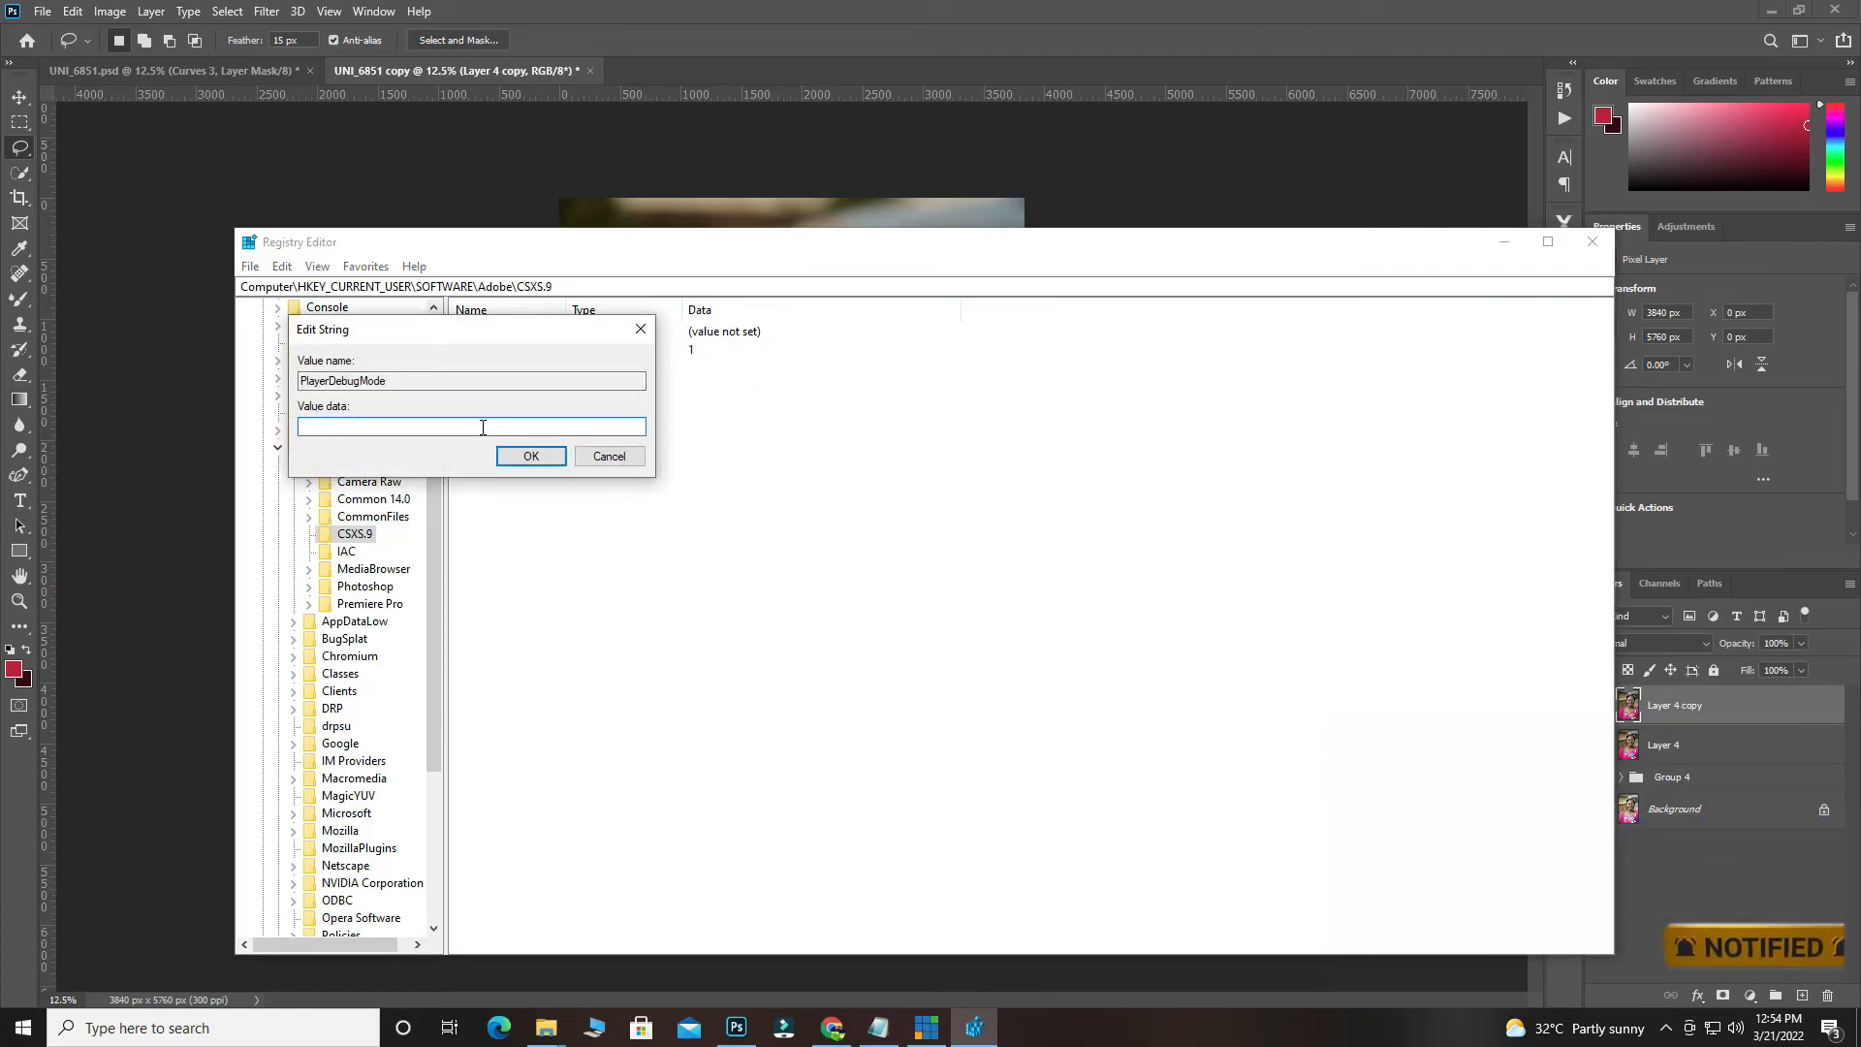
pyautogui.write('1')
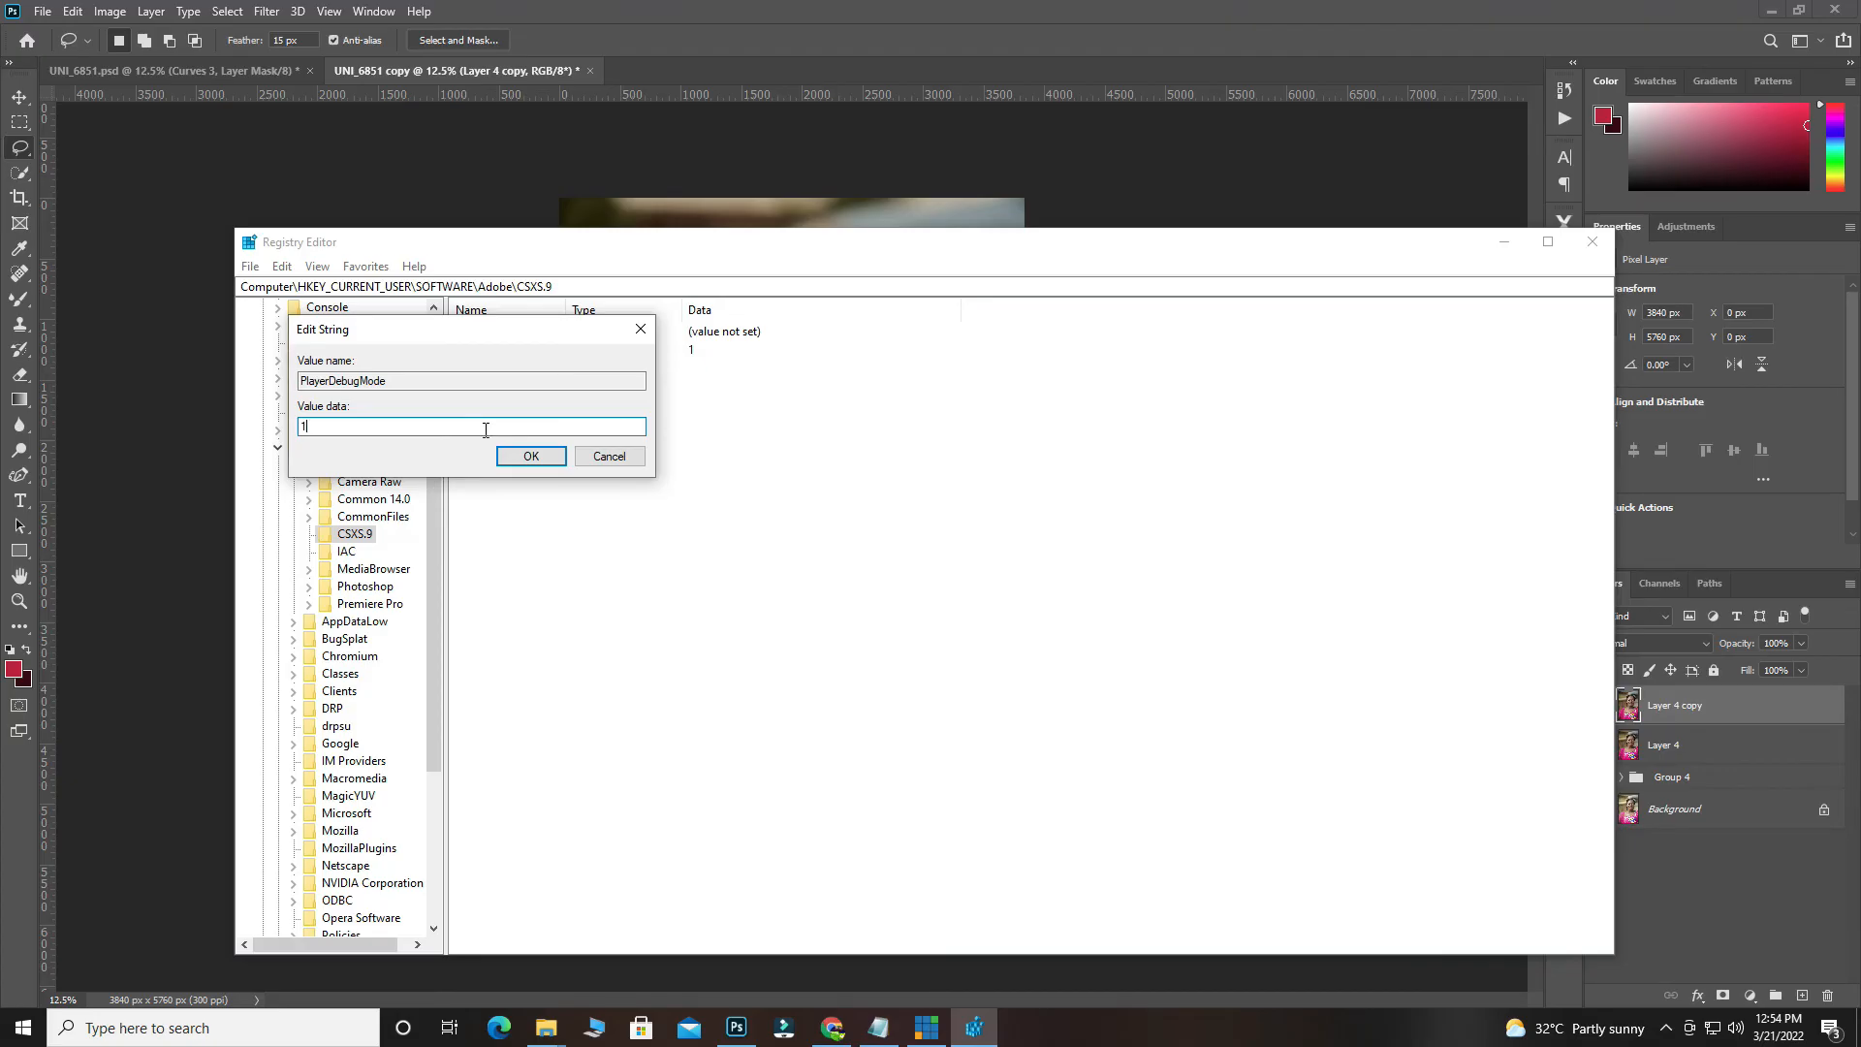
pyautogui.click(530, 456)
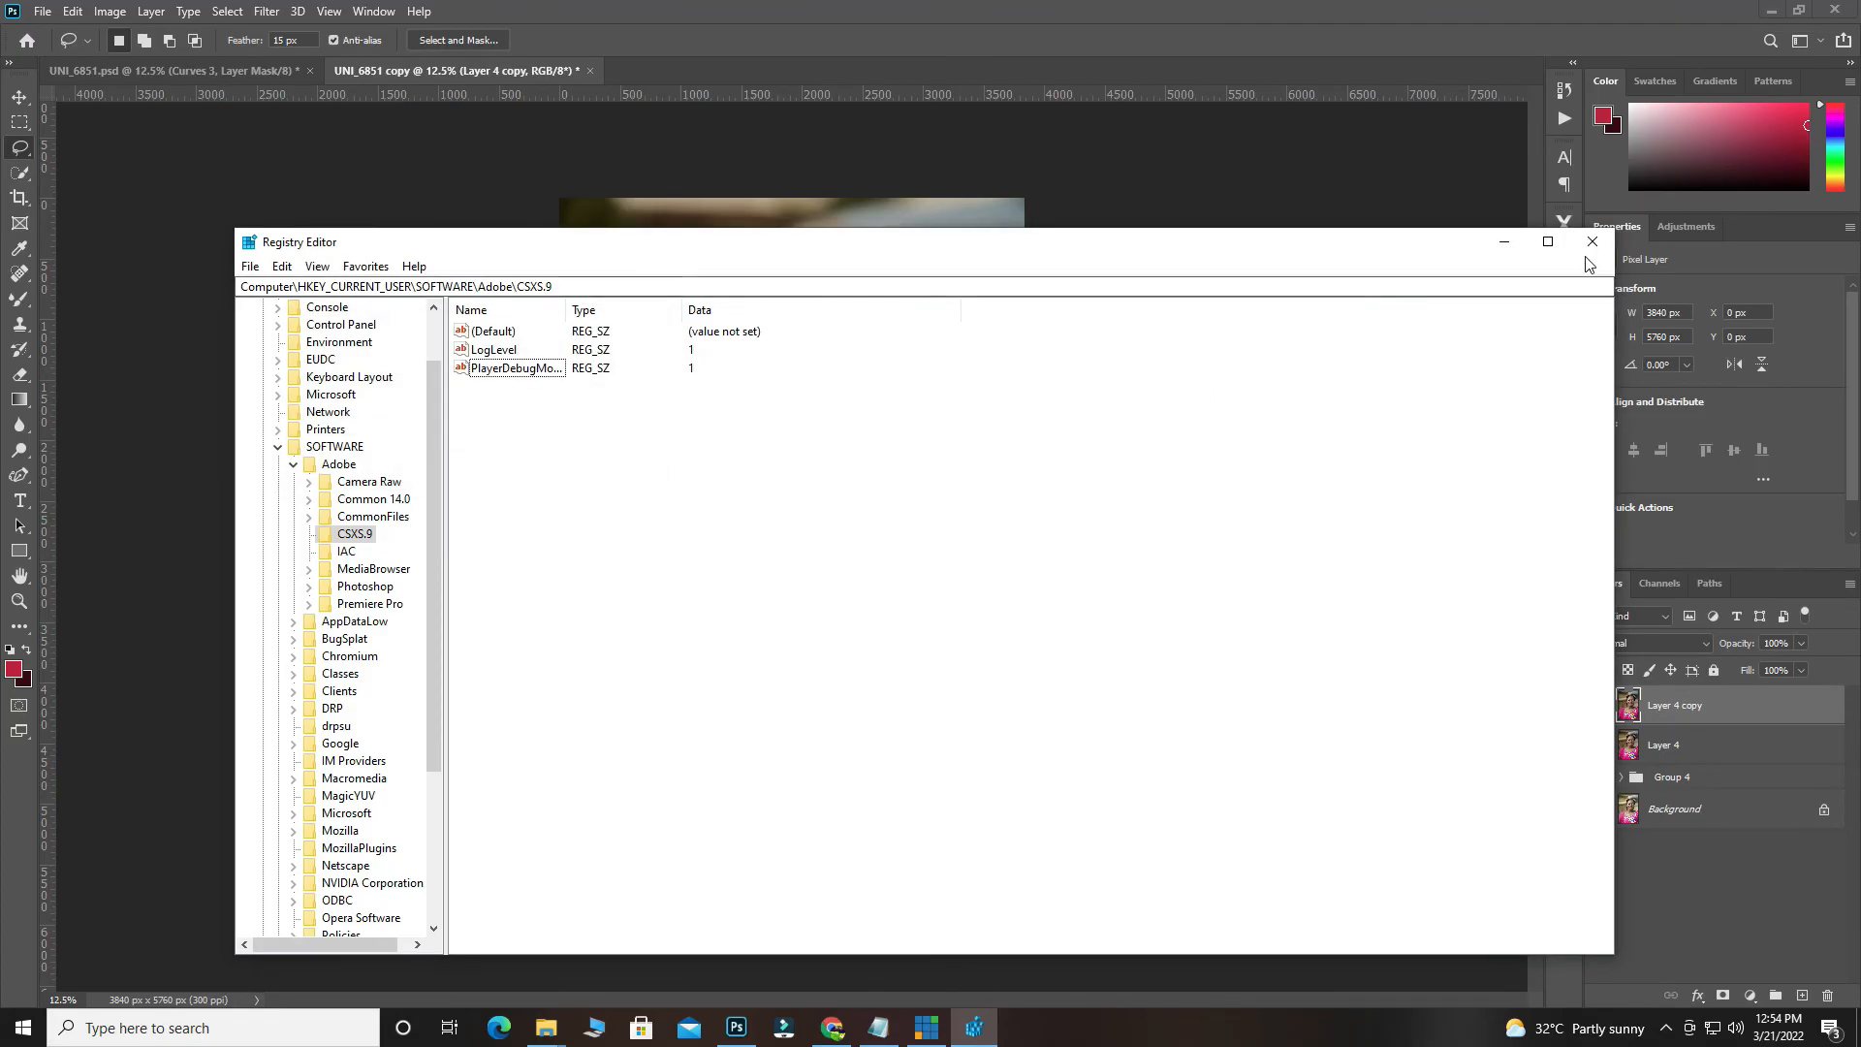
pyautogui.moveTo(384, 544)
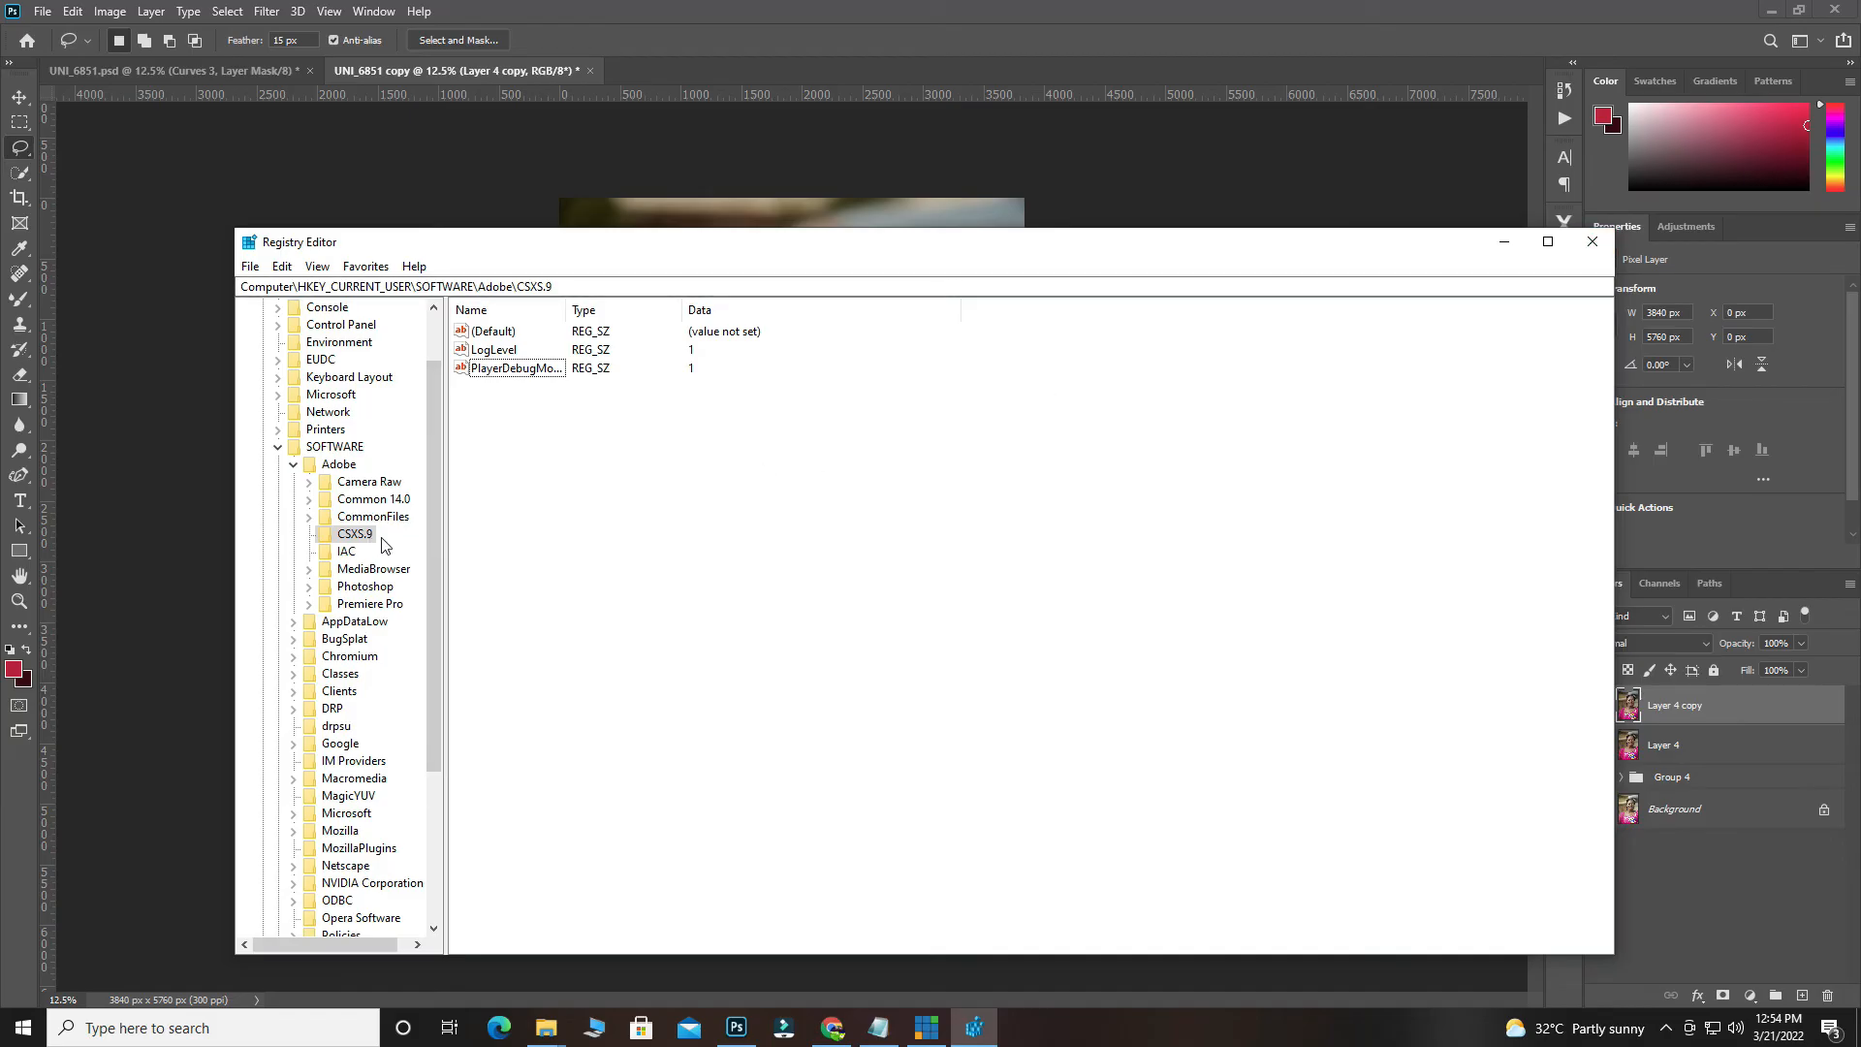
pyautogui.moveTo(365, 540)
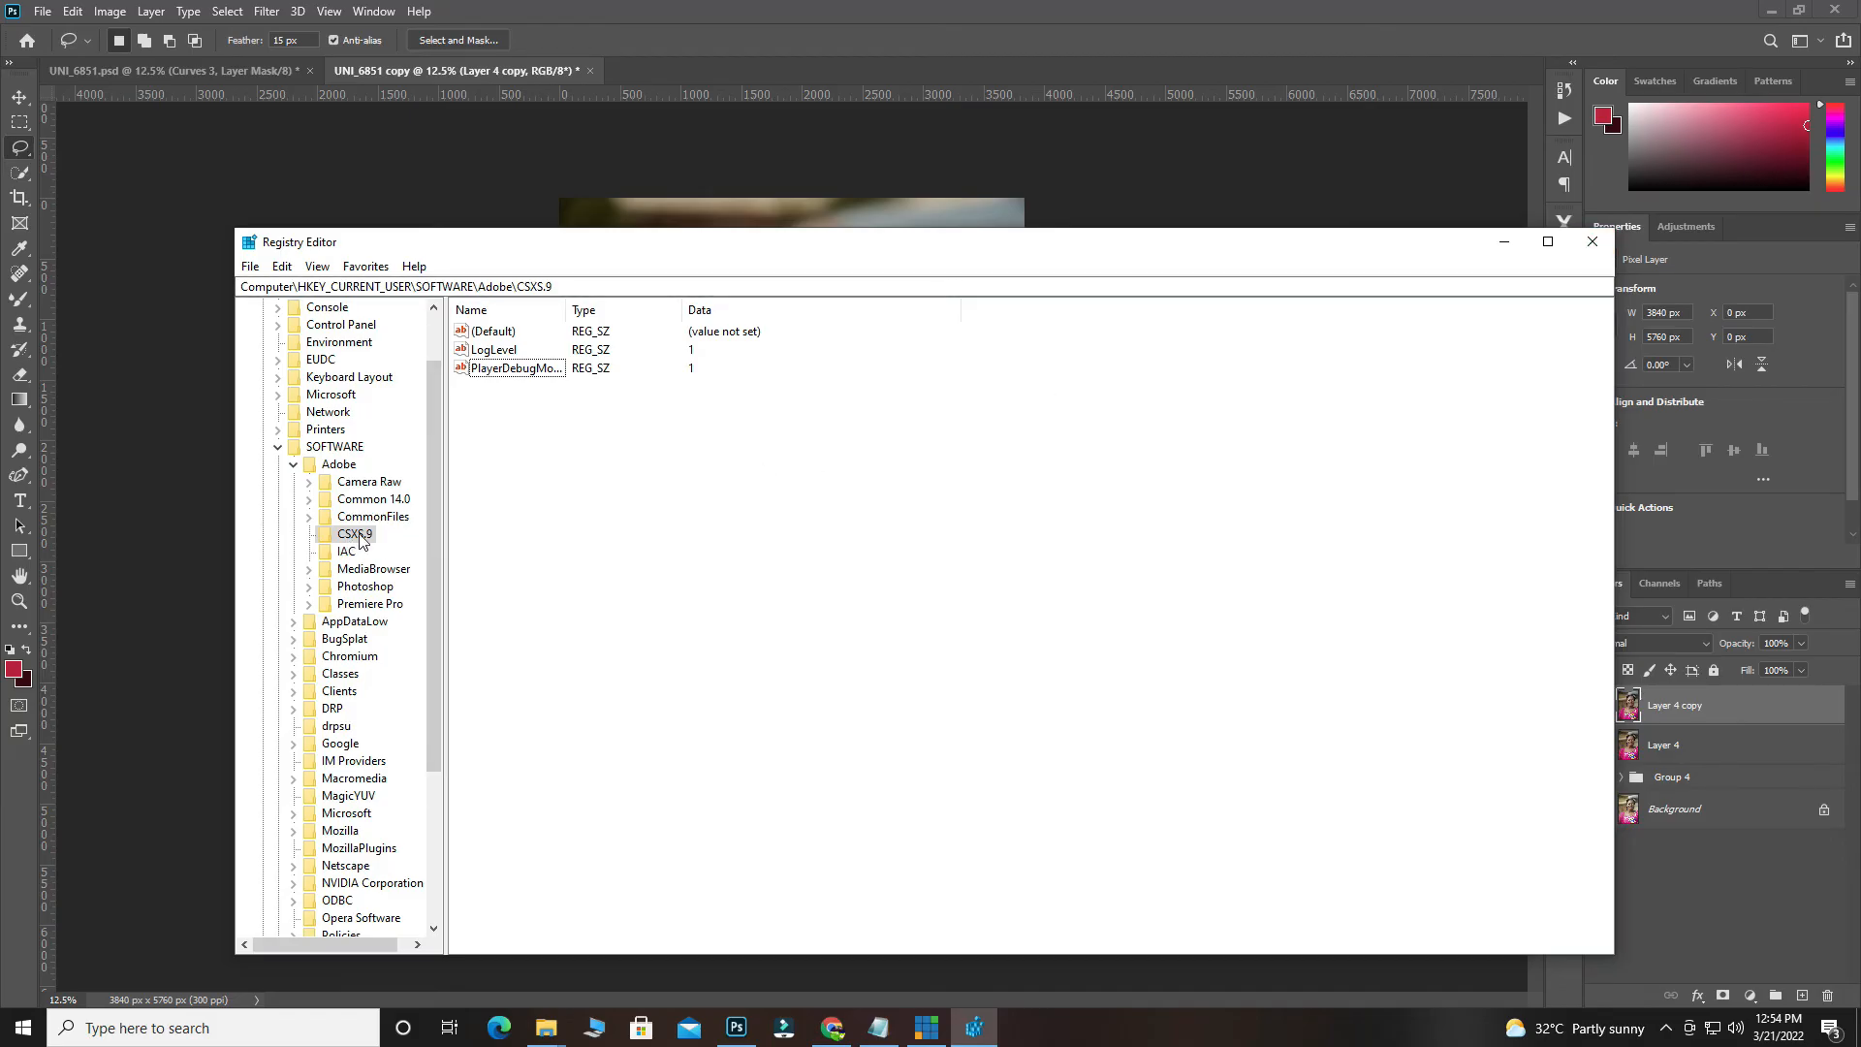
pyautogui.moveTo(378, 543)
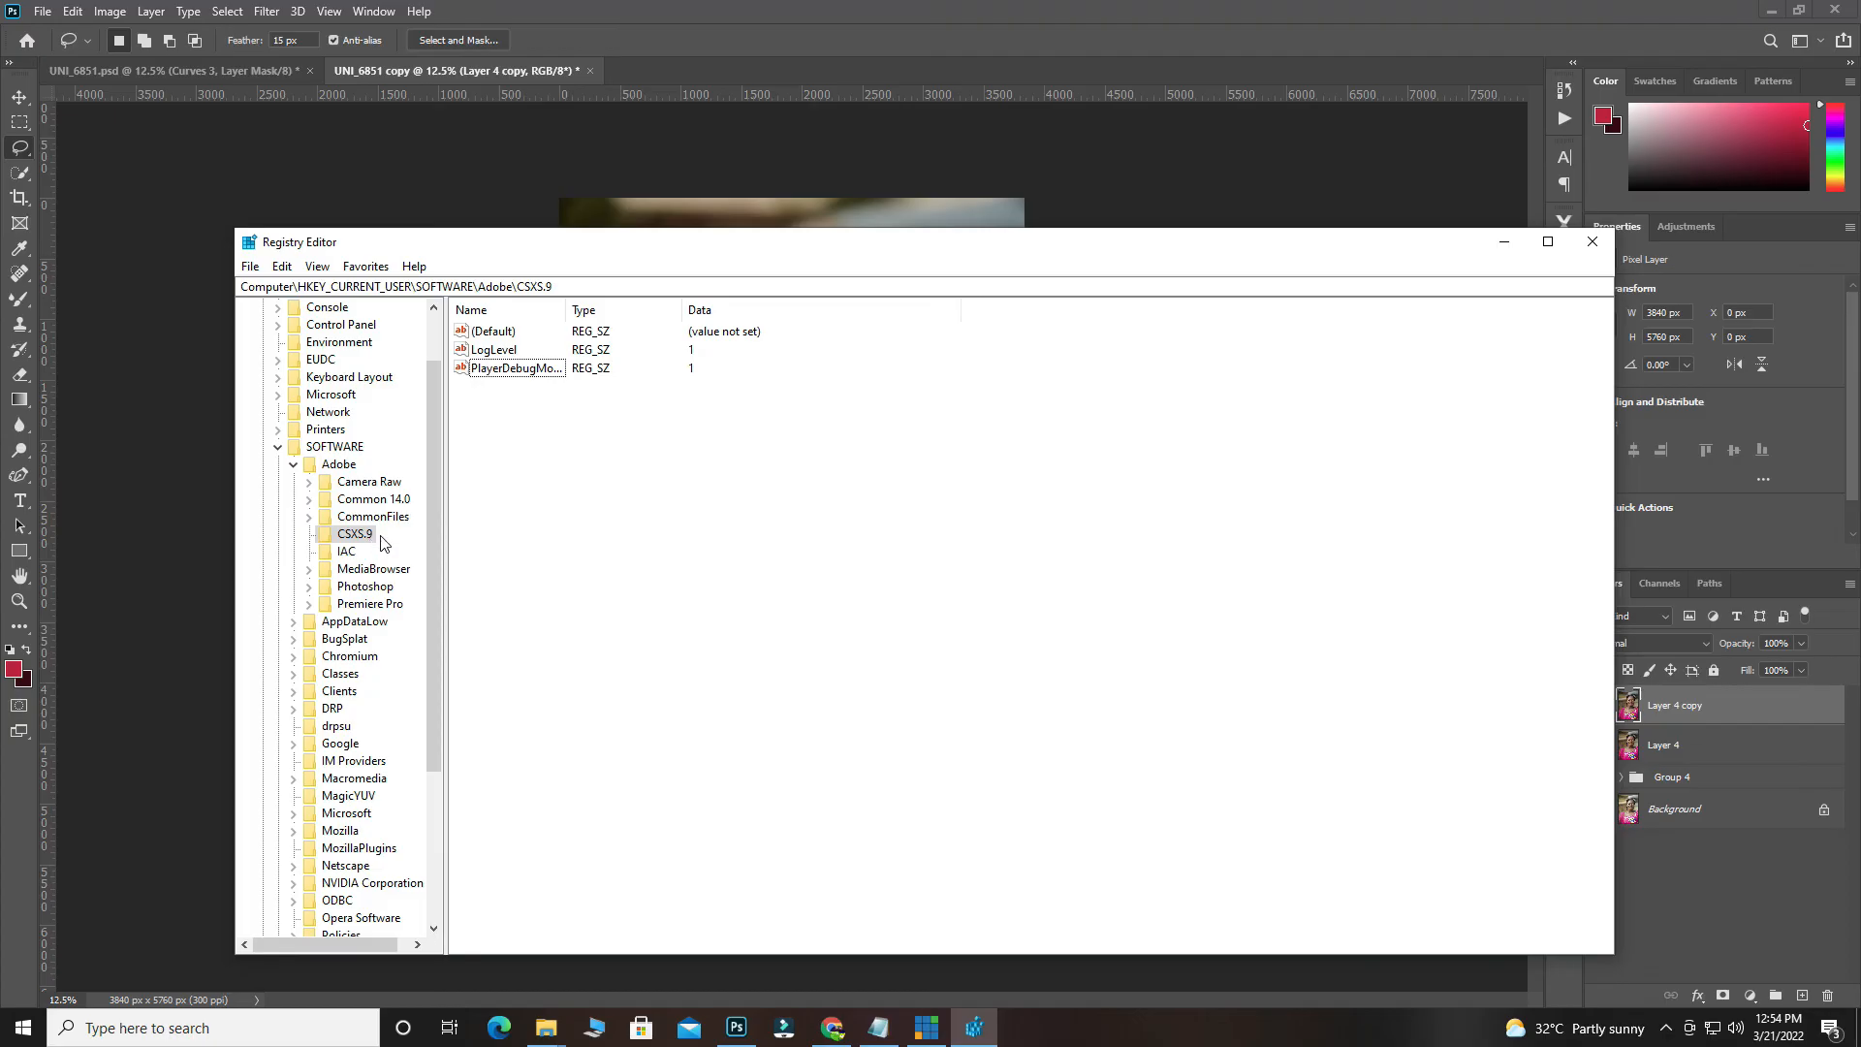
pyautogui.moveTo(374, 567)
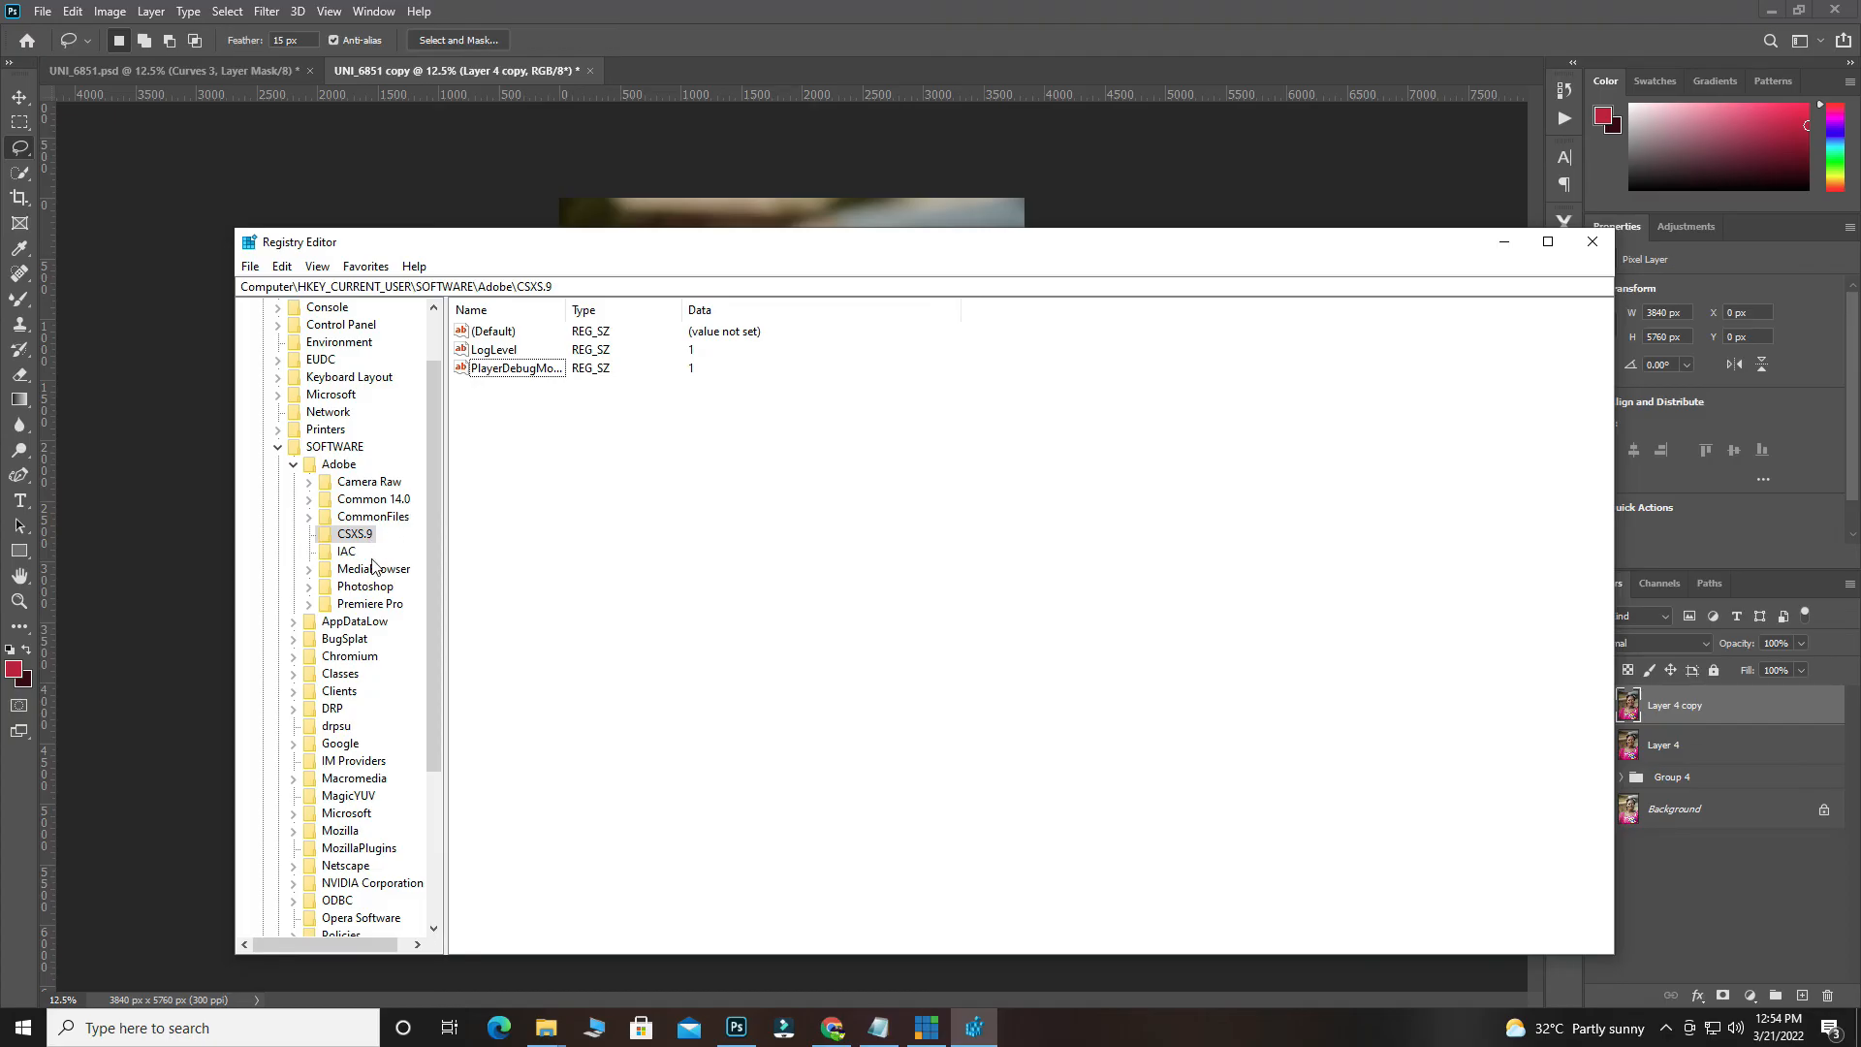
pyautogui.moveTo(615, 566)
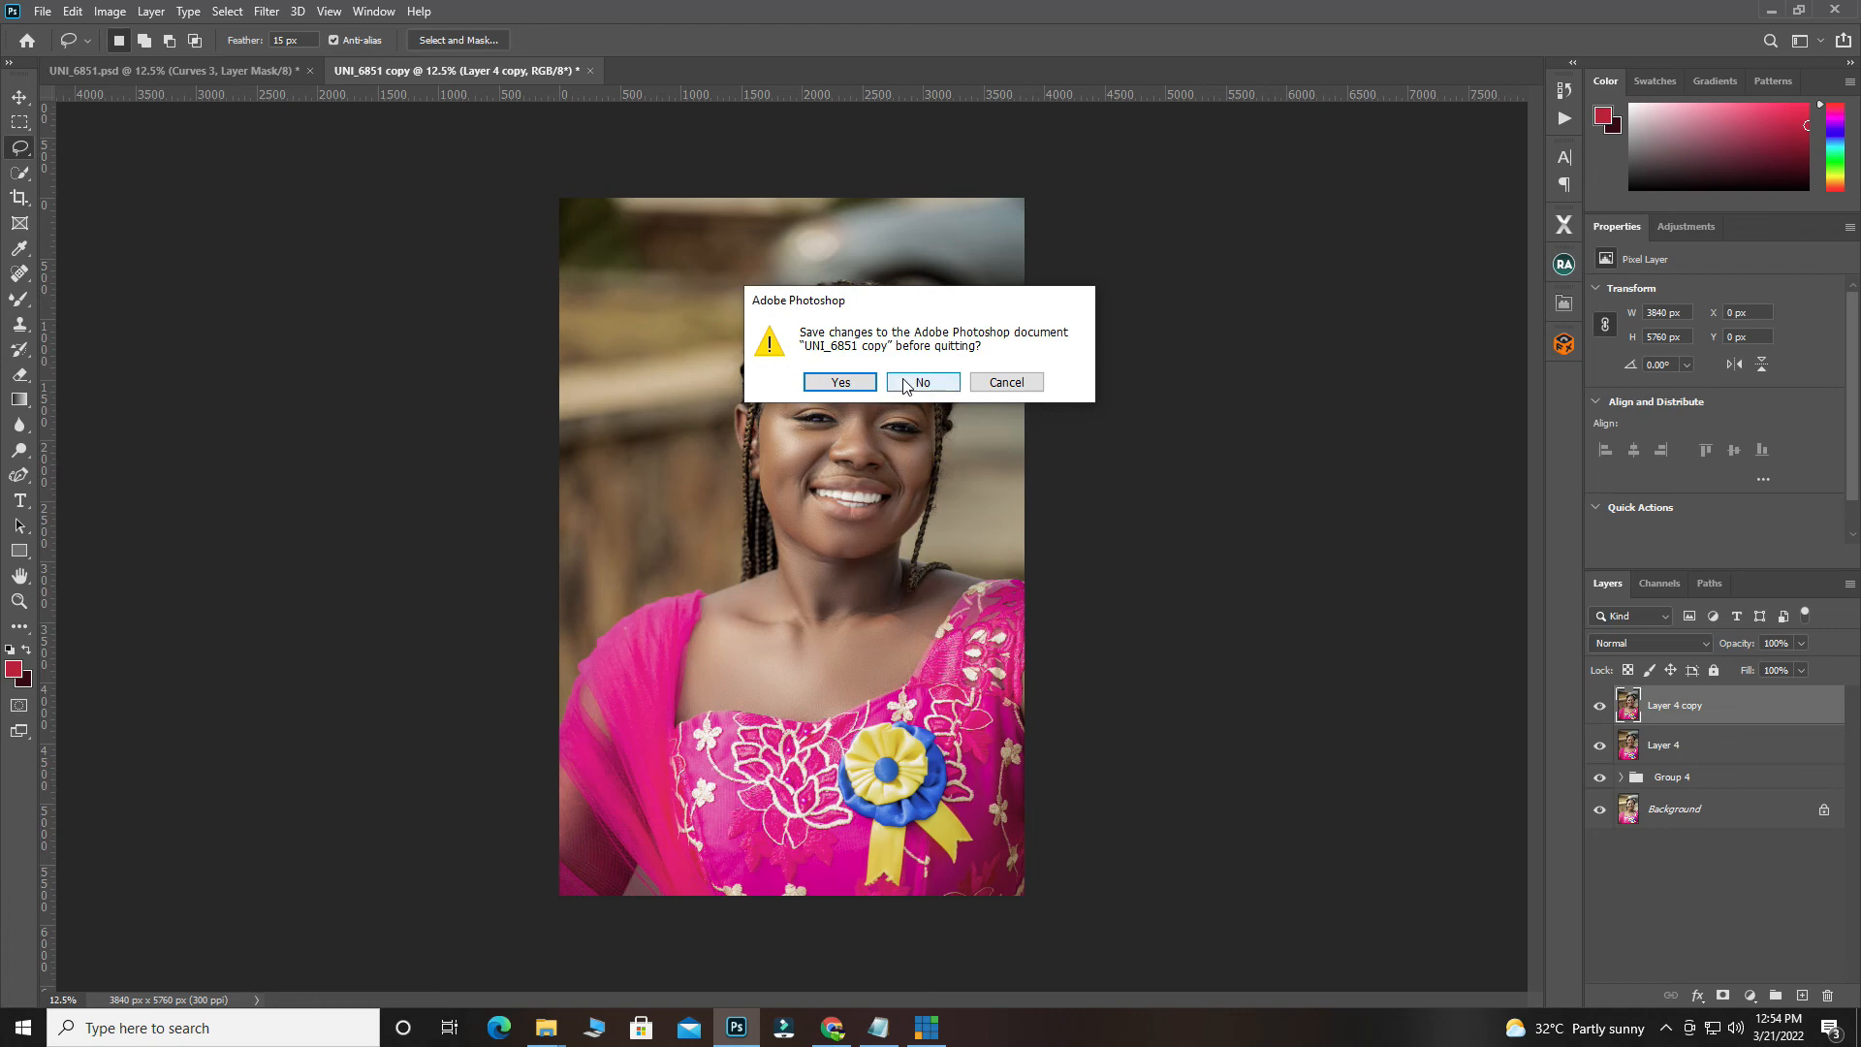
# Quit Photoshop without saving changes to the UNI_6851 copy.
pyautogui.click(921, 381)
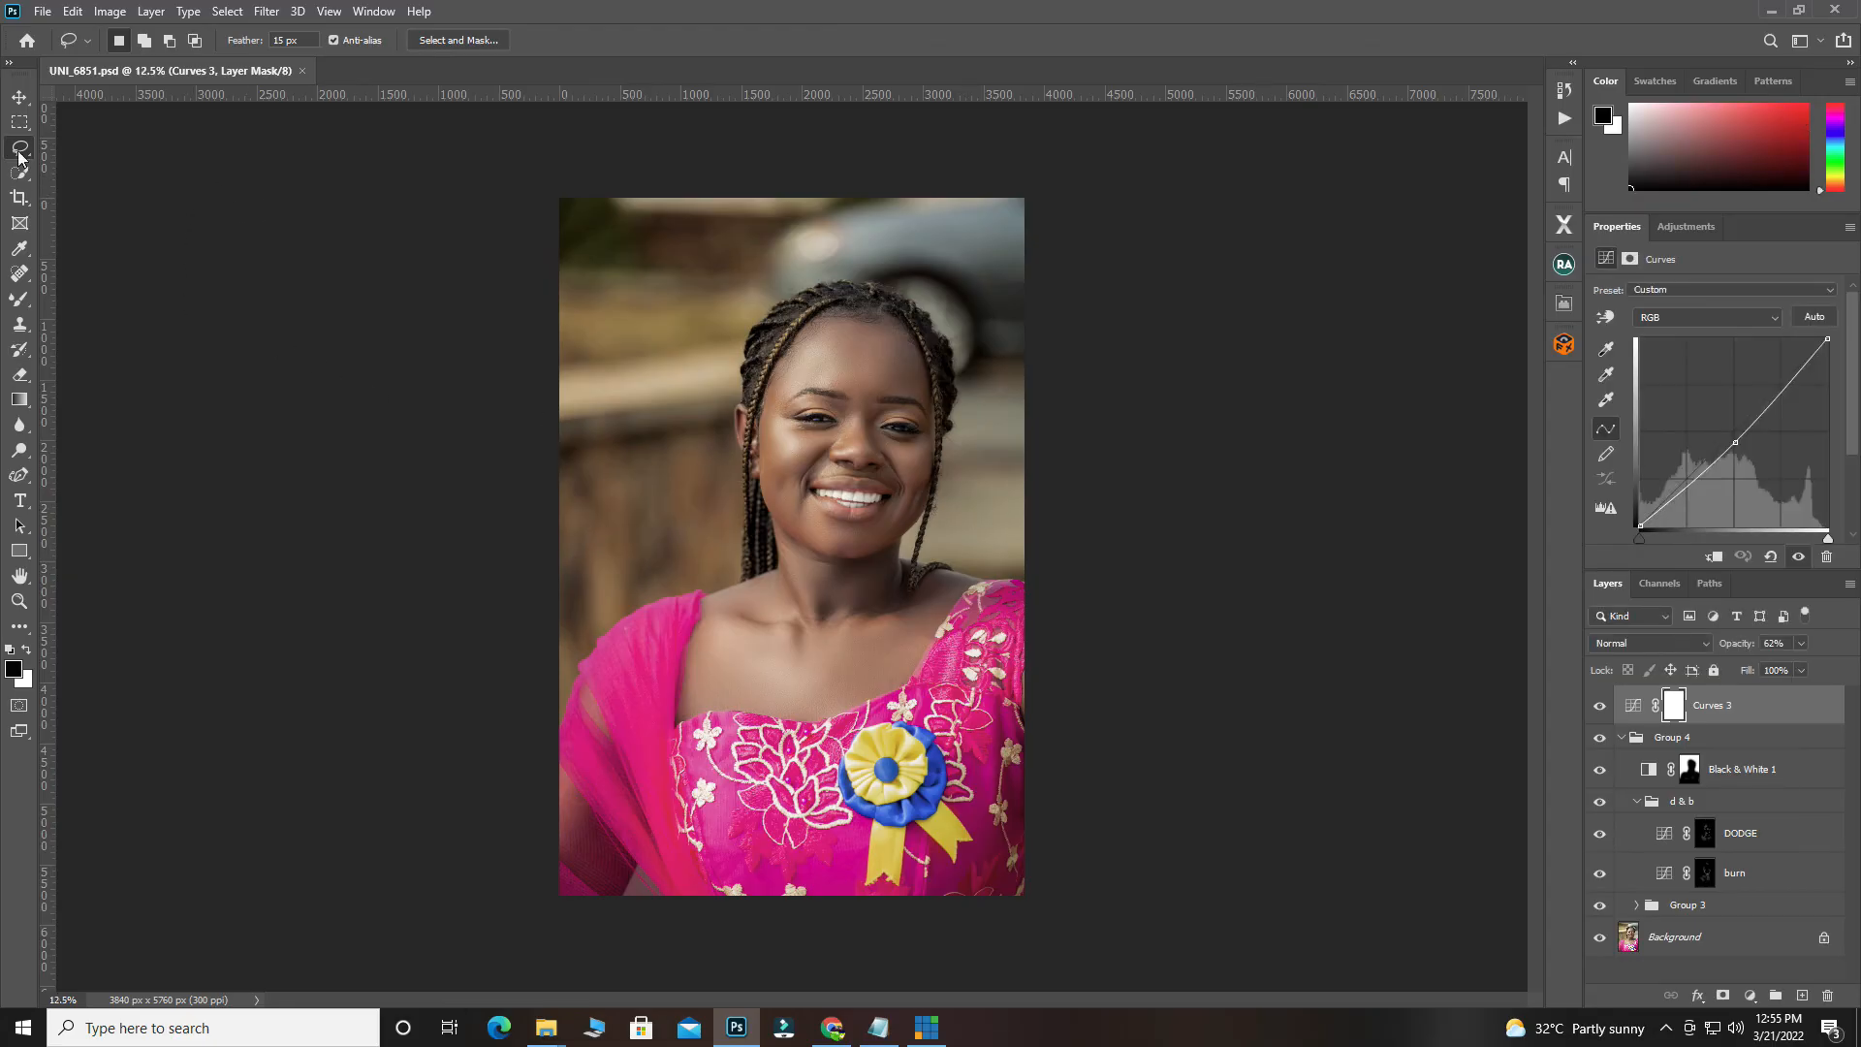
# Launch FX Box from Window > Extensions, now loading successfully beside the portrait.
pyautogui.click(372, 11)
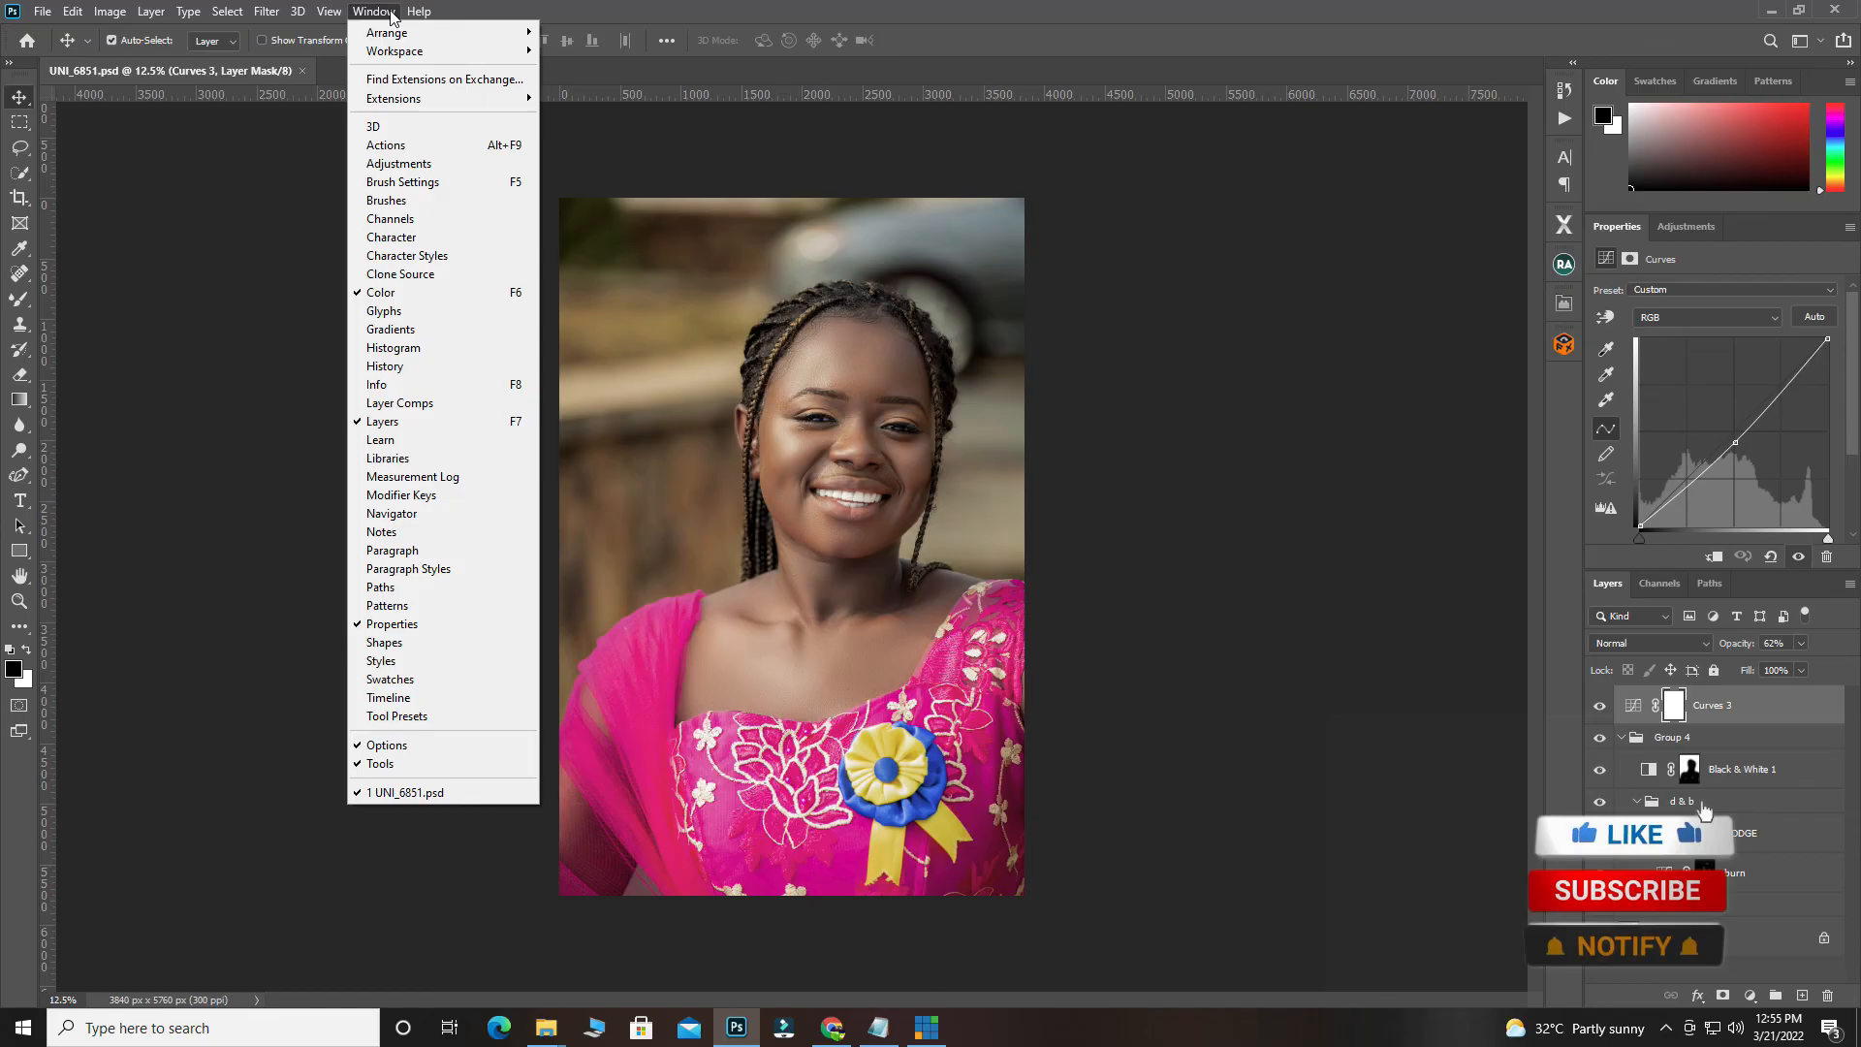
pyautogui.moveTo(392, 99)
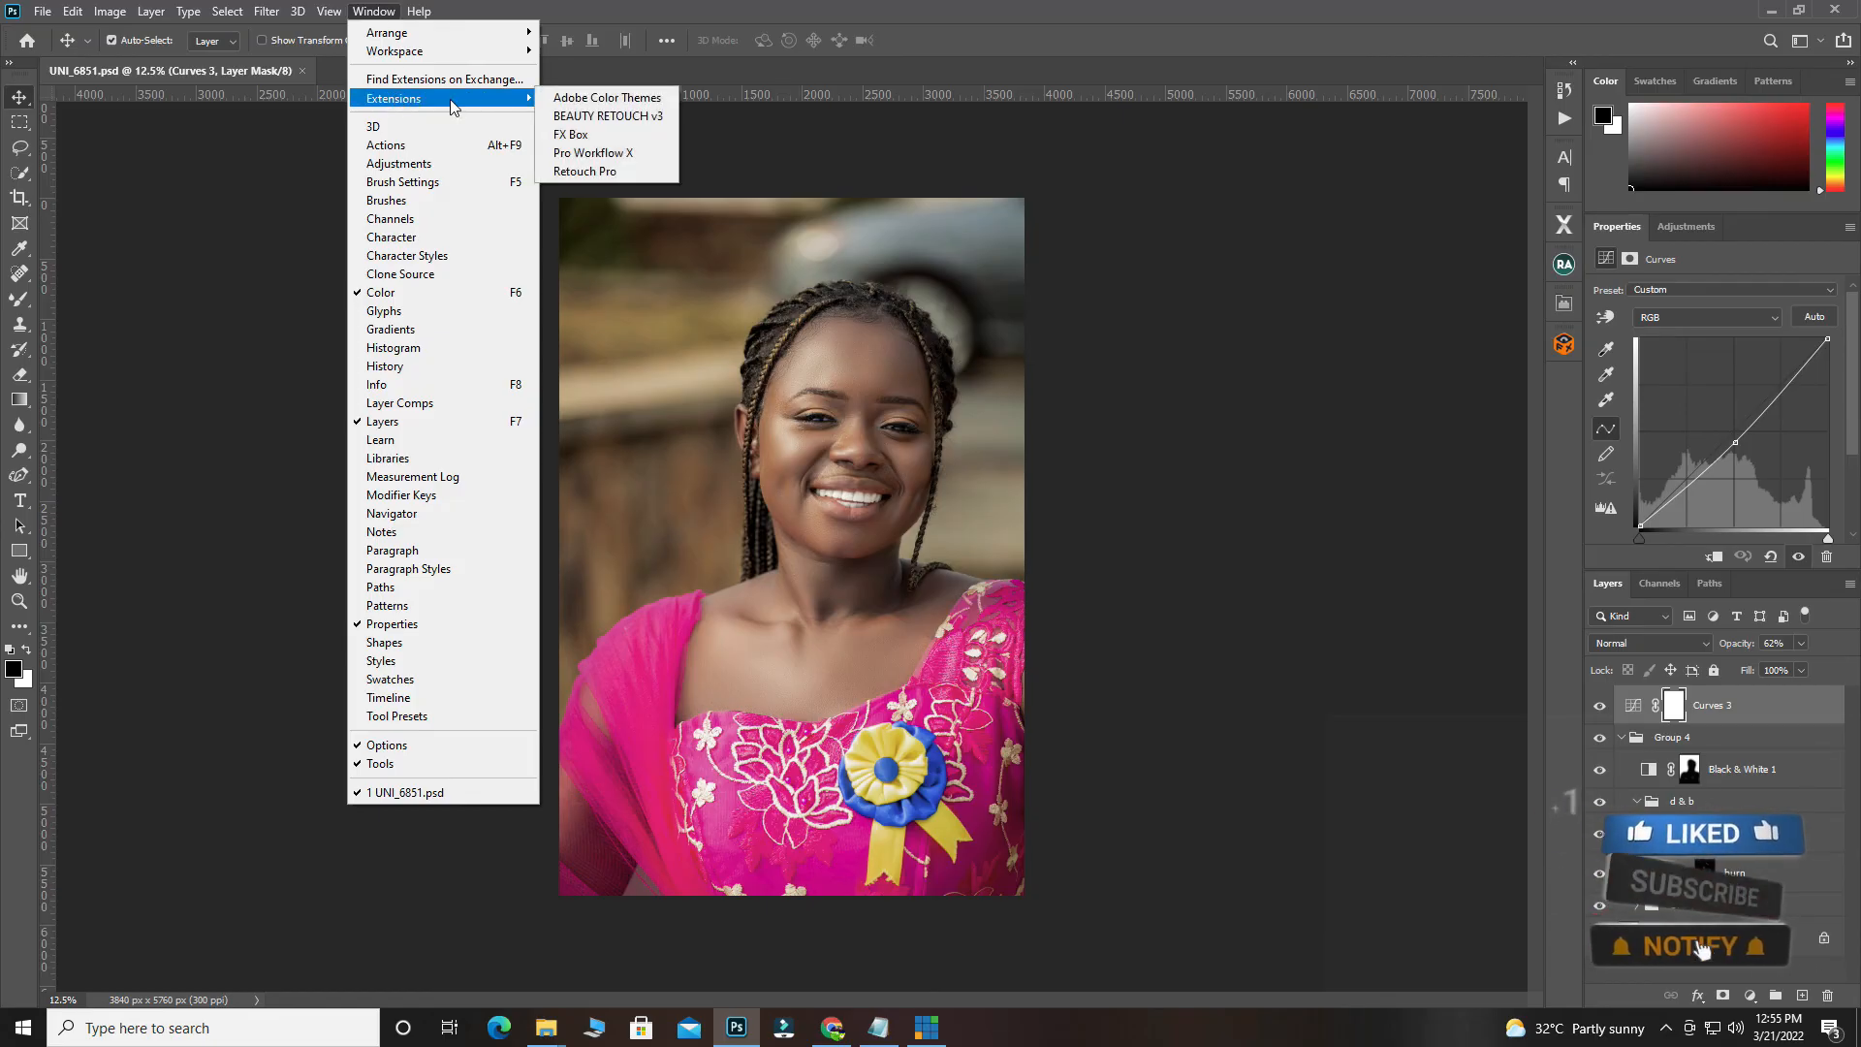
pyautogui.click(571, 133)
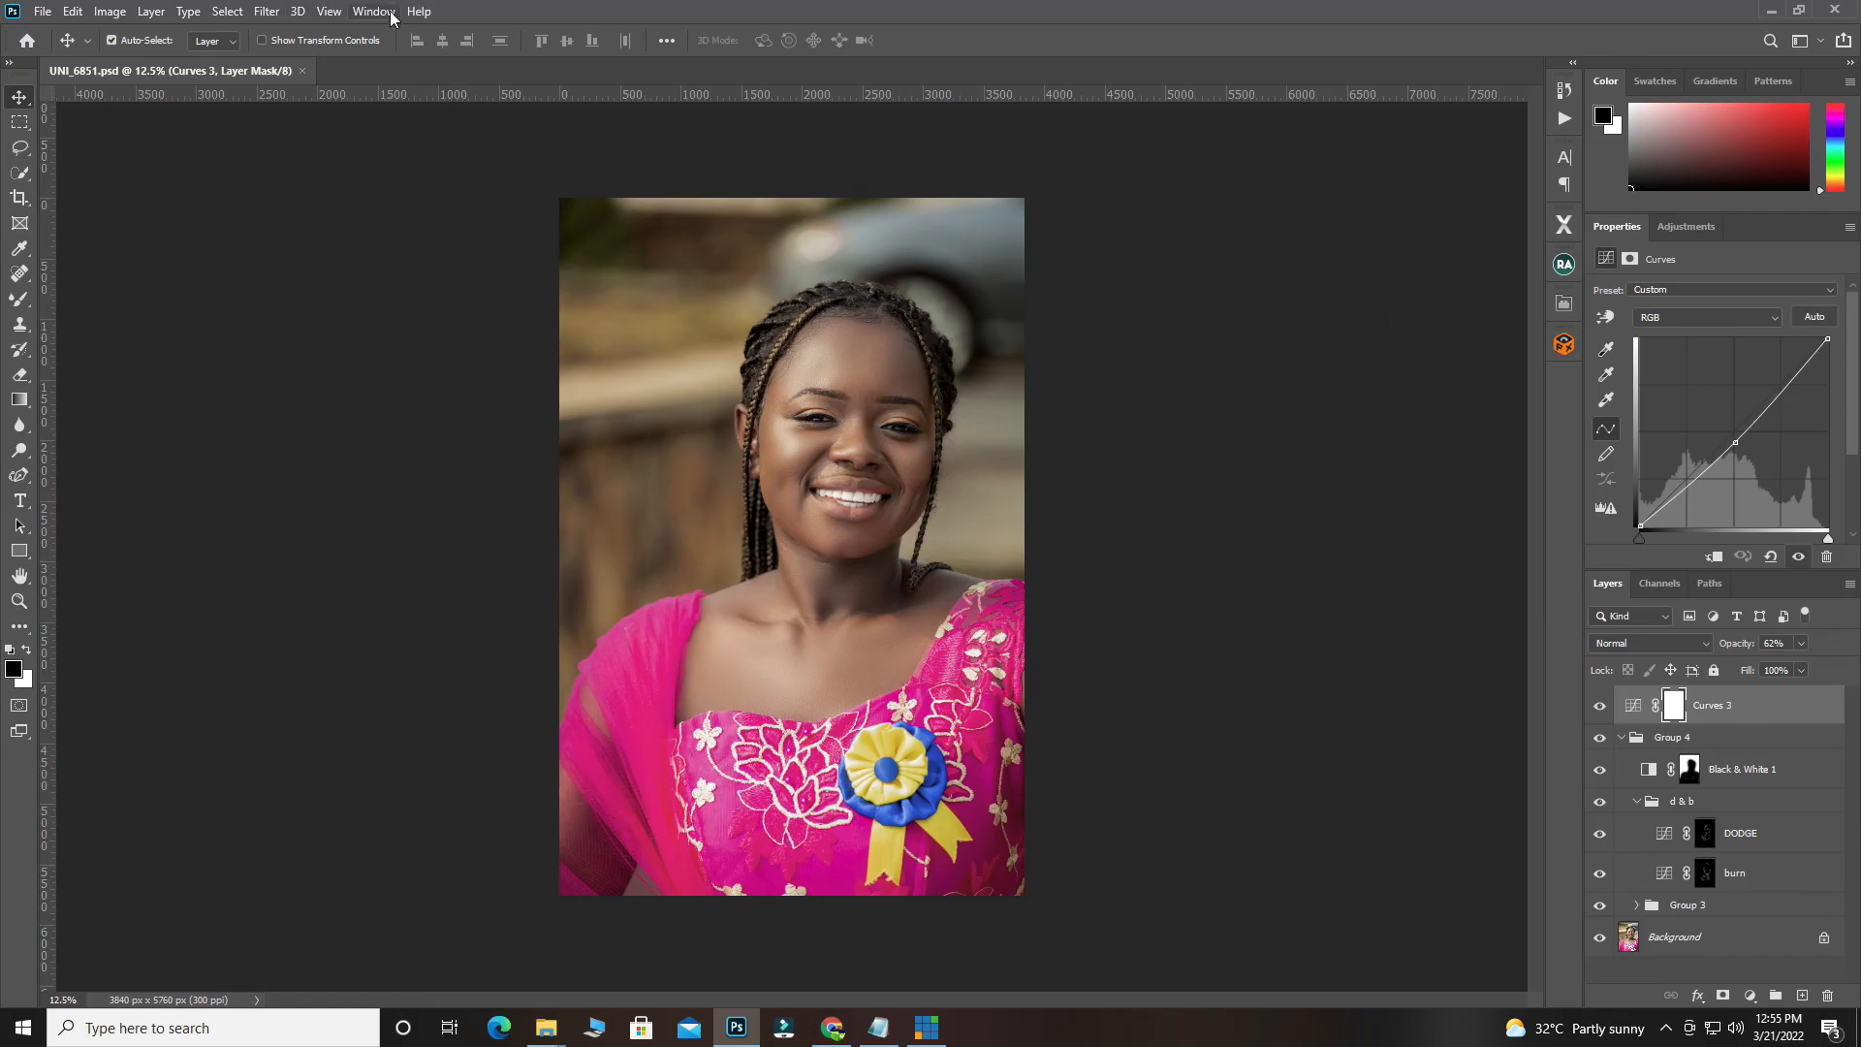
pyautogui.click(372, 11)
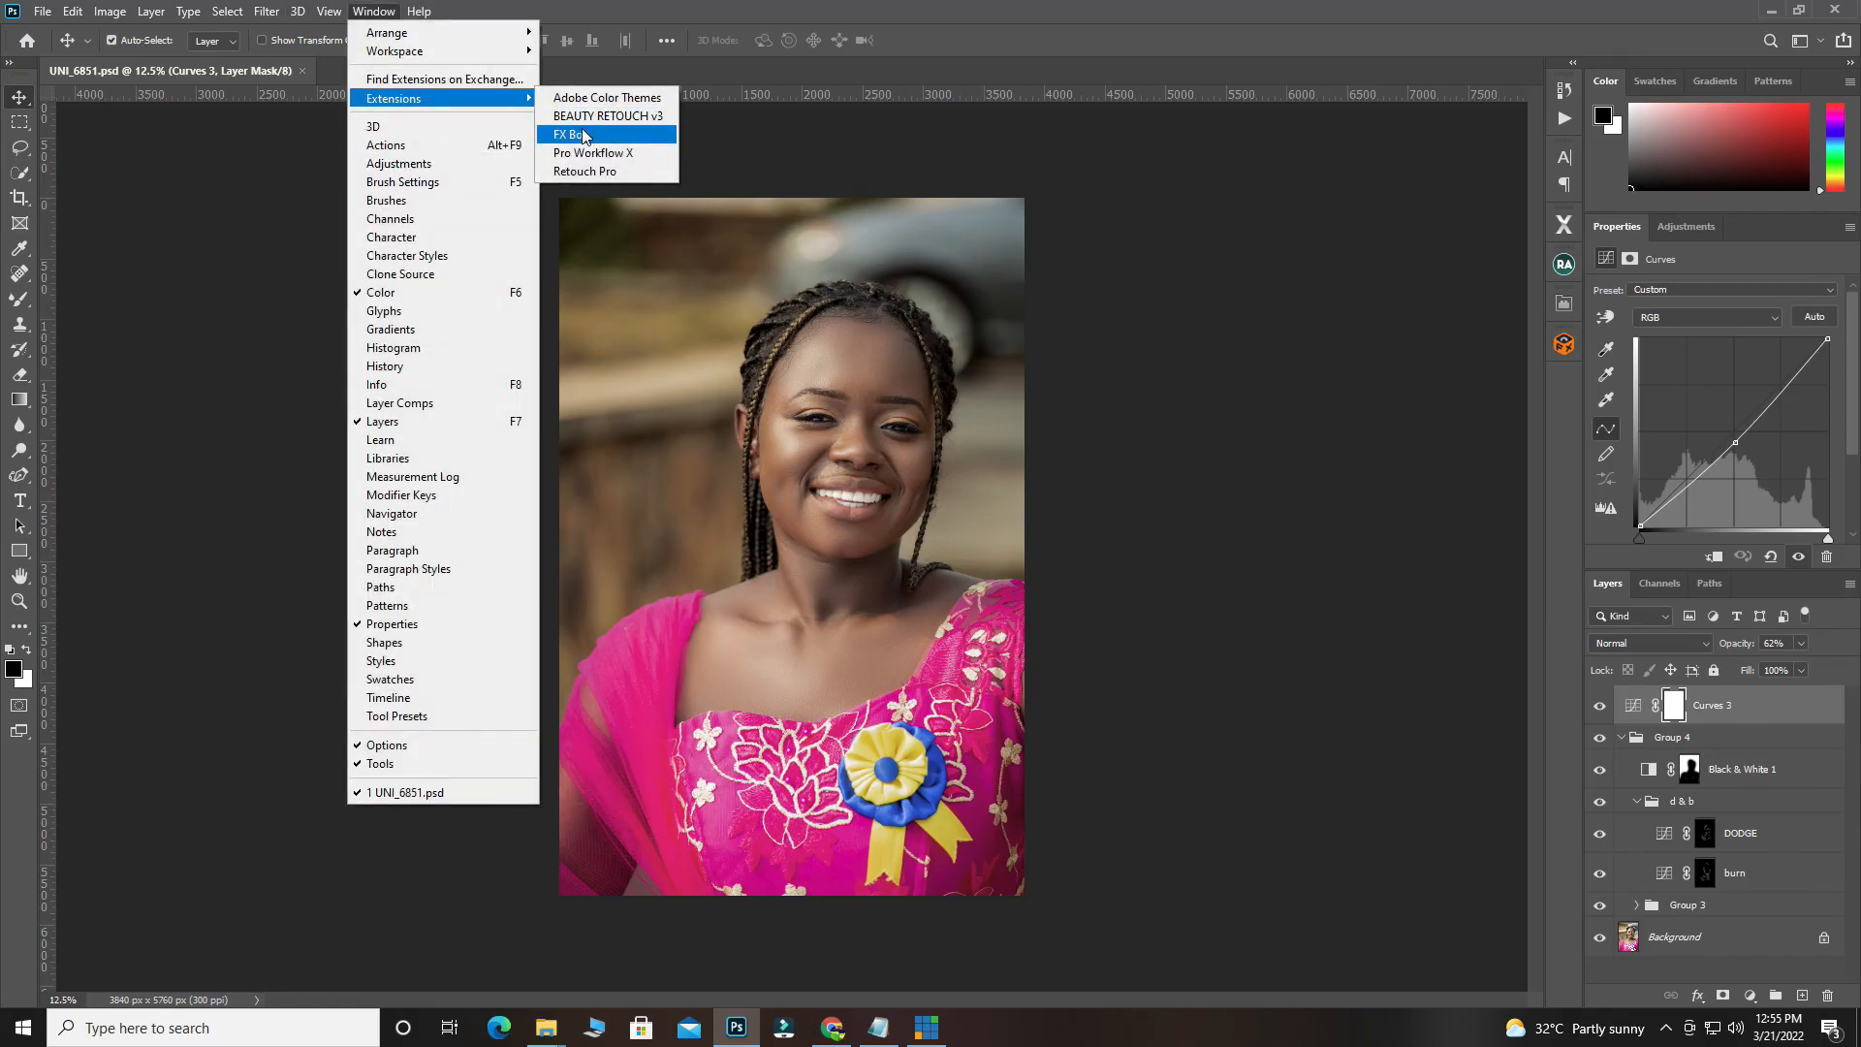
pyautogui.click(575, 133)
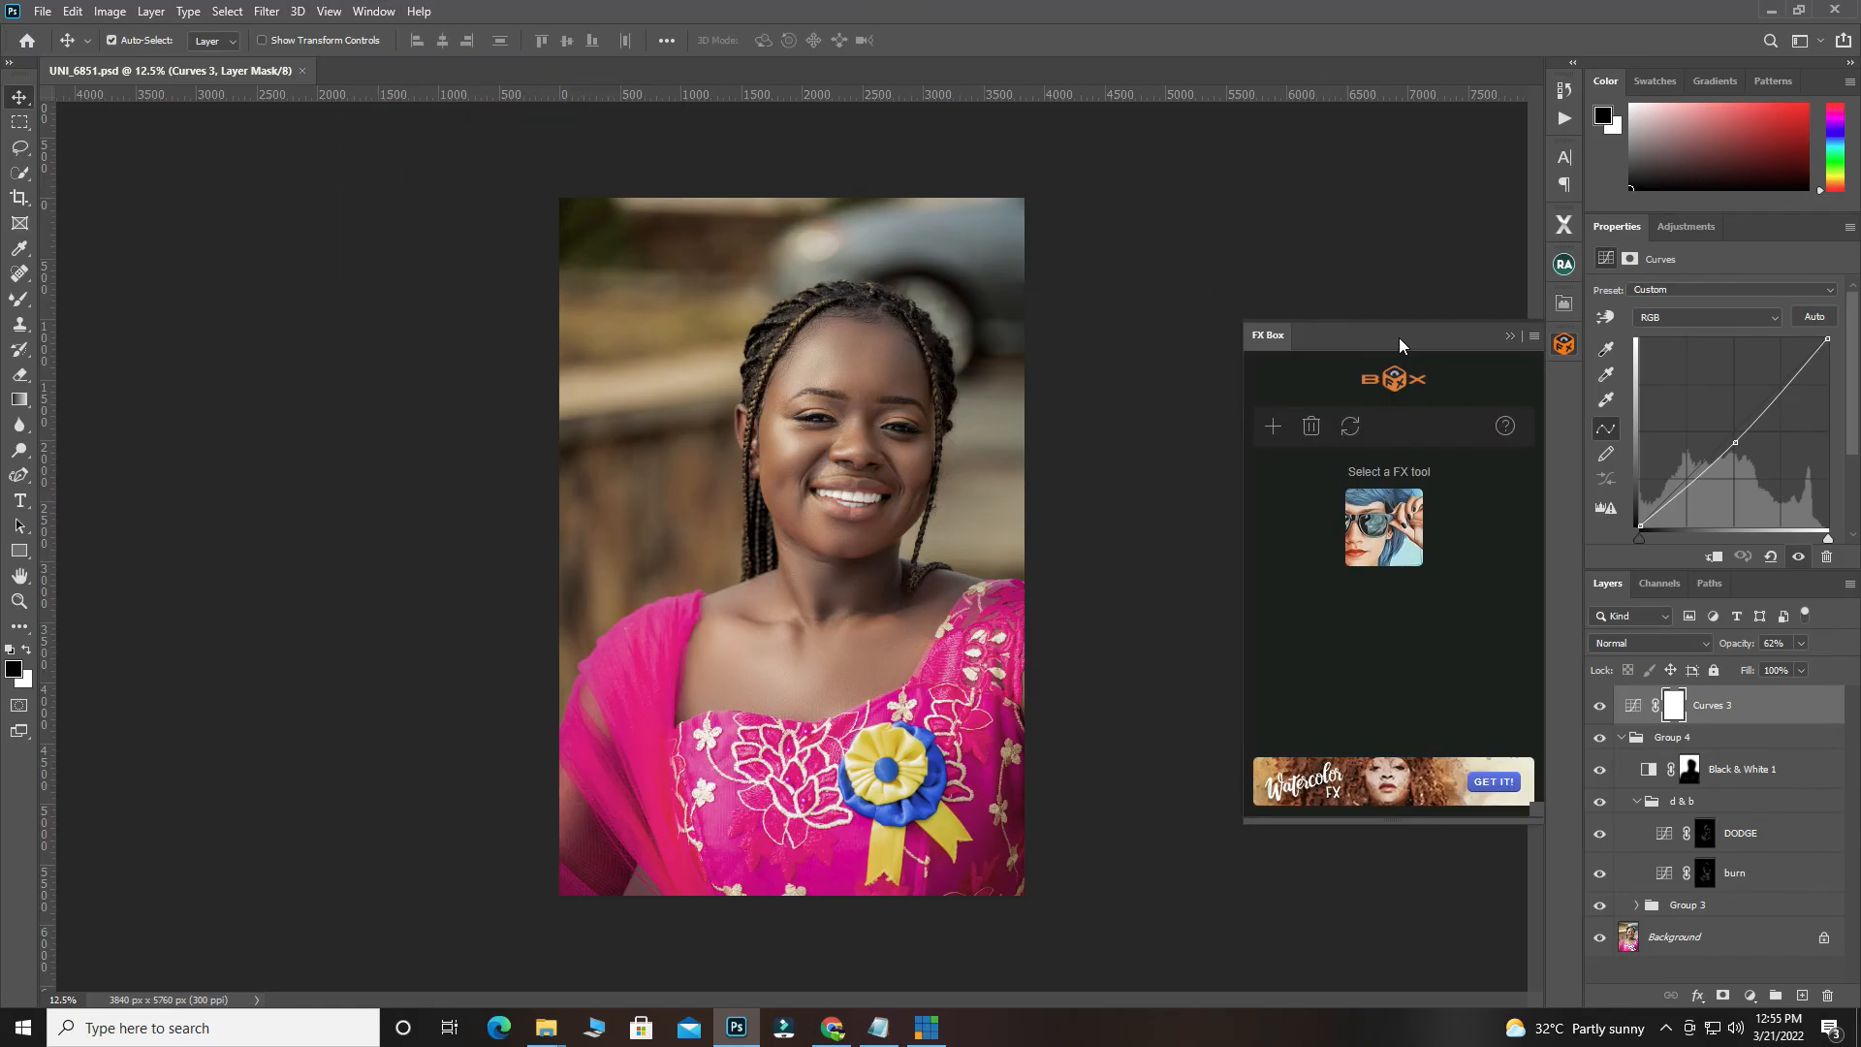